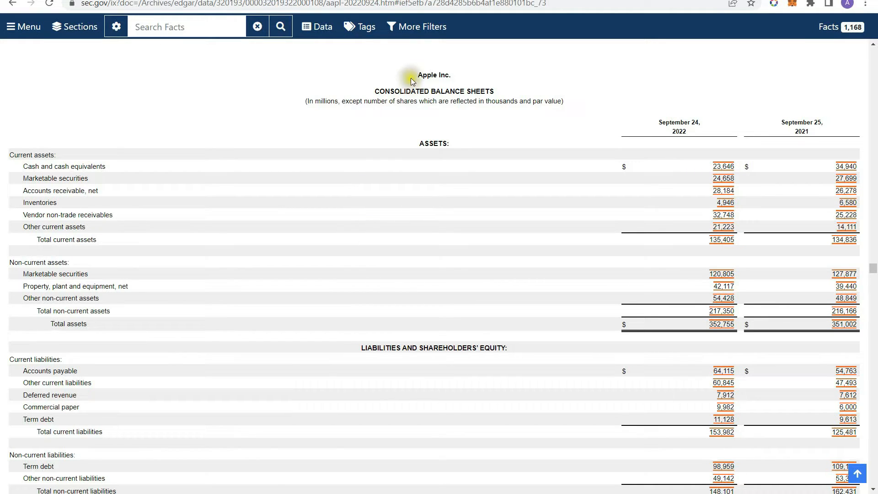
{"action": "mouse_move", "coordinate": [413, 95]}
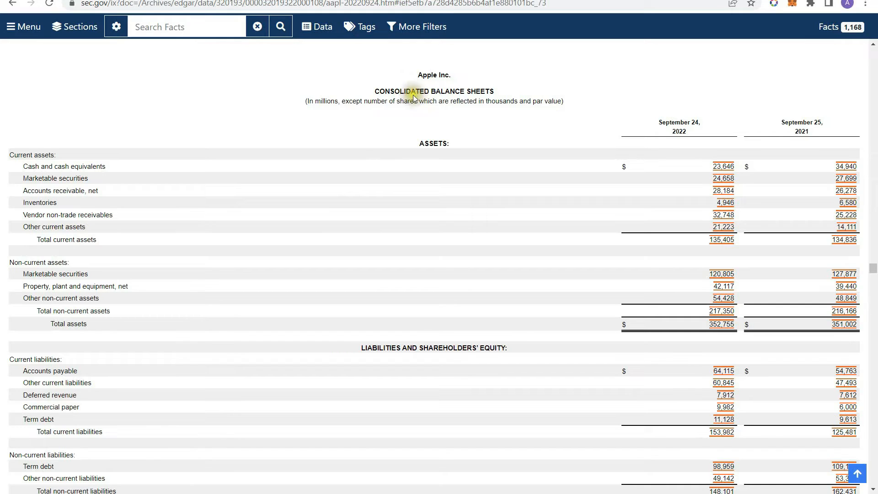
{"action": "mouse_move", "coordinate": [399, 115]}
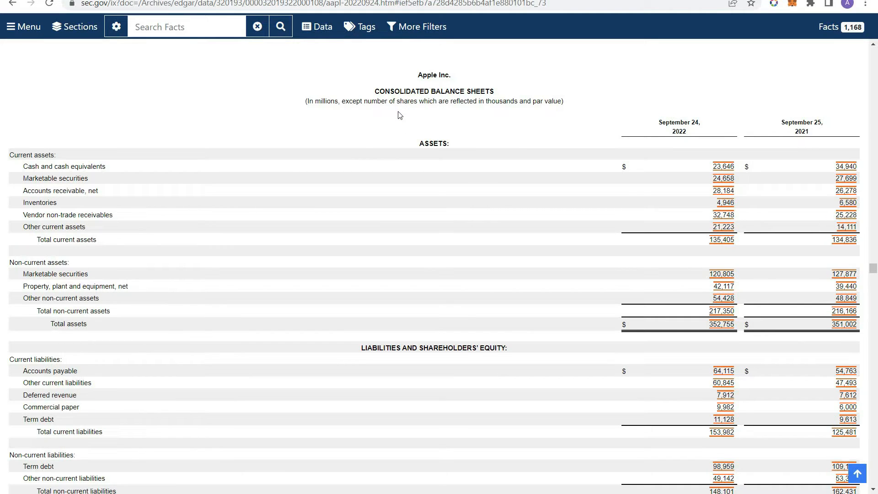
{"action": "mouse_move", "coordinate": [462, 68]}
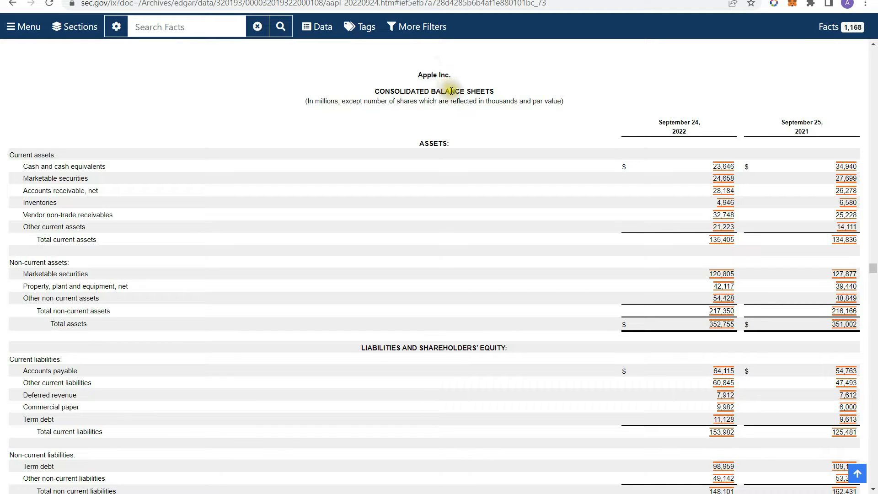
{"action": "mouse_move", "coordinate": [582, 120]}
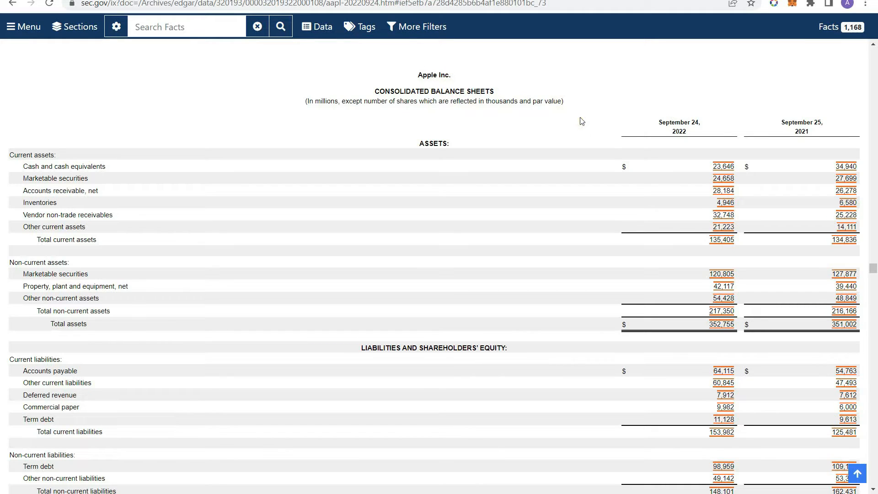
Step: Scroll the Consolidated Balance Sheets to current liabilities, non-current liabilities and shareholders' equity
{"action": "scroll", "scroll_direction": "down", "scroll_amount": 3}
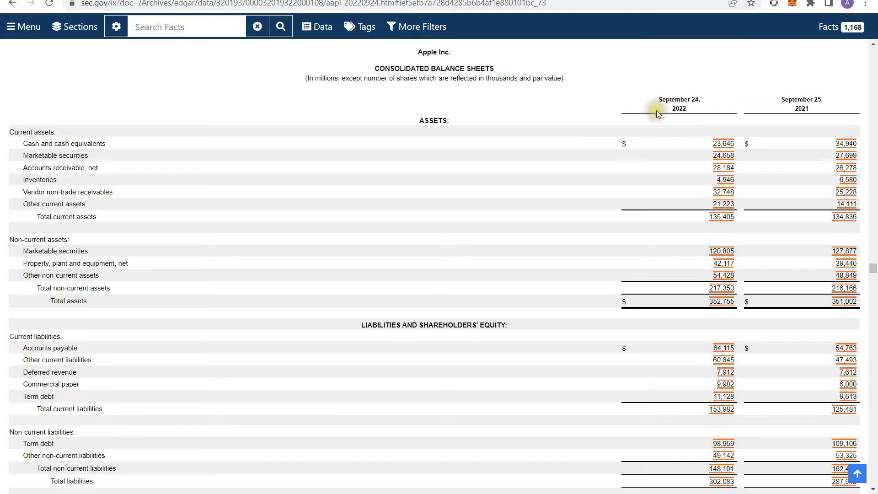
{"action": "mouse_move", "coordinate": [639, 97]}
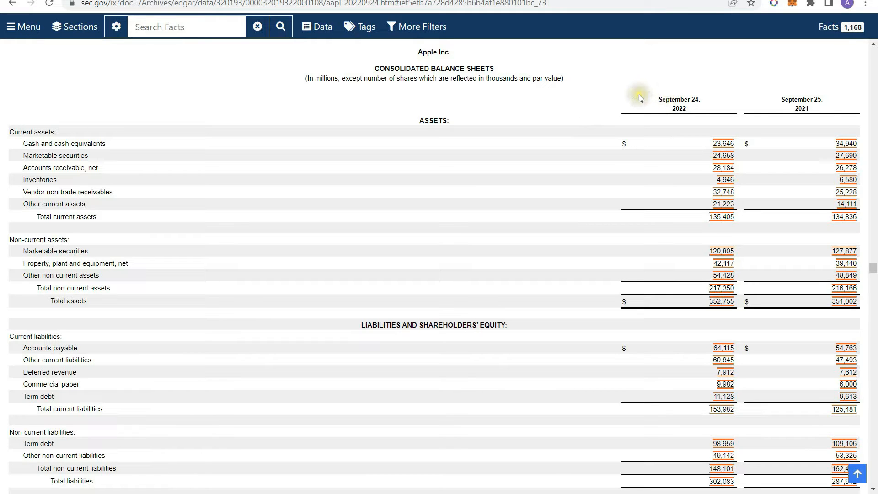
{"action": "mouse_move", "coordinate": [457, 72]}
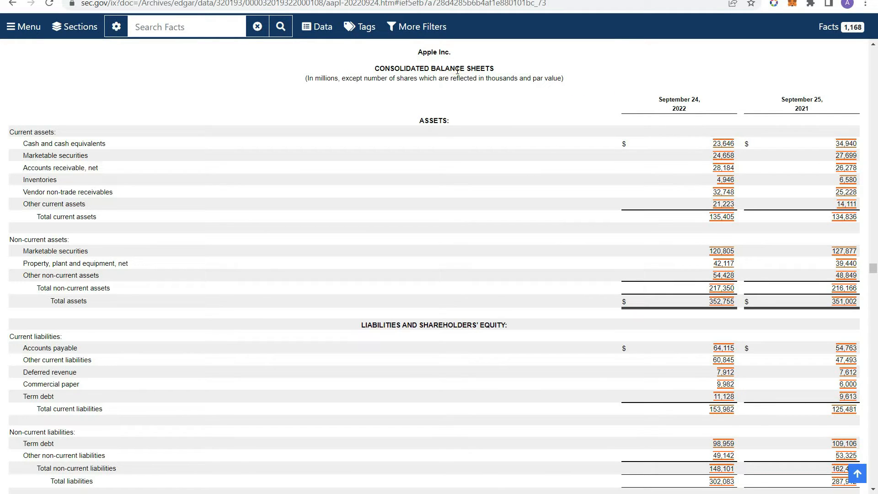
{"action": "mouse_move", "coordinate": [163, 312]}
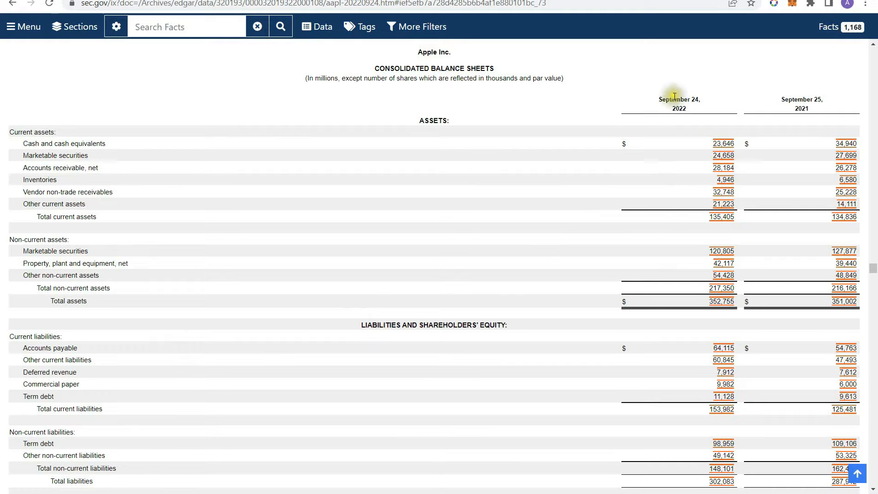
{"action": "mouse_move", "coordinate": [652, 103]}
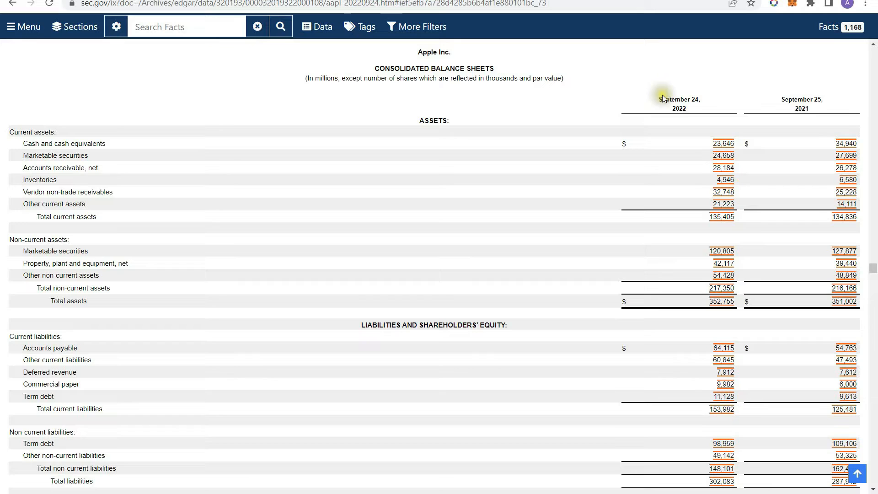
{"action": "mouse_move", "coordinate": [733, 112]}
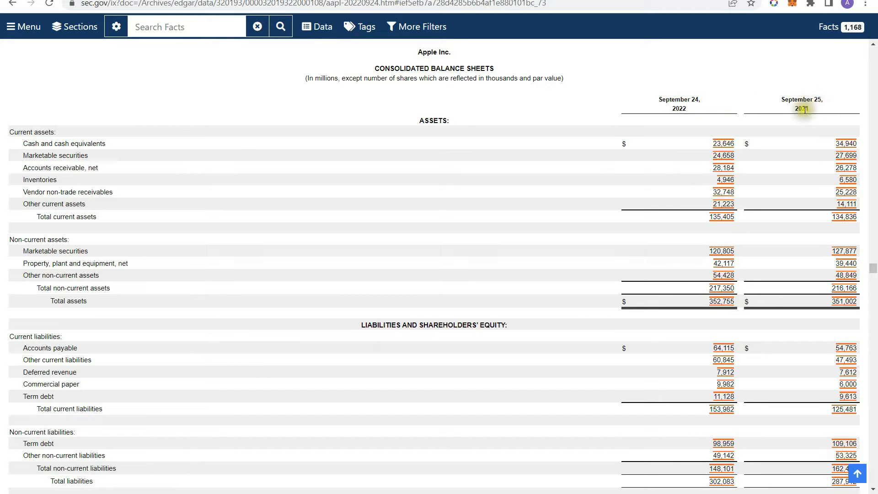
{"action": "mouse_move", "coordinate": [790, 119]}
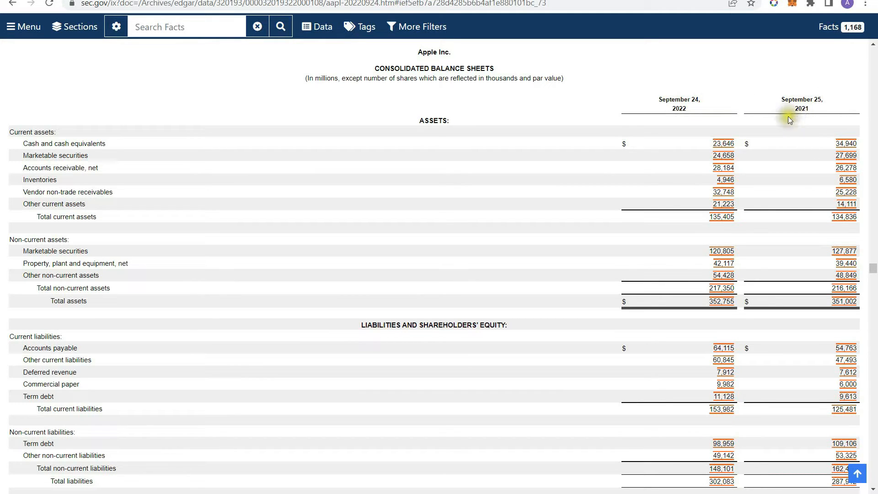
{"action": "mouse_move", "coordinate": [502, 150]}
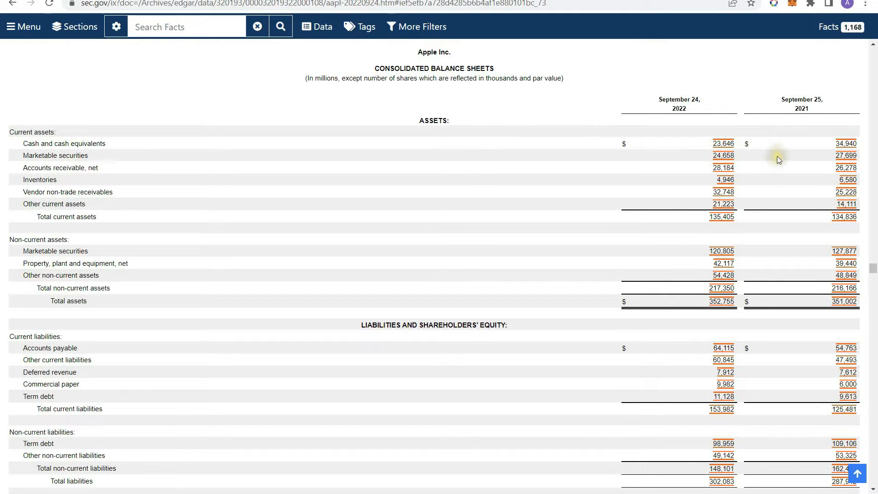
{"action": "mouse_move", "coordinate": [708, 124]}
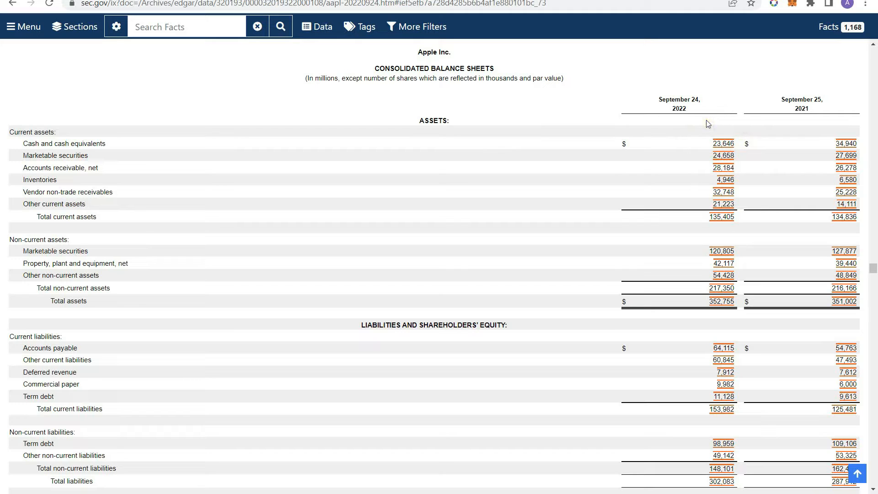
{"action": "mouse_move", "coordinate": [783, 119]}
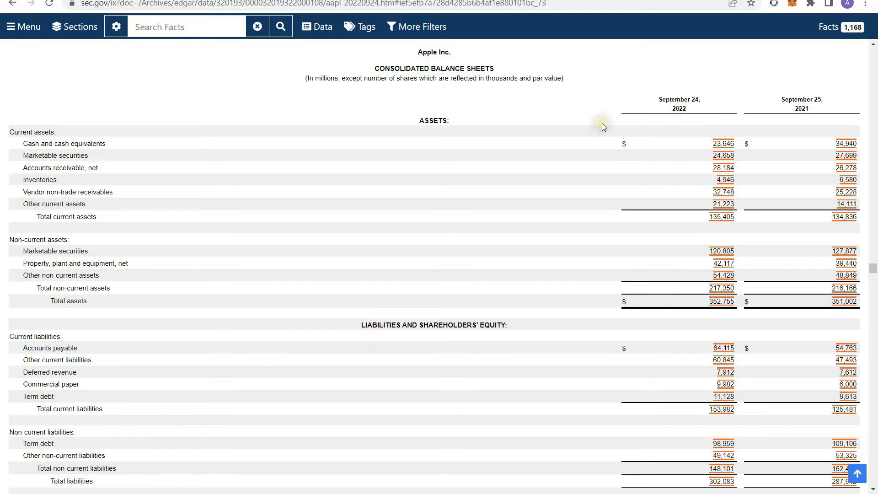
{"action": "mouse_move", "coordinate": [604, 126]}
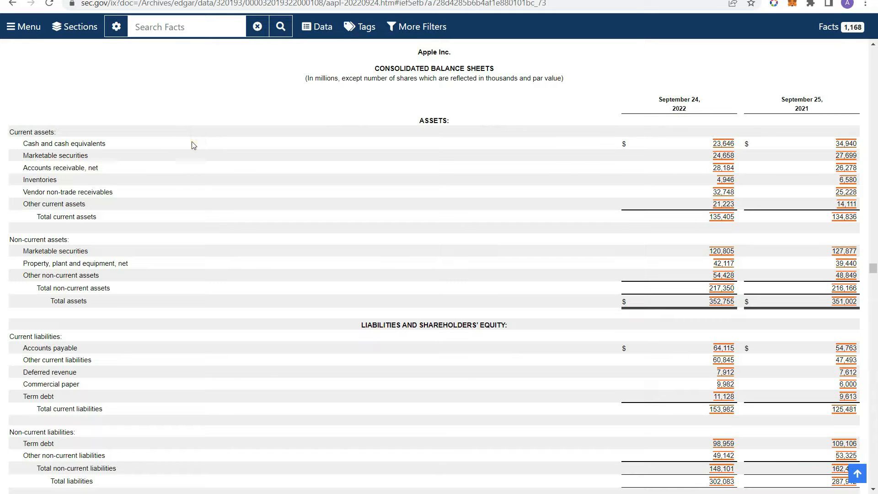
{"action": "mouse_move", "coordinate": [38, 131]}
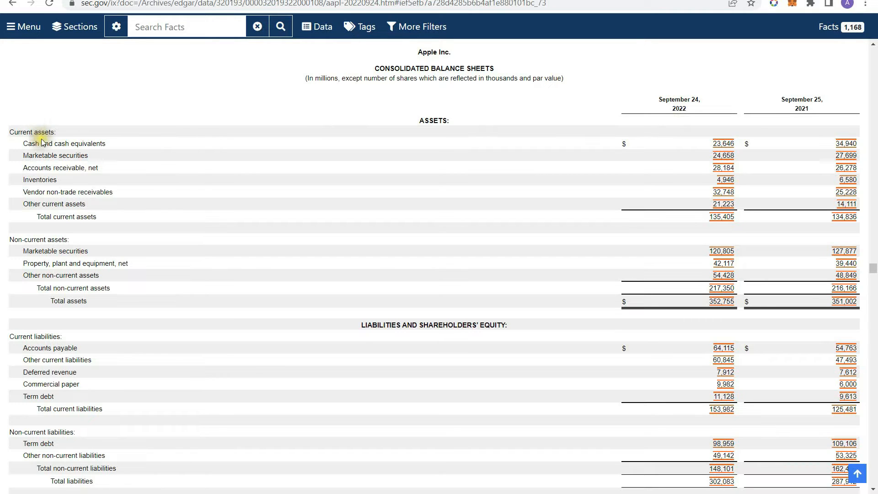
{"action": "scroll", "scroll_direction": "down", "scroll_amount": 3}
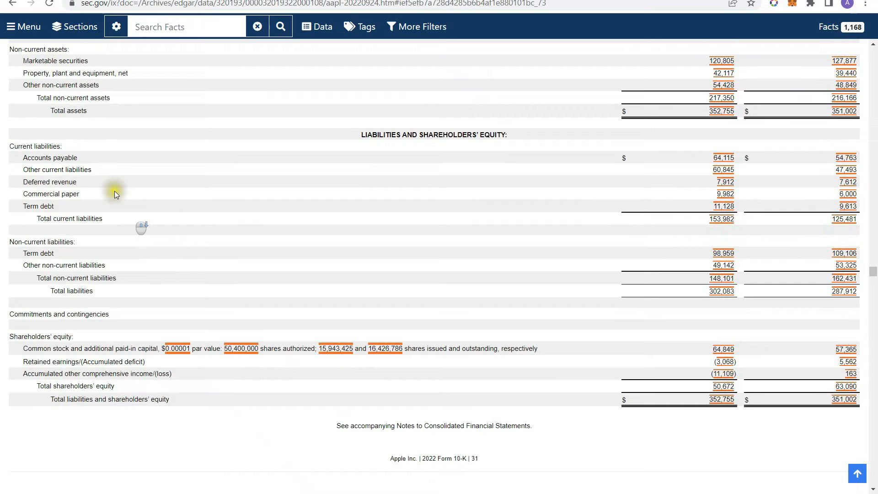
{"action": "mouse_move", "coordinate": [93, 281]}
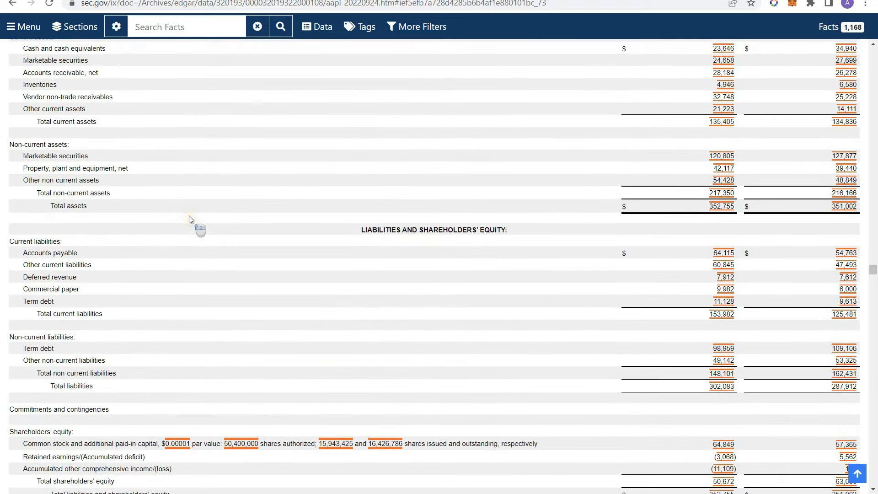
{"action": "scroll", "scroll_direction": "up", "scroll_amount": 3}
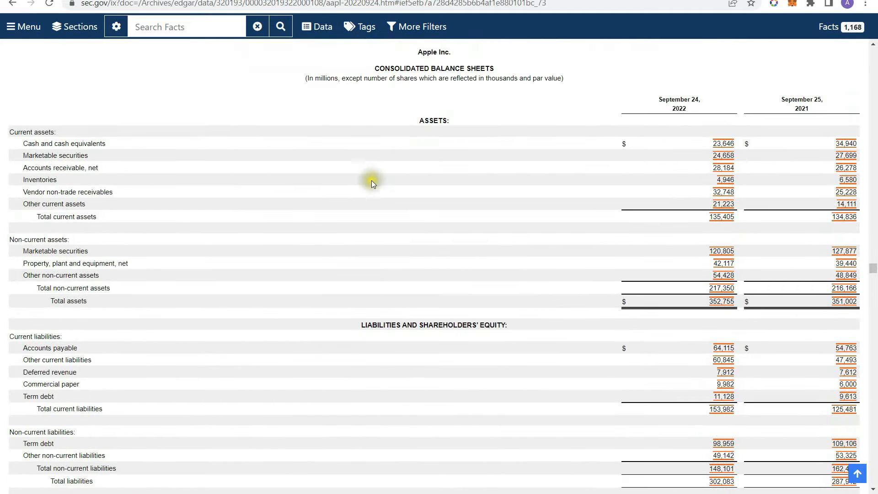
{"action": "mouse_move", "coordinate": [374, 184]}
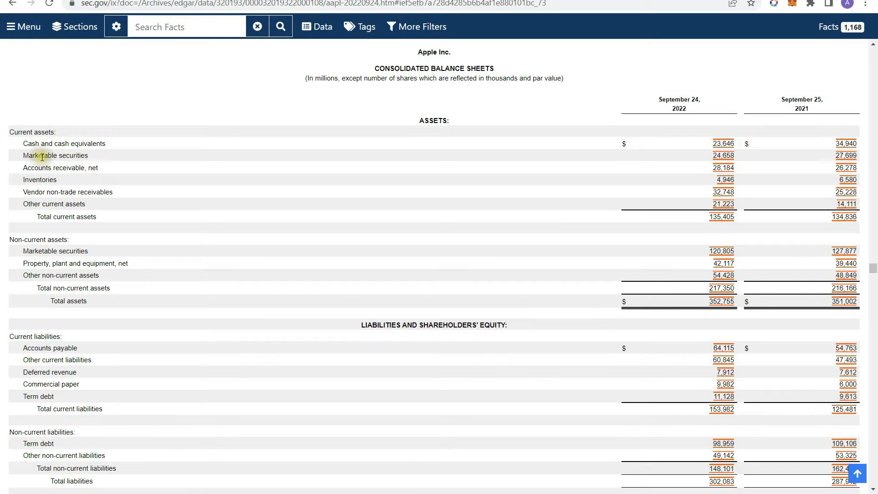
{"action": "mouse_move", "coordinate": [70, 167]}
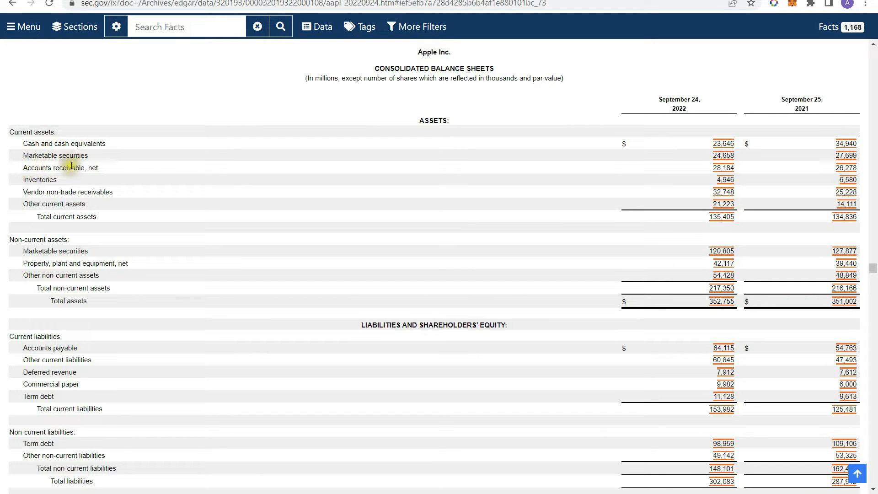
{"action": "mouse_move", "coordinate": [717, 176]}
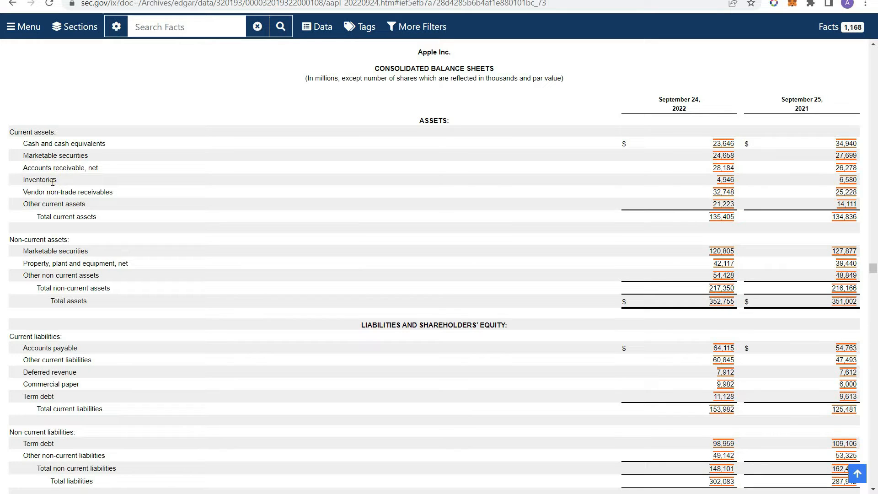
{"action": "mouse_move", "coordinate": [67, 182]}
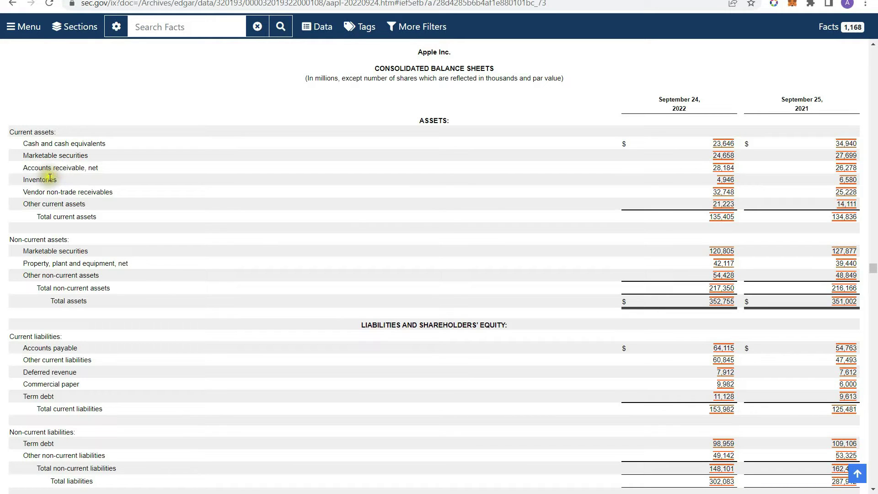
{"action": "mouse_move", "coordinate": [146, 177]}
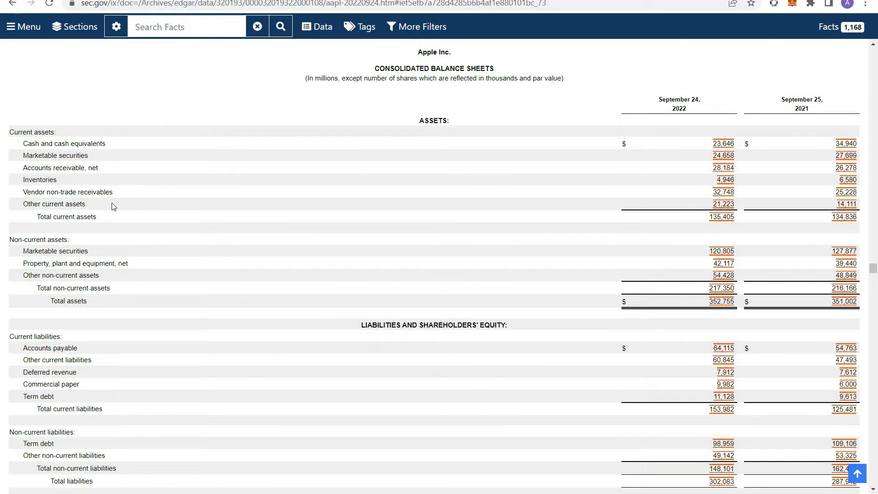
{"action": "mouse_move", "coordinate": [45, 120]}
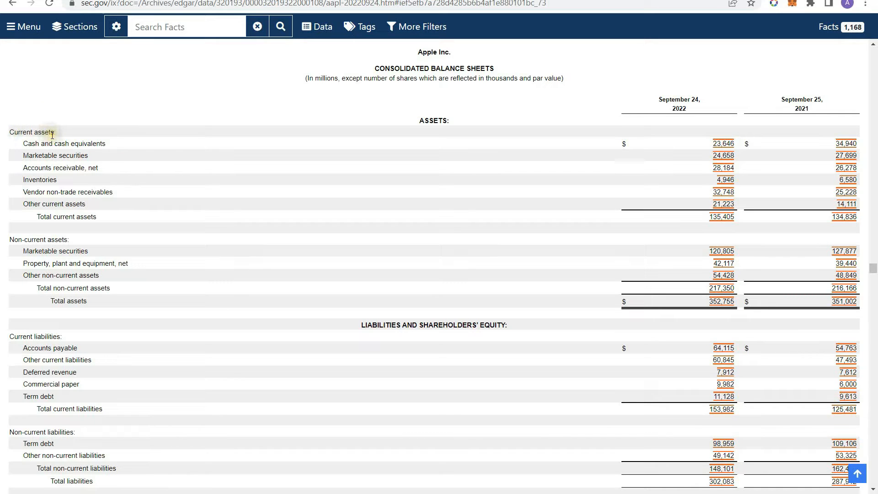
{"action": "mouse_move", "coordinate": [47, 236]}
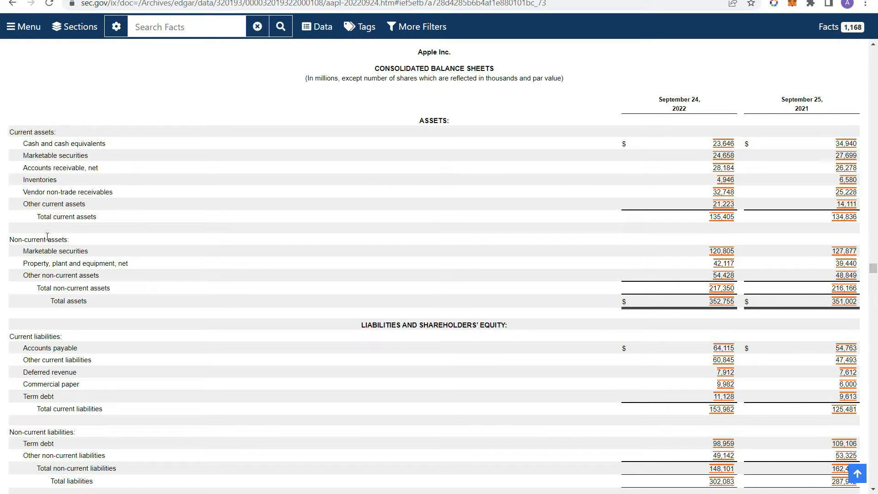
{"action": "mouse_move", "coordinate": [53, 268]}
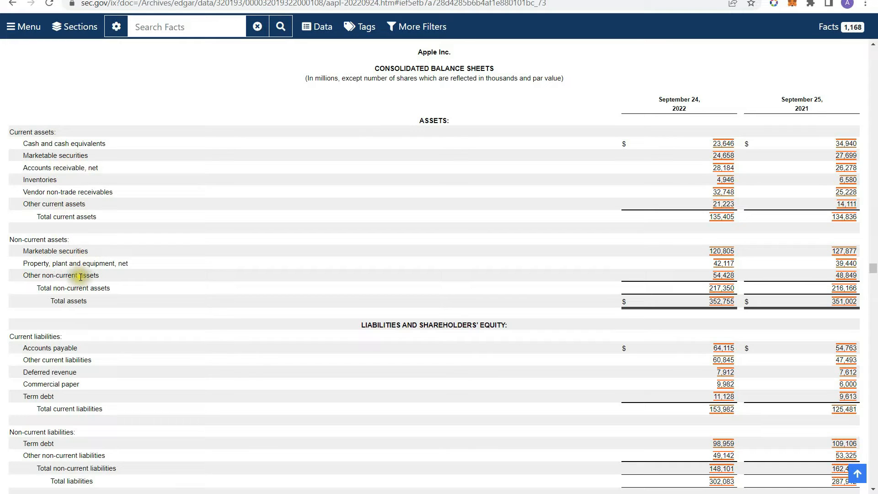
{"action": "mouse_move", "coordinate": [44, 240]}
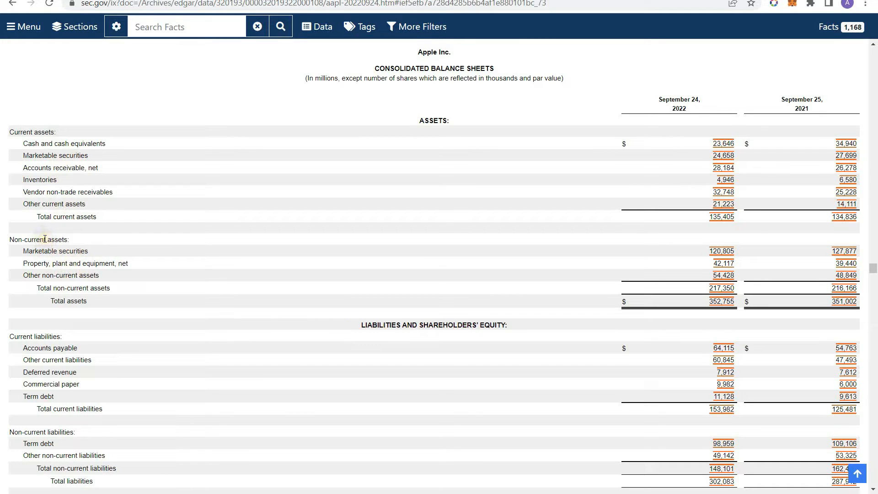
{"action": "mouse_move", "coordinate": [49, 250]}
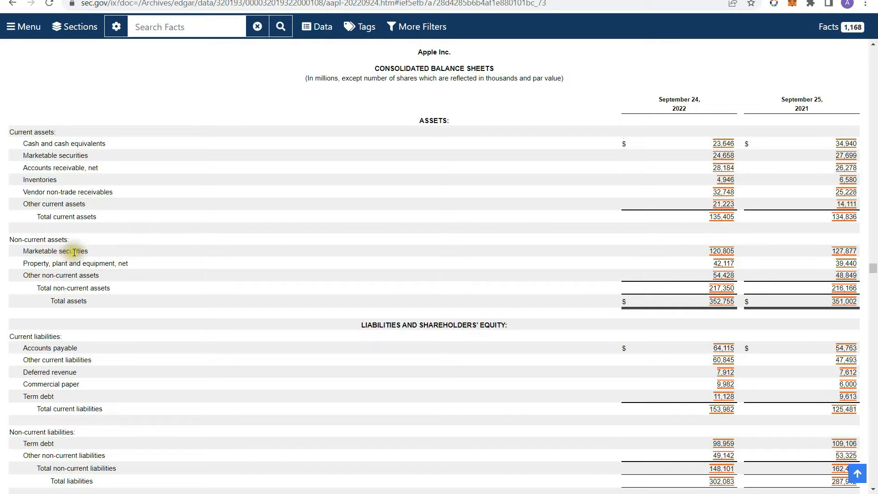
{"action": "mouse_move", "coordinate": [113, 288]}
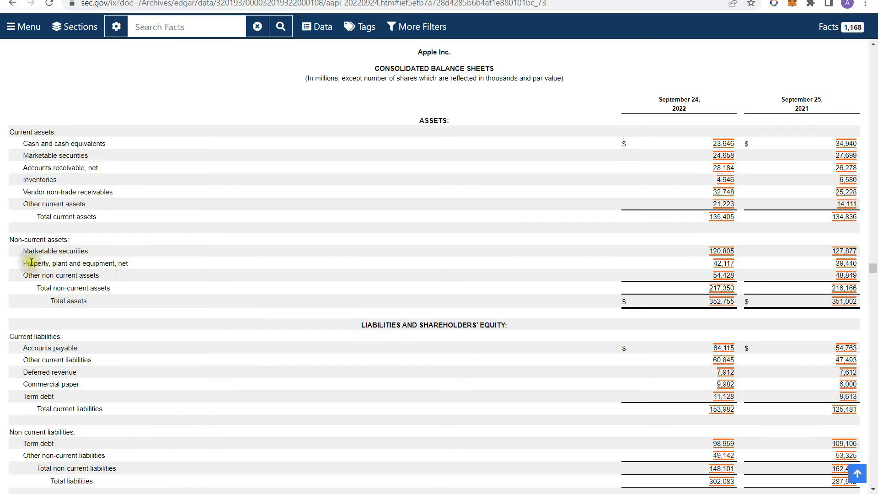
{"action": "mouse_move", "coordinate": [117, 263]}
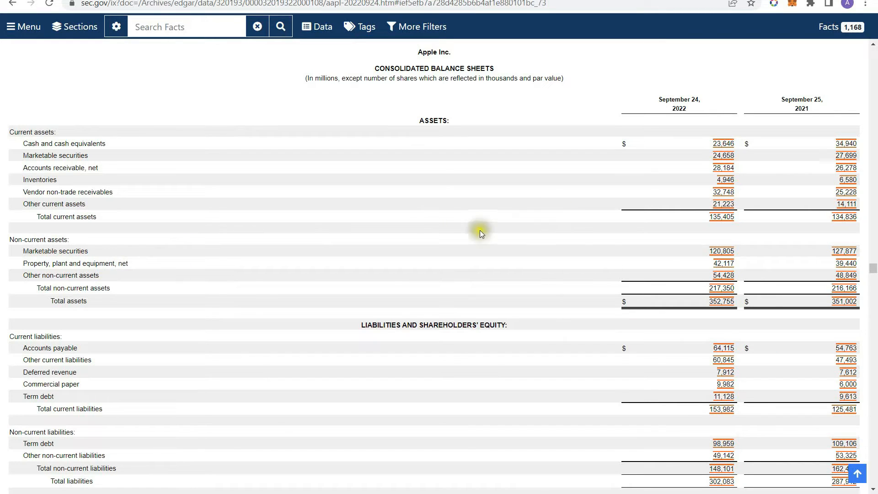
{"action": "mouse_move", "coordinate": [197, 311]}
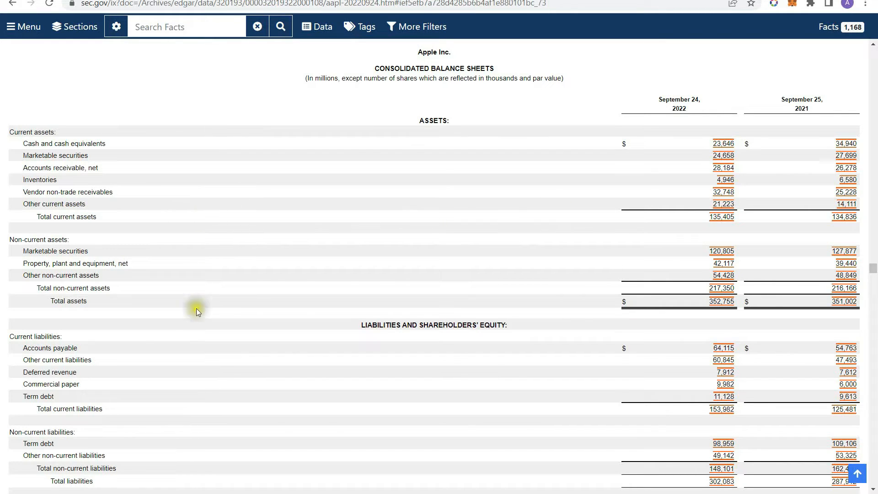
{"action": "scroll", "scroll_direction": "down", "scroll_amount": 3}
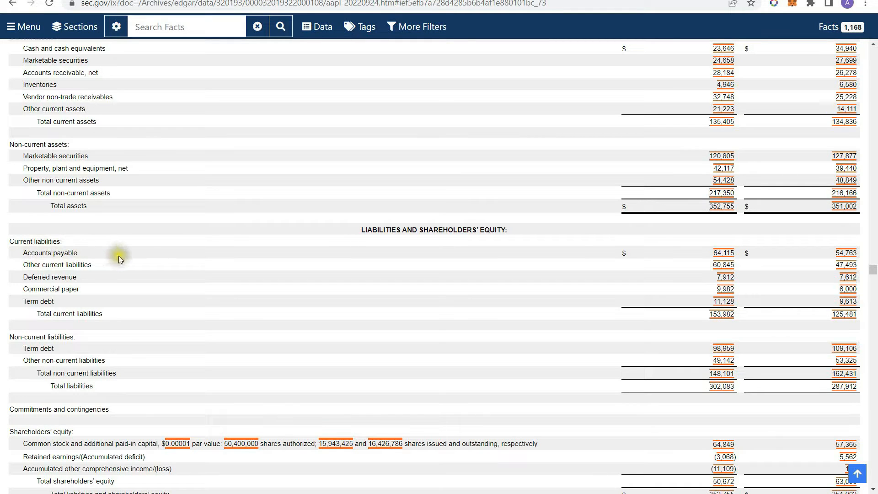
{"action": "mouse_move", "coordinate": [44, 250]}
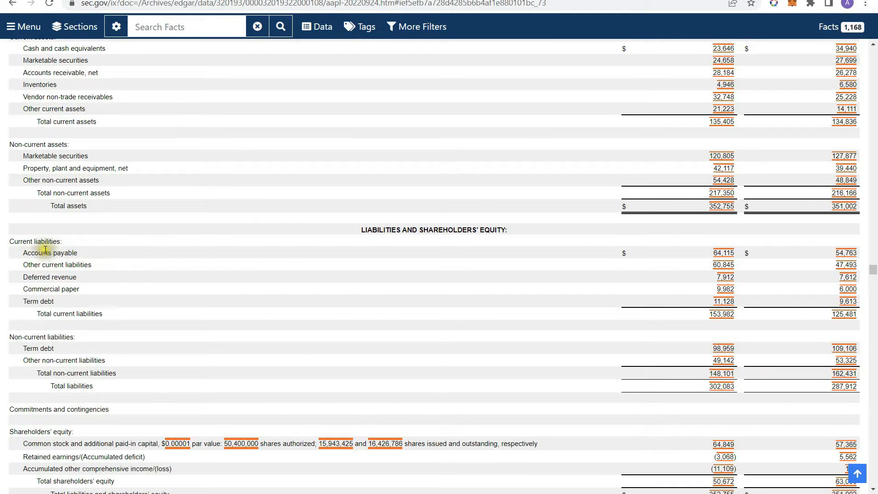
{"action": "mouse_move", "coordinate": [88, 252]}
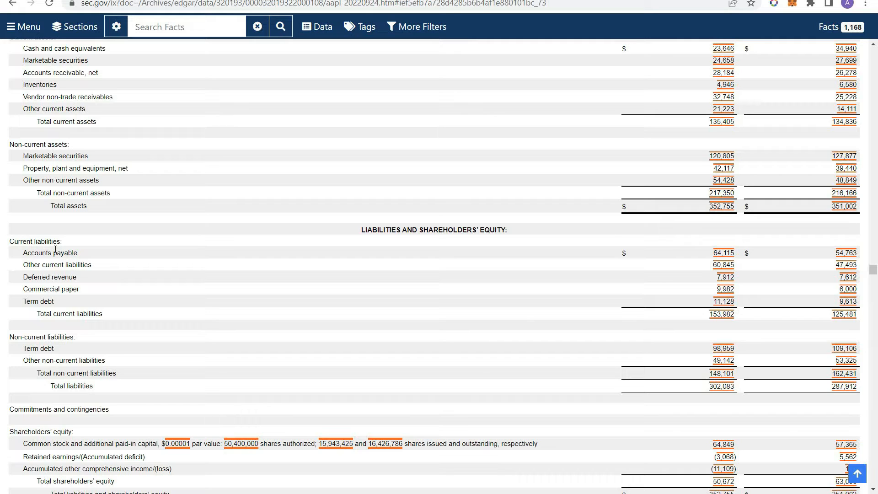
{"action": "mouse_move", "coordinate": [34, 275]}
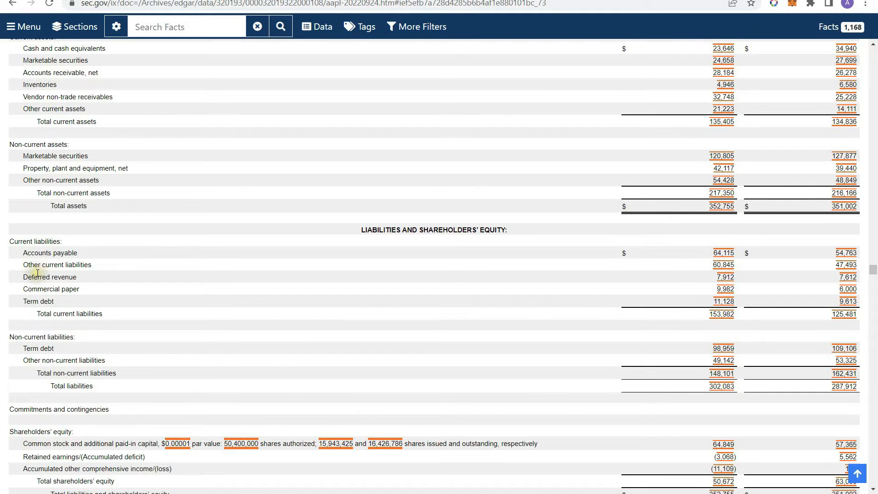
{"action": "mouse_move", "coordinate": [51, 258]}
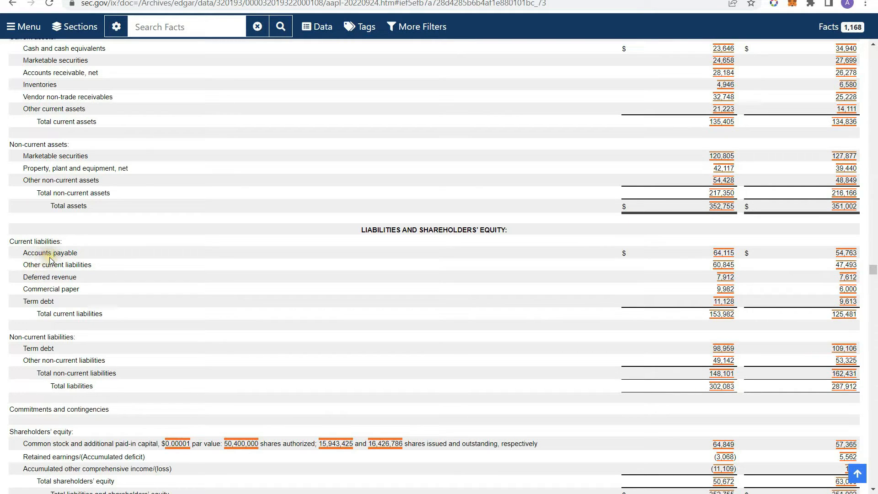
{"action": "mouse_move", "coordinate": [91, 262]}
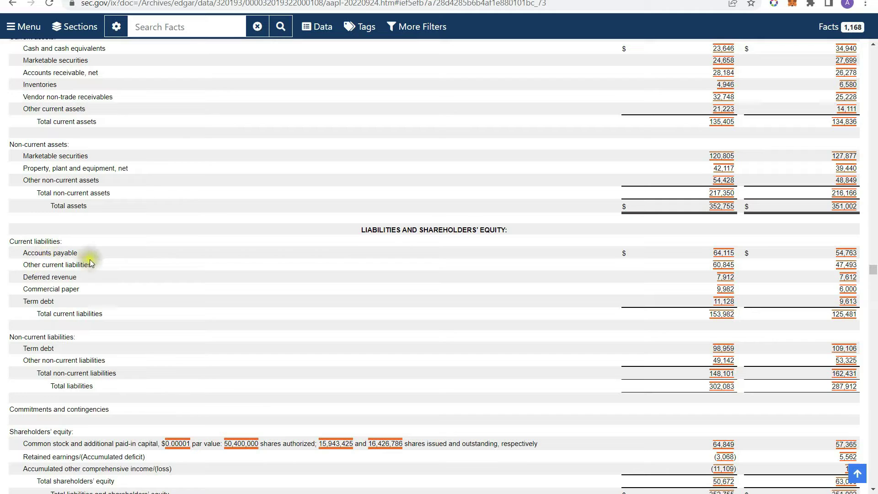
{"action": "mouse_move", "coordinate": [87, 269]}
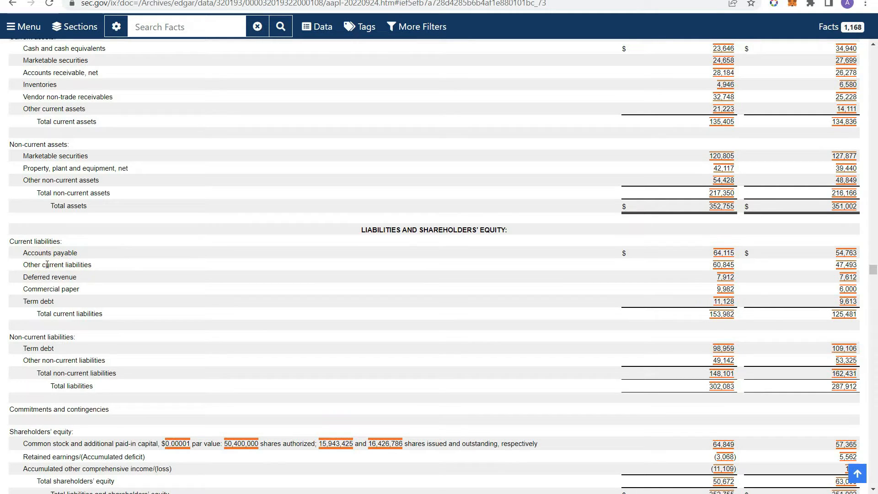
{"action": "mouse_move", "coordinate": [30, 262]}
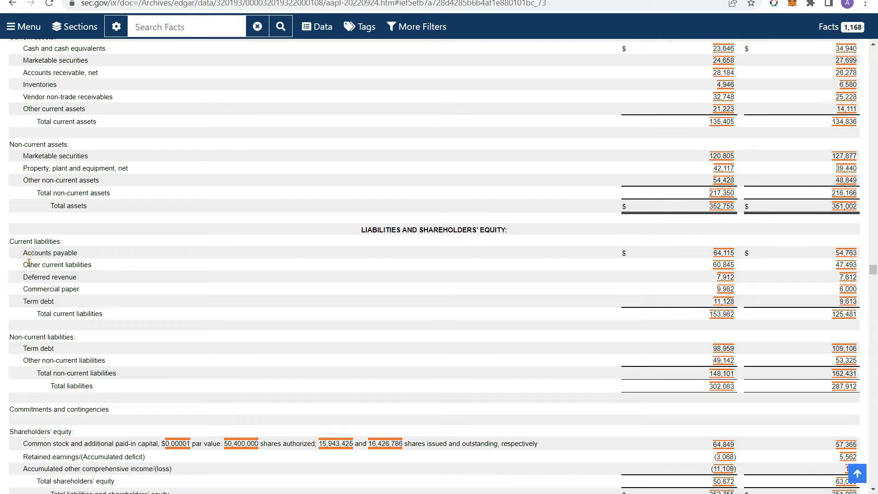
{"action": "mouse_move", "coordinate": [72, 267]}
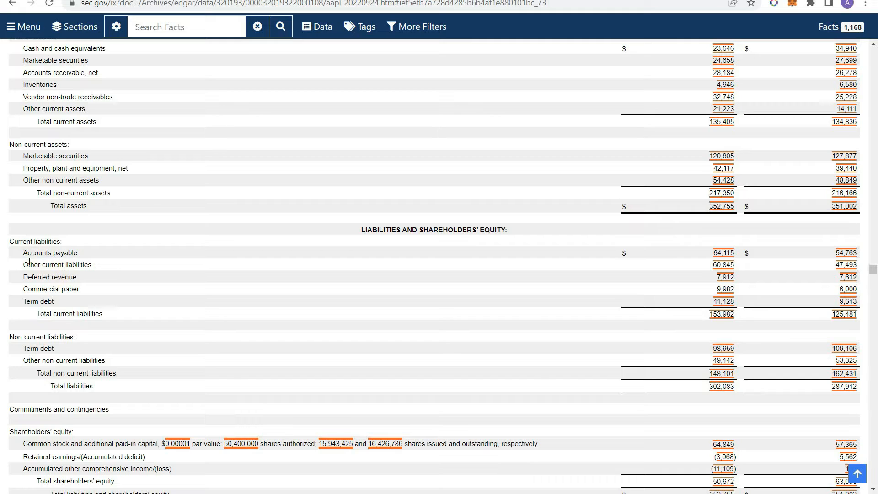
{"action": "mouse_move", "coordinate": [117, 271]}
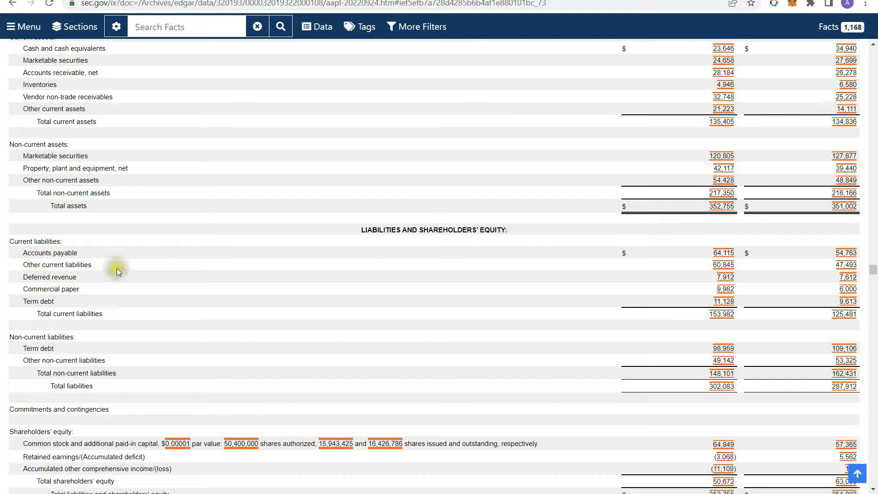
{"action": "mouse_move", "coordinate": [127, 334]}
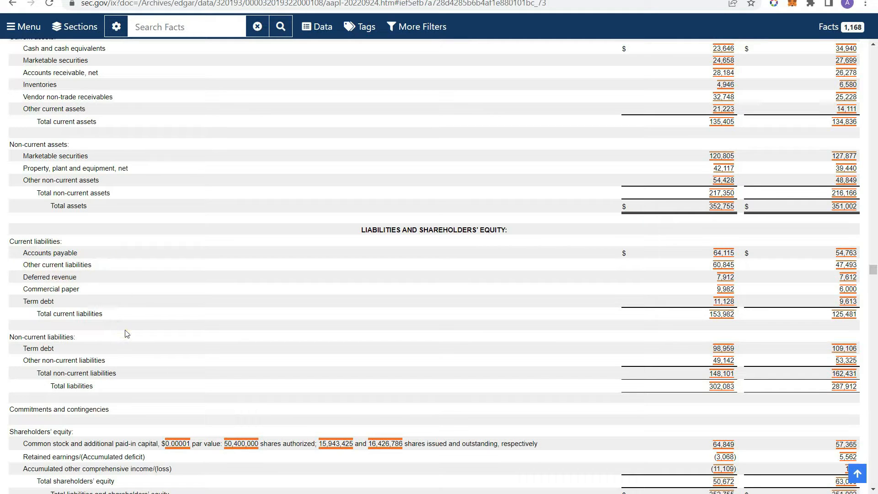
{"action": "mouse_move", "coordinate": [135, 275]}
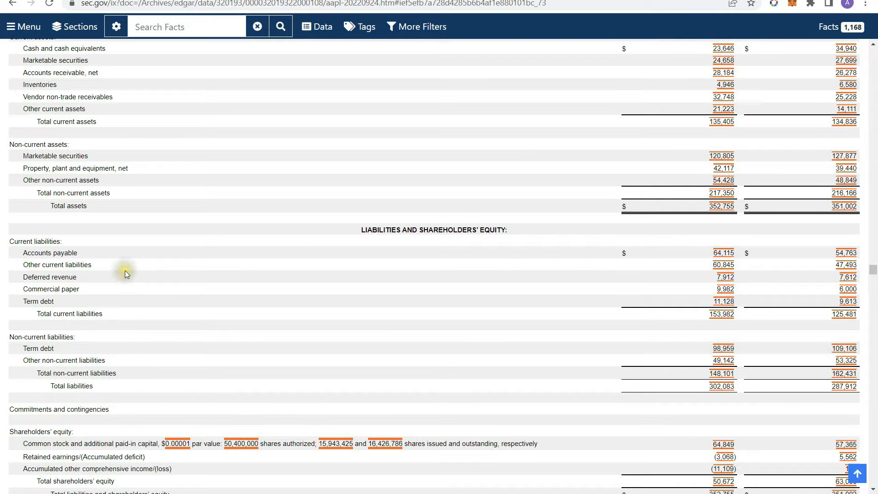
{"action": "mouse_move", "coordinate": [96, 280]}
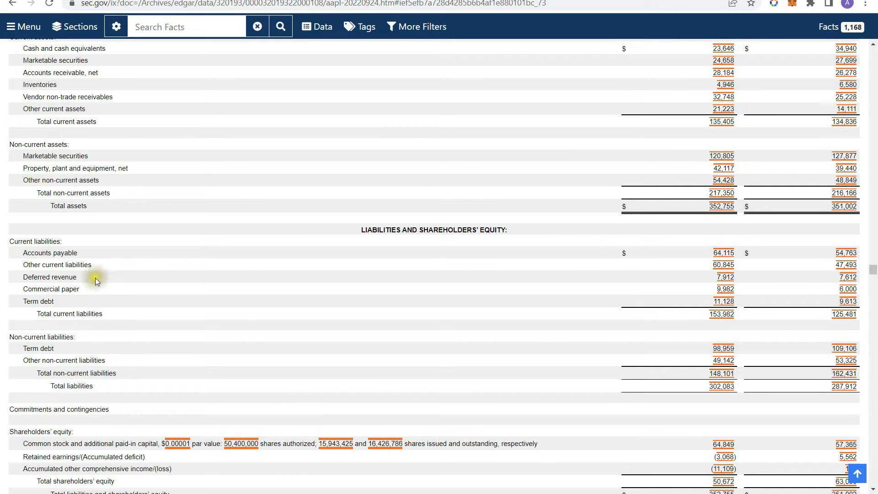
{"action": "mouse_move", "coordinate": [83, 278]}
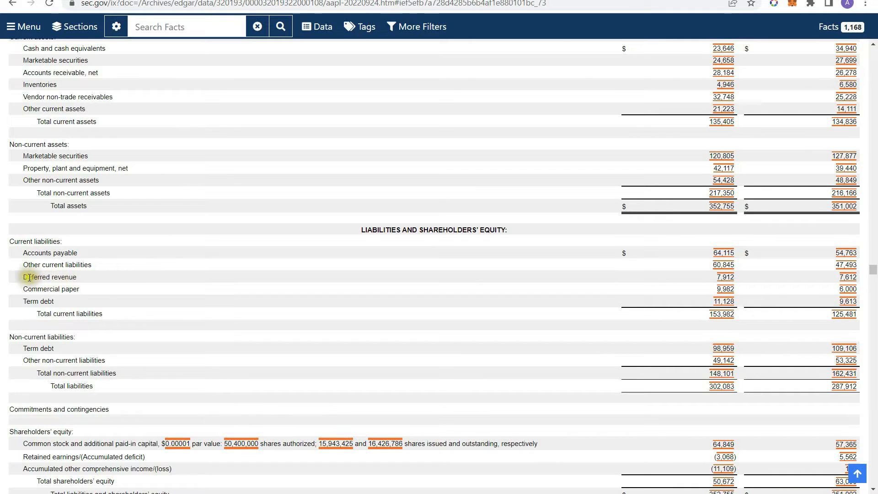
{"action": "mouse_move", "coordinate": [101, 282]}
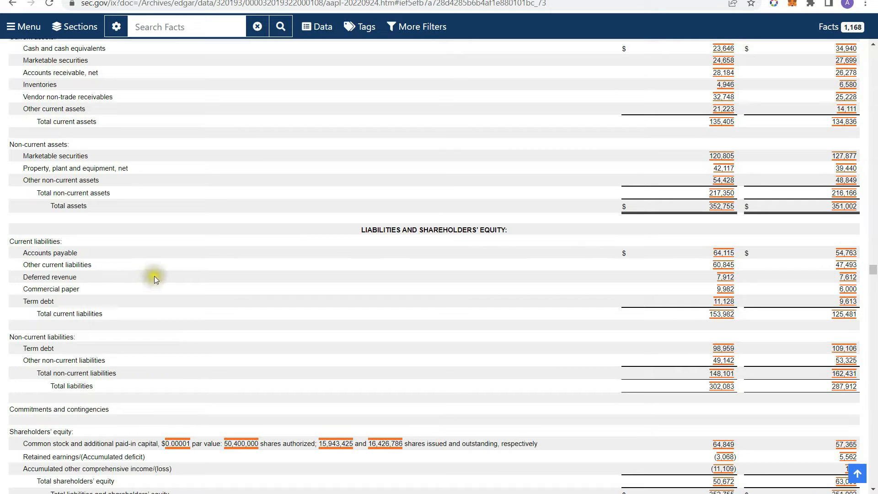
{"action": "mouse_move", "coordinate": [154, 280]}
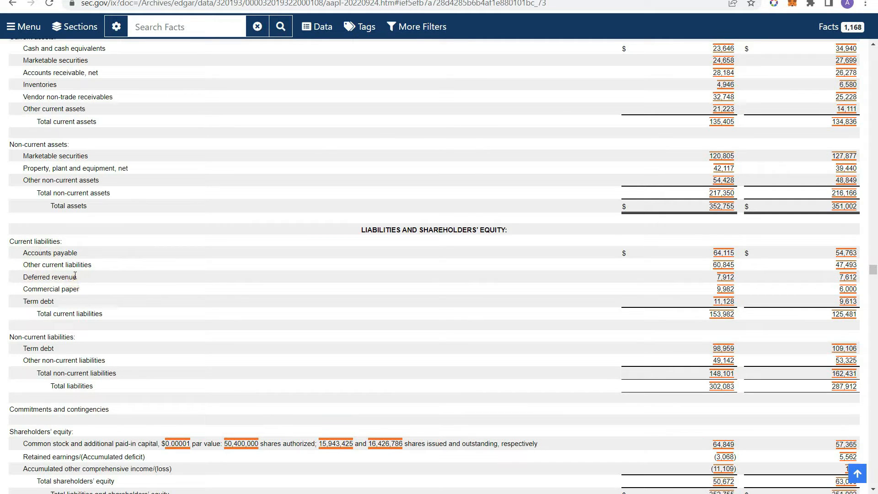
{"action": "mouse_move", "coordinate": [143, 283]}
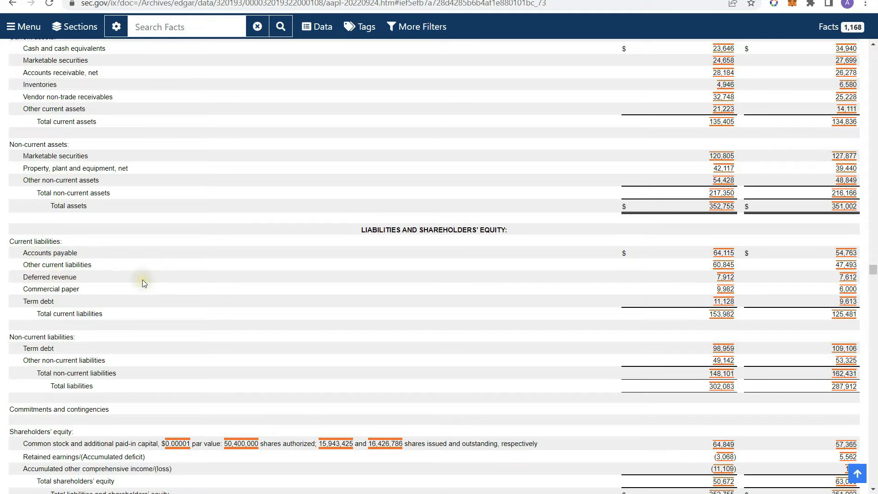
{"action": "mouse_move", "coordinate": [105, 286]}
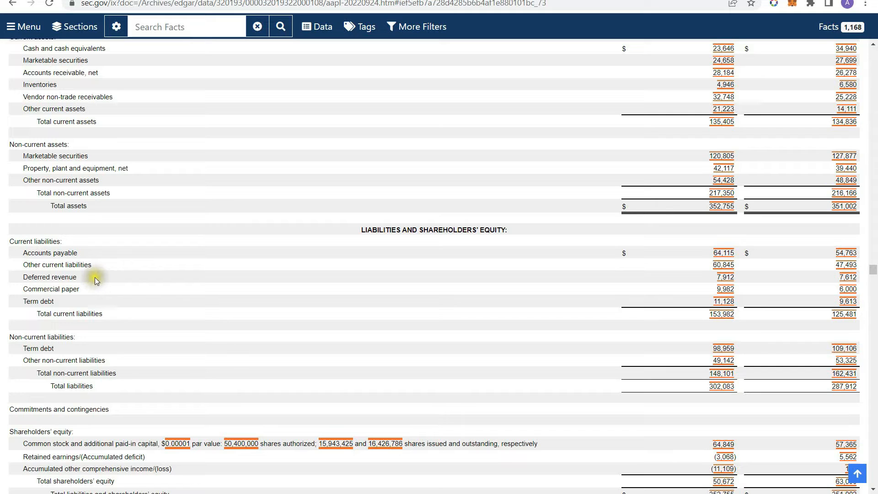
{"action": "mouse_move", "coordinate": [96, 282]}
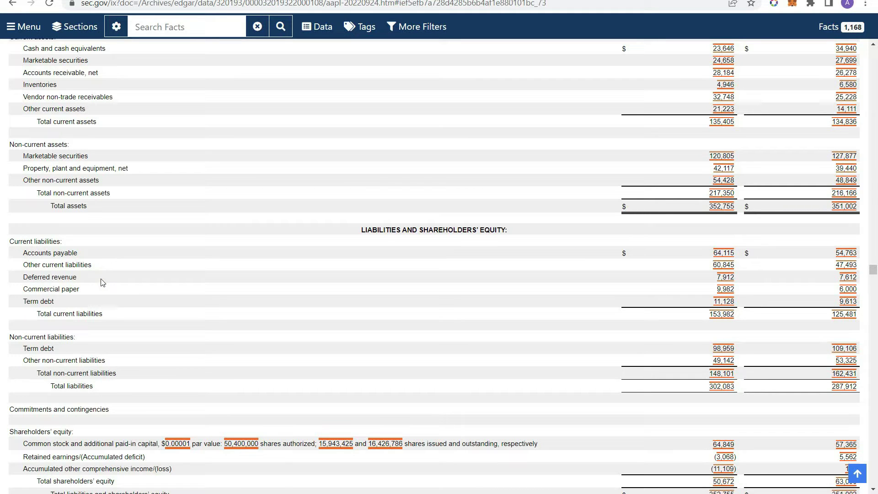
{"action": "mouse_move", "coordinate": [113, 284]}
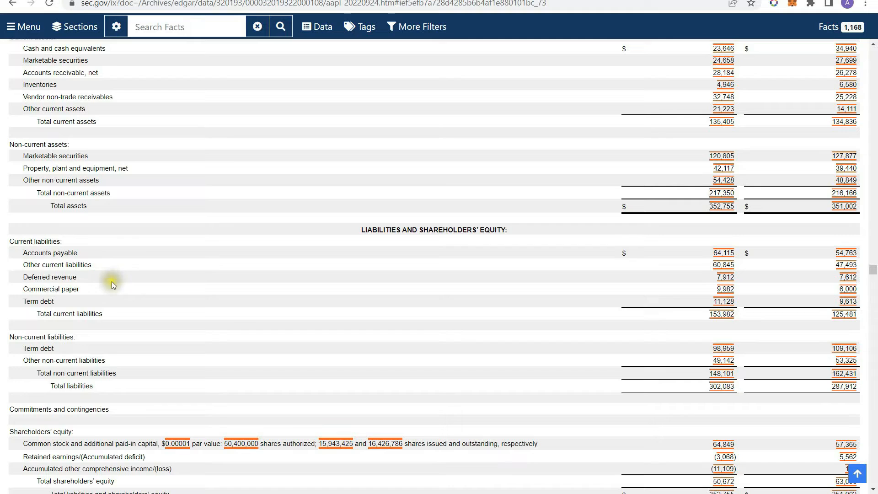
{"action": "mouse_move", "coordinate": [93, 287]}
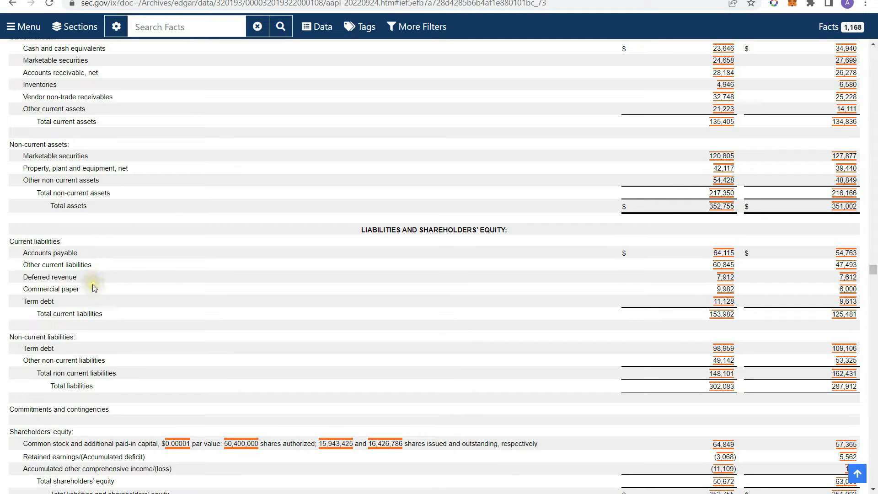
{"action": "mouse_move", "coordinate": [82, 300]}
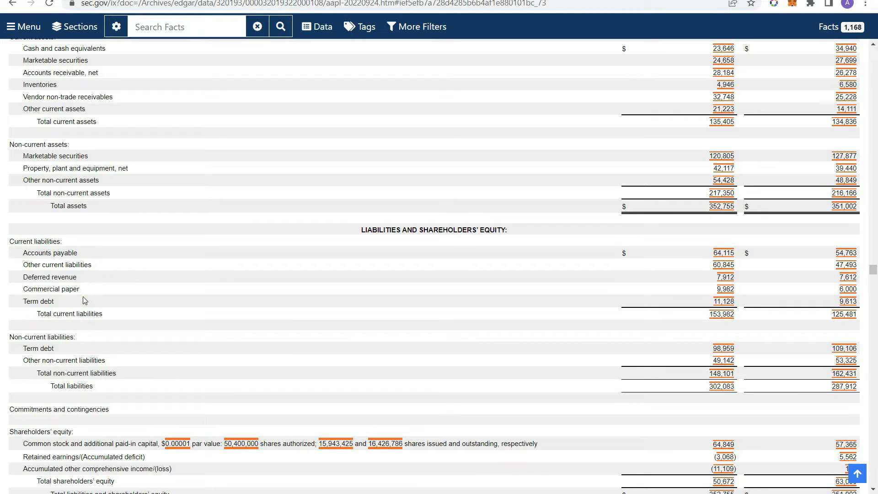
{"action": "mouse_move", "coordinate": [83, 299]}
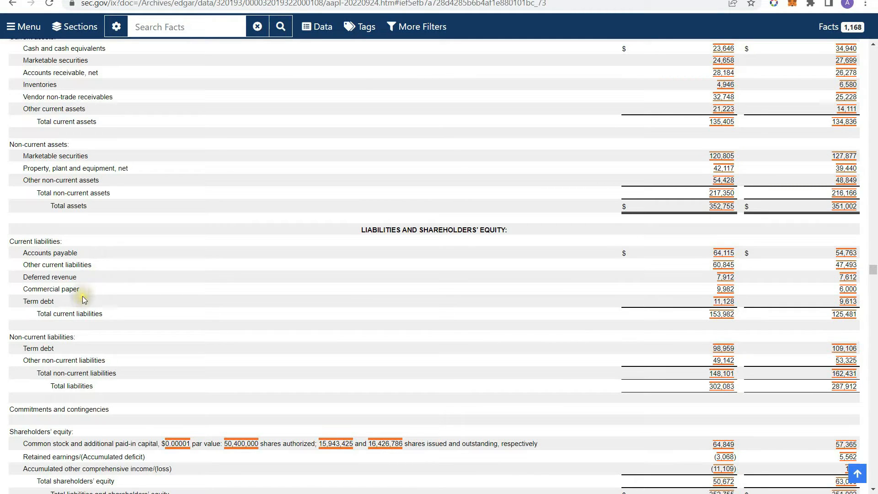
{"action": "mouse_move", "coordinate": [66, 353]}
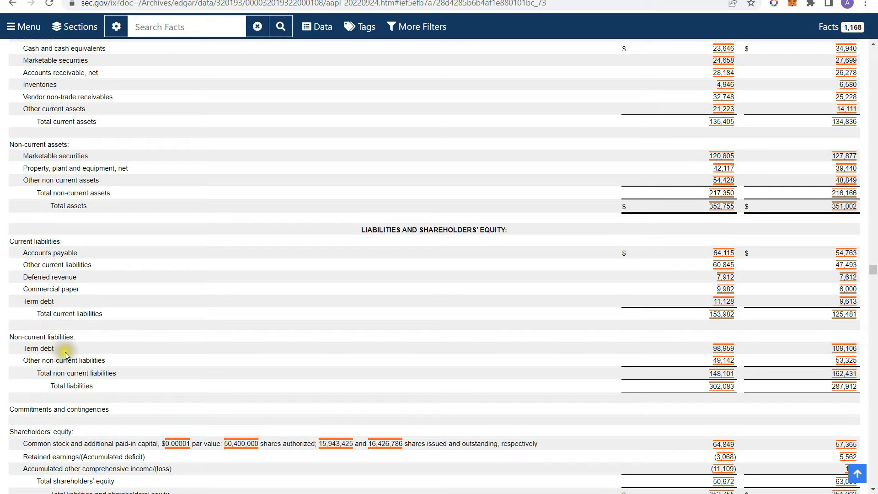
{"action": "mouse_move", "coordinate": [84, 312]}
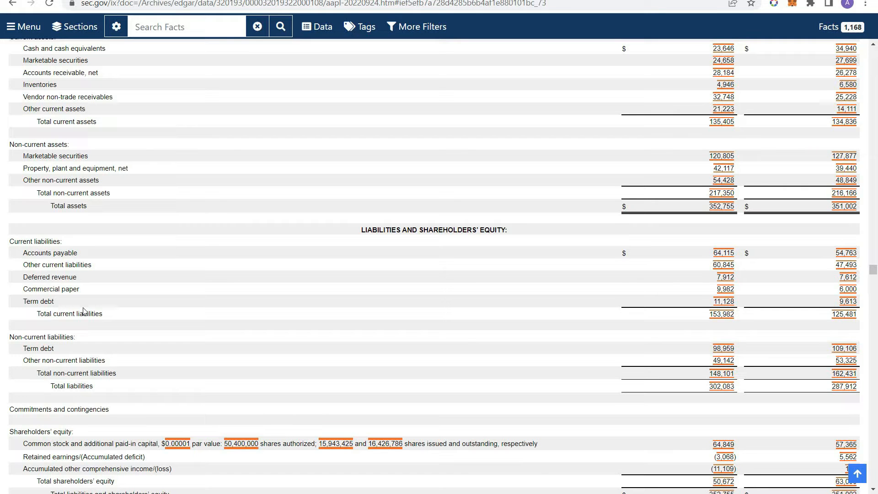
{"action": "mouse_move", "coordinate": [178, 292]}
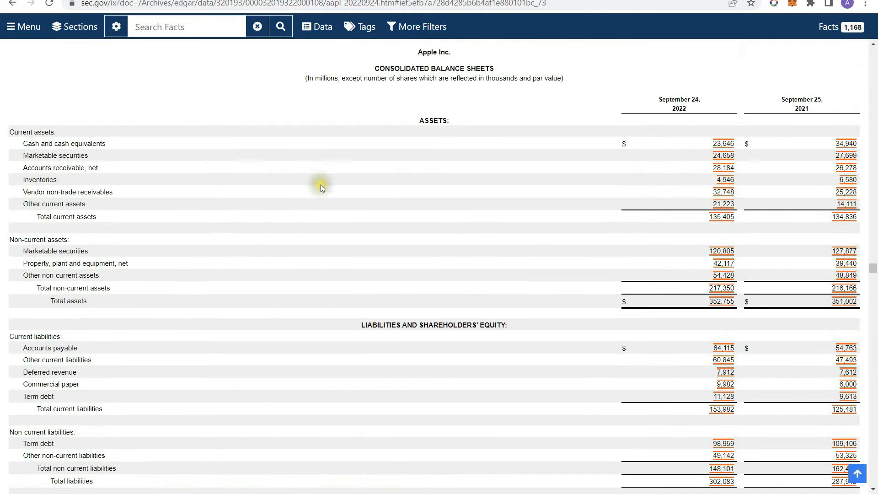
{"action": "mouse_move", "coordinate": [114, 196]}
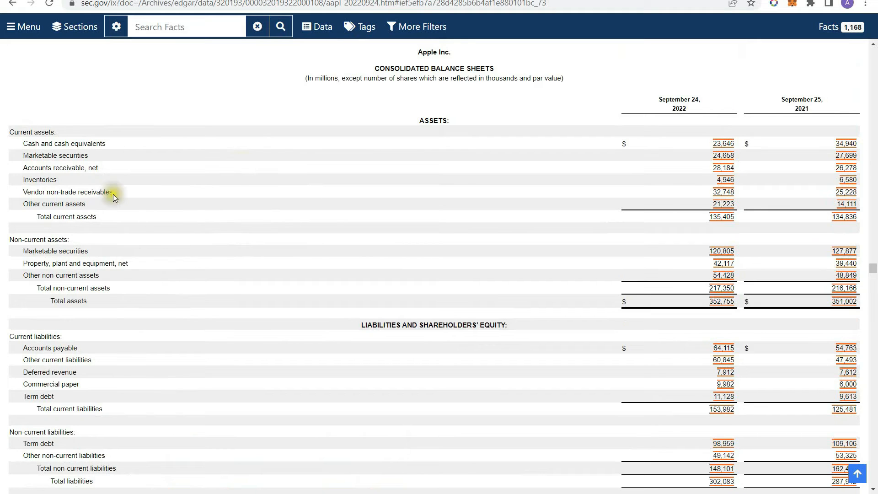
{"action": "mouse_move", "coordinate": [187, 348]}
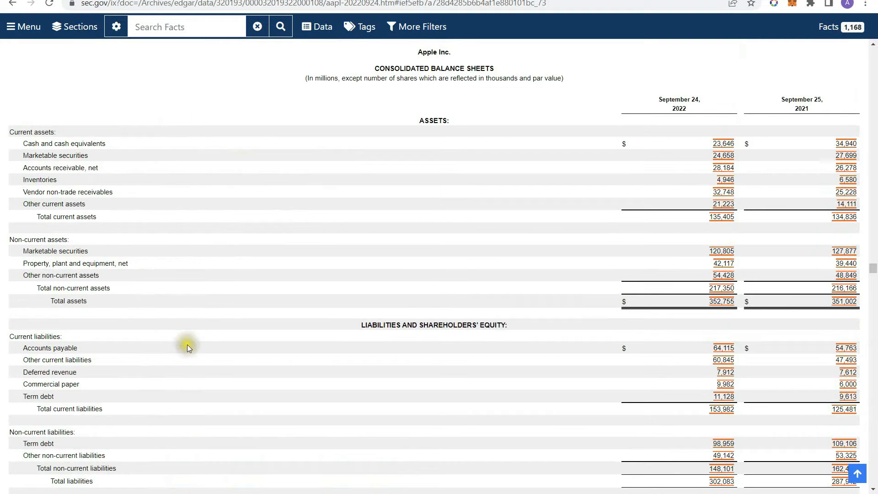
{"action": "mouse_move", "coordinate": [587, 310]}
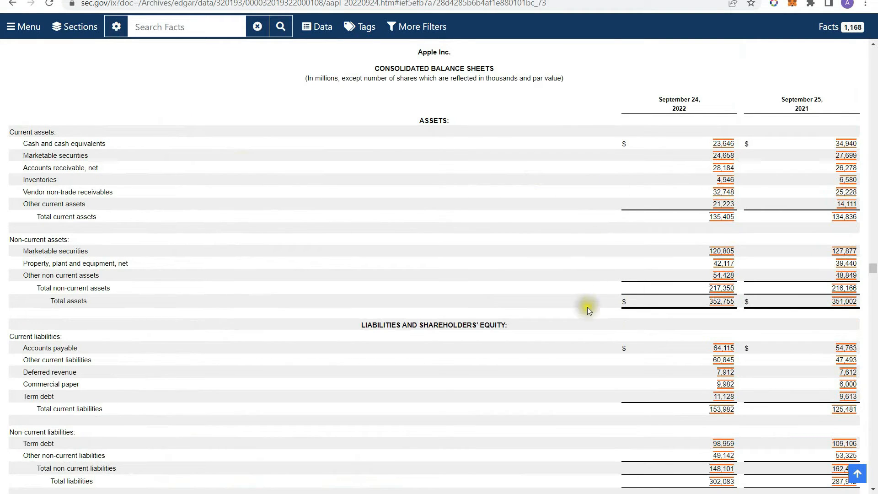
{"action": "mouse_move", "coordinate": [570, 336]}
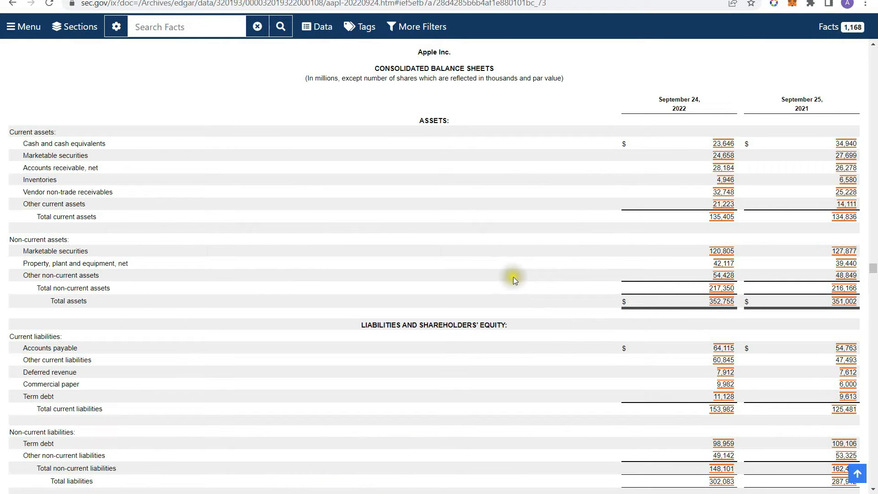
{"action": "mouse_move", "coordinate": [488, 343]}
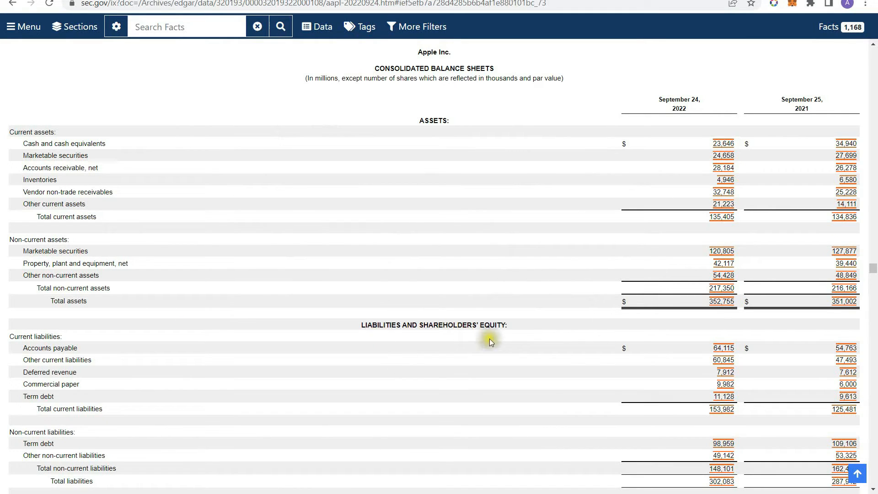
{"action": "mouse_move", "coordinate": [520, 369]}
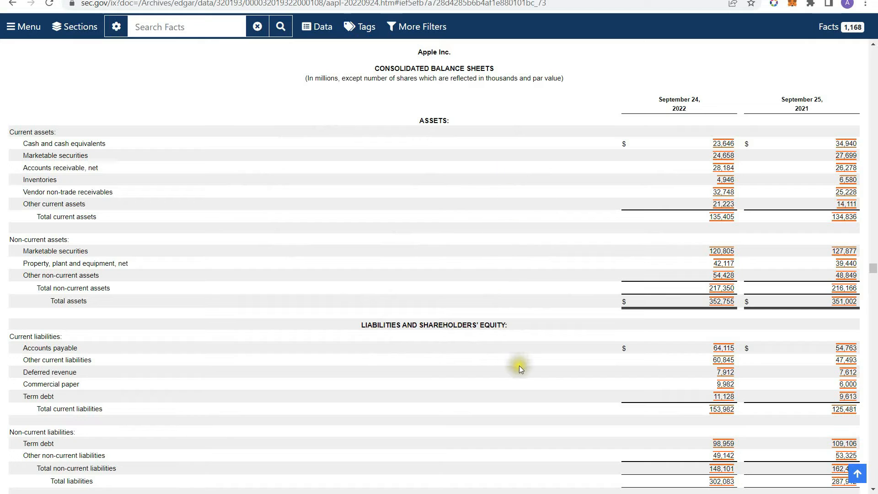
{"action": "mouse_move", "coordinate": [428, 234]}
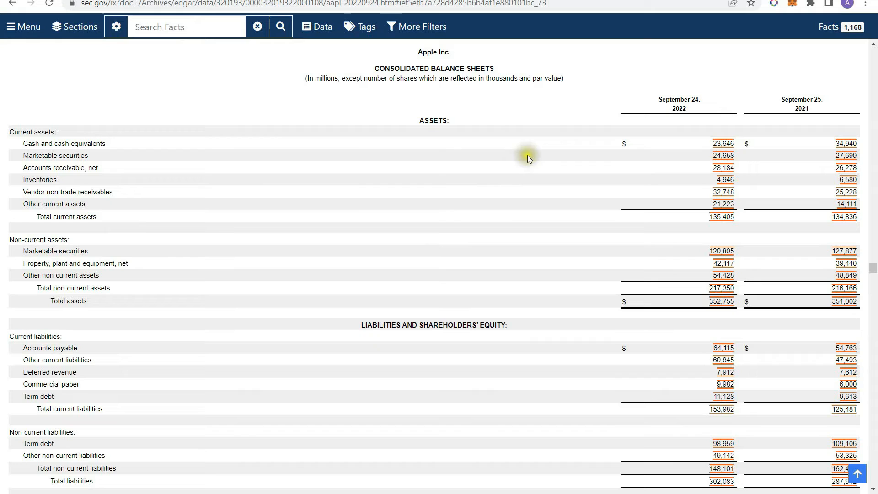
{"action": "mouse_move", "coordinate": [706, 137]}
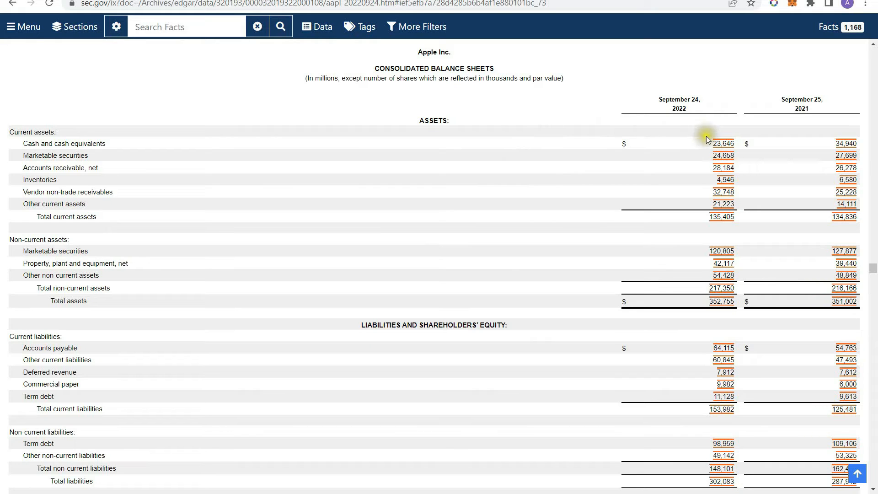
{"action": "mouse_move", "coordinate": [708, 355]}
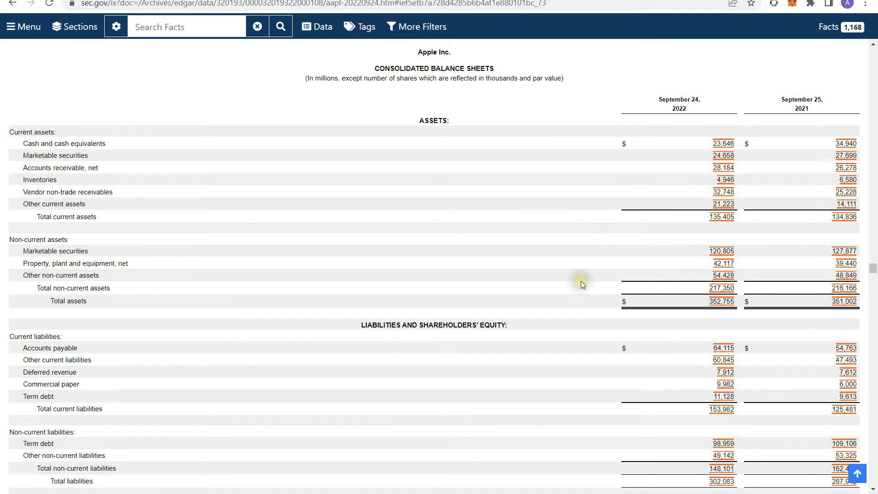
{"action": "mouse_move", "coordinate": [517, 251]}
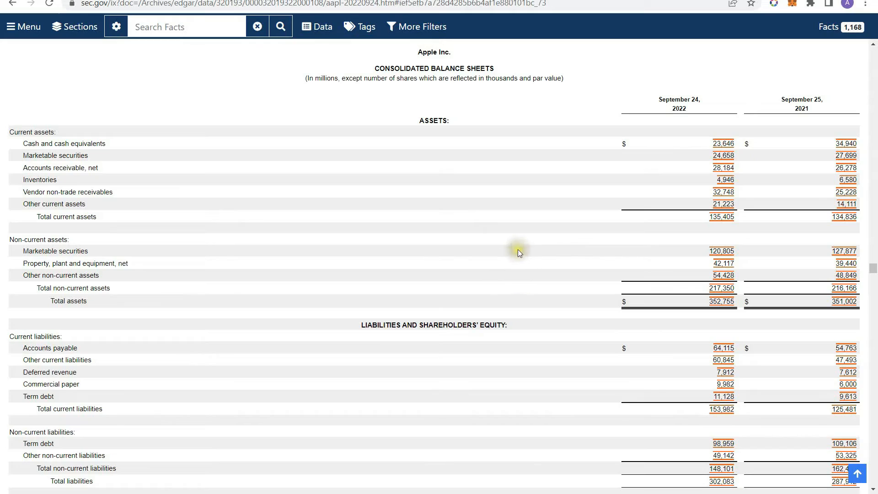
Step: Scroll past the balance sheet to the cash flow statement's investing and financing activities
{"action": "scroll", "scroll_direction": "down", "scroll_amount": 3}
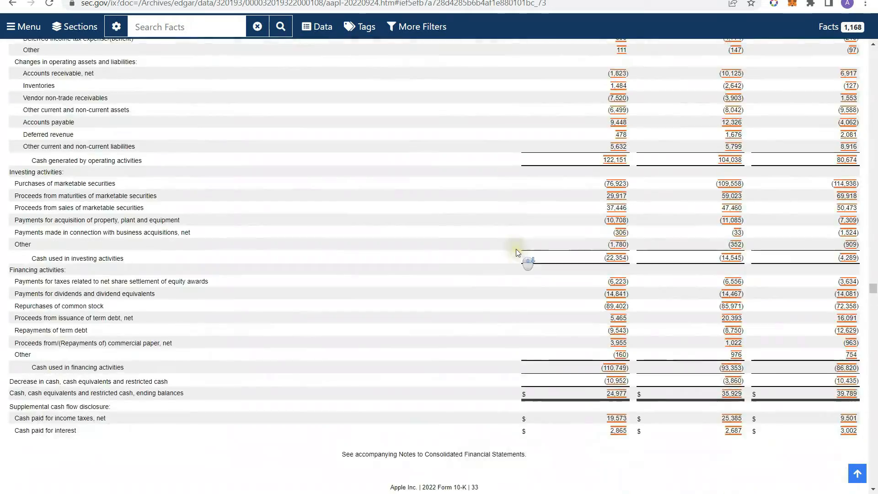
Step: Scroll past the shareholders' equity statement to the Earnings Per Share and Cash Equivalents notes
{"action": "scroll", "scroll_direction": "down", "scroll_amount": 3}
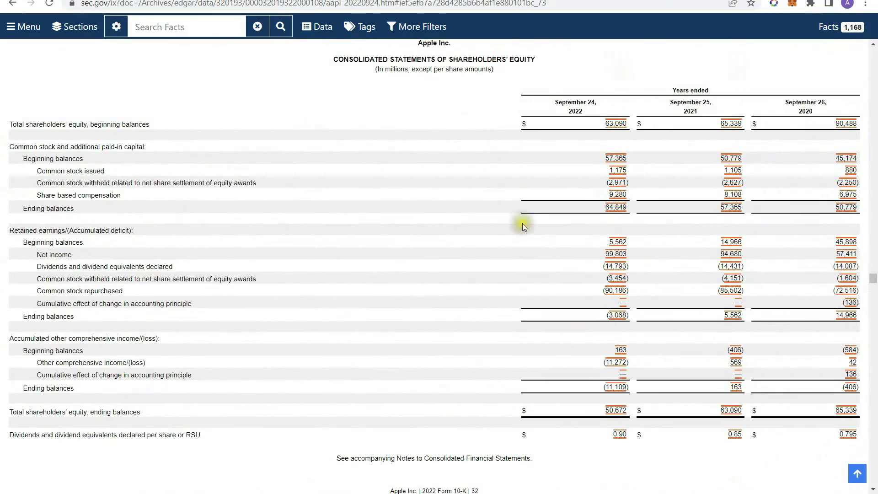
{"action": "scroll", "scroll_direction": "down", "scroll_amount": 3}
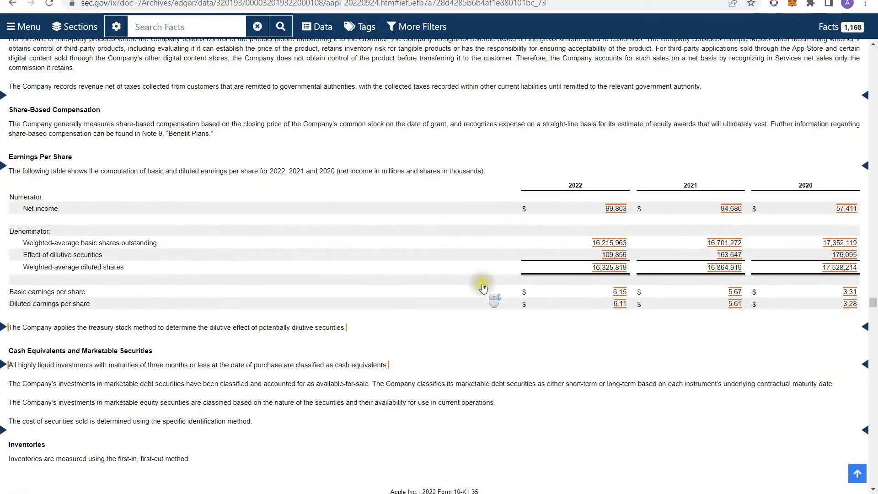
{"action": "scroll", "scroll_direction": "down", "scroll_amount": 3}
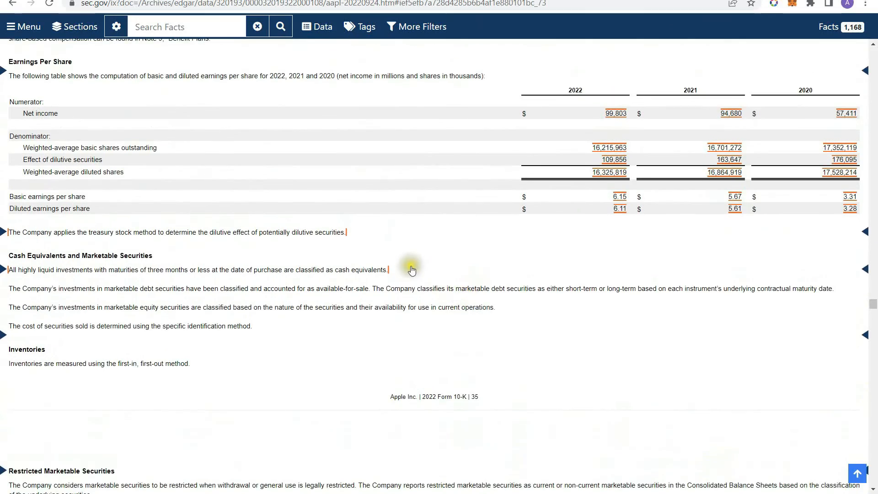
{"action": "scroll", "scroll_direction": "down", "scroll_amount": 3}
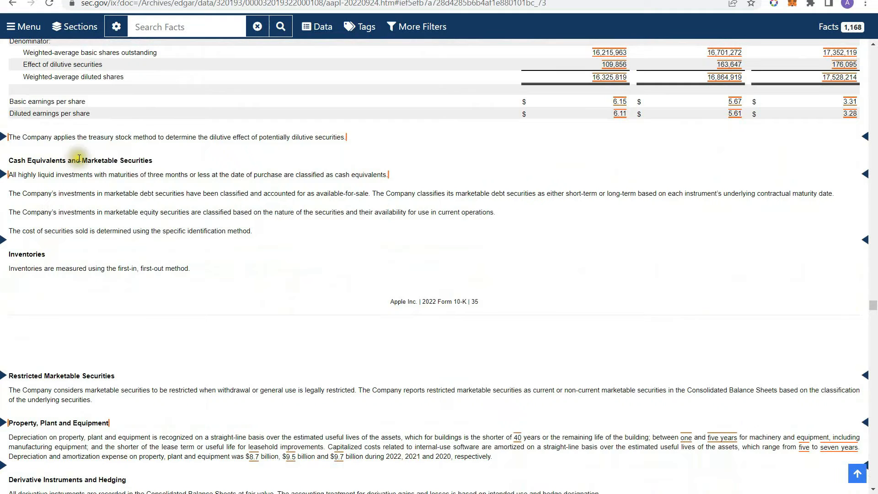
{"action": "mouse_move", "coordinate": [66, 200]}
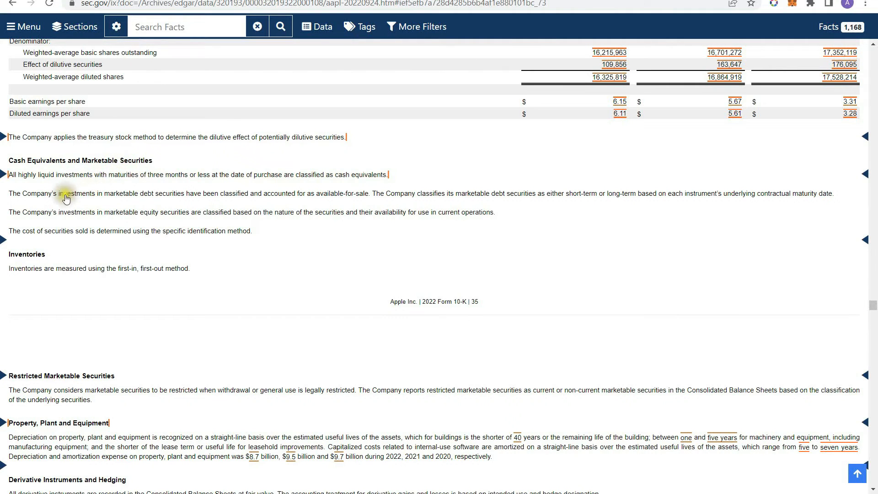
{"action": "mouse_move", "coordinate": [82, 197]}
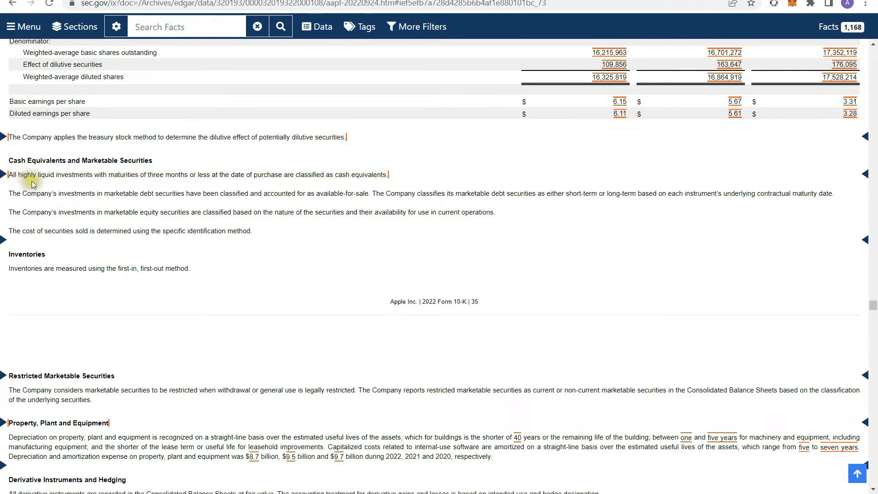
Step: Scroll through the accounting policy notes to Note 3 – Financial Instruments and its 2022 securities table
{"action": "left_click", "coordinate": [163, 174]}
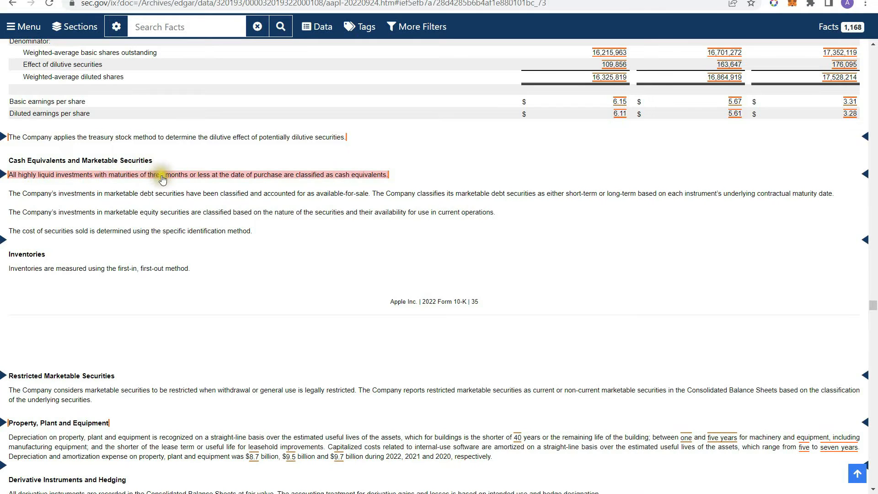
{"action": "mouse_move", "coordinate": [320, 179]}
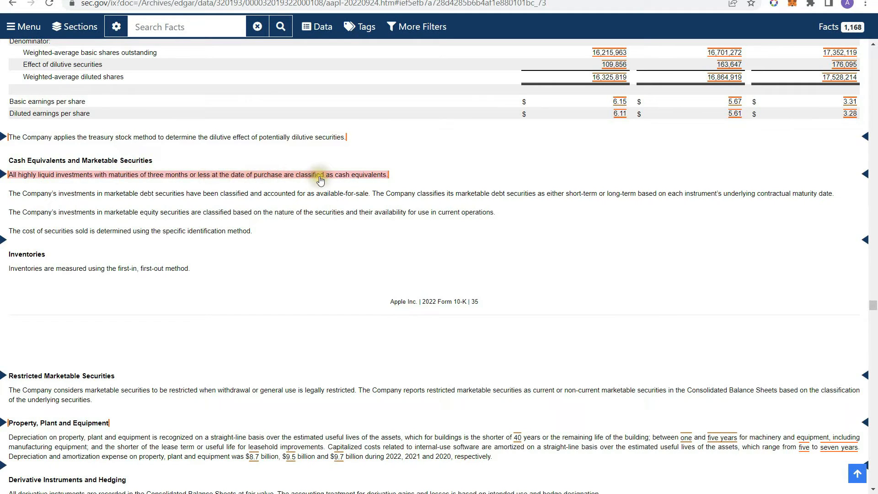
{"action": "mouse_move", "coordinate": [40, 224]}
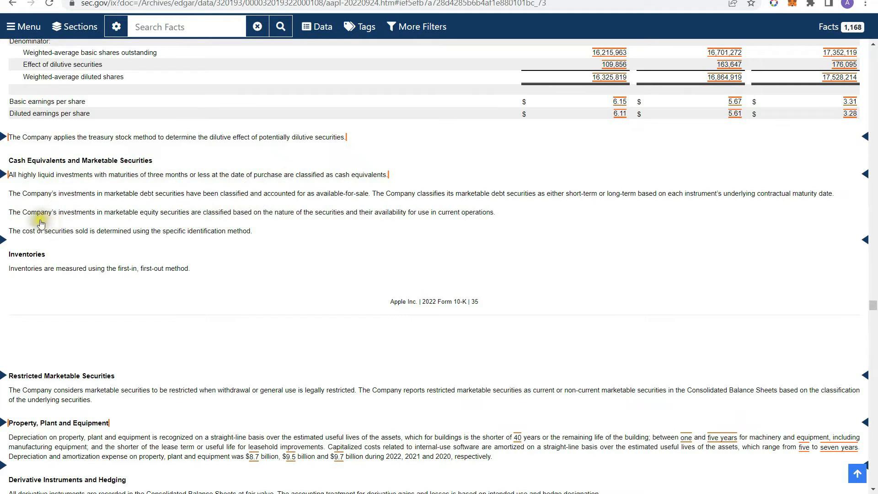
{"action": "mouse_move", "coordinate": [139, 221]}
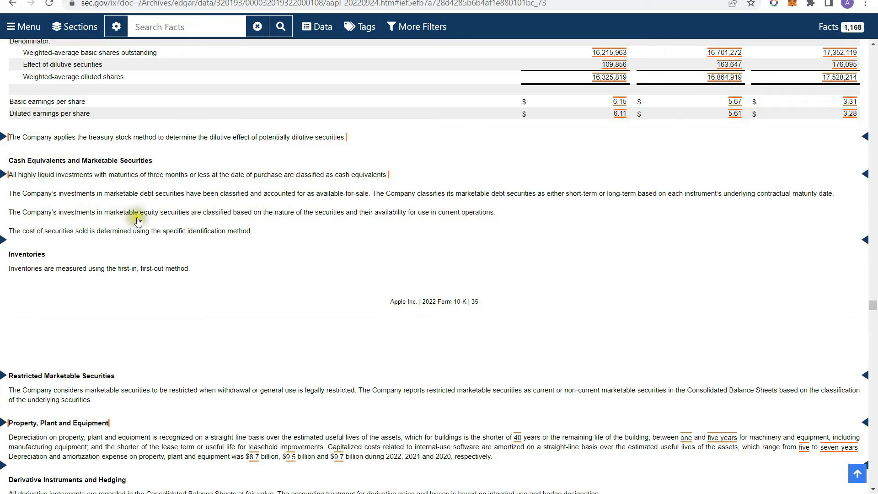
{"action": "mouse_move", "coordinate": [232, 218]}
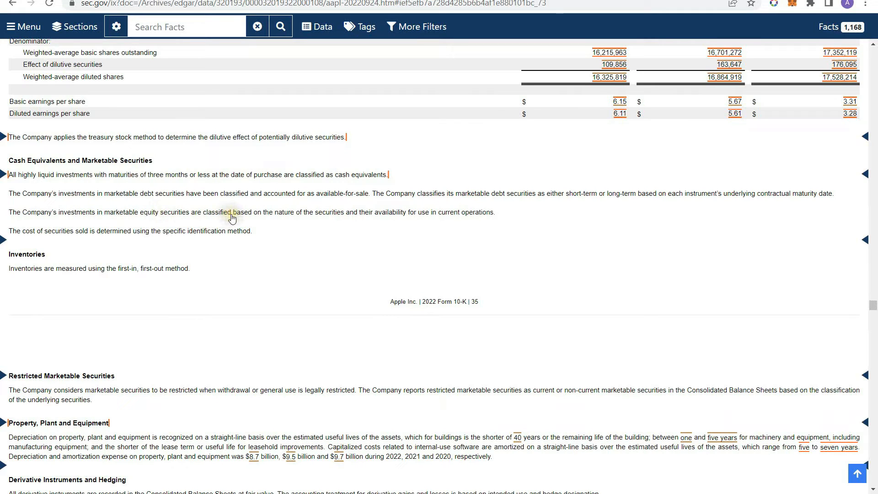
{"action": "mouse_move", "coordinate": [357, 215]}
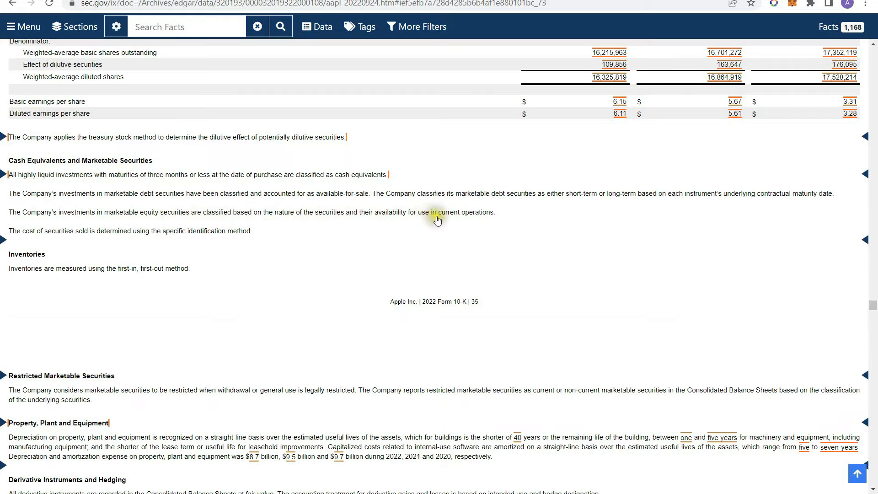
{"action": "mouse_move", "coordinate": [461, 238]}
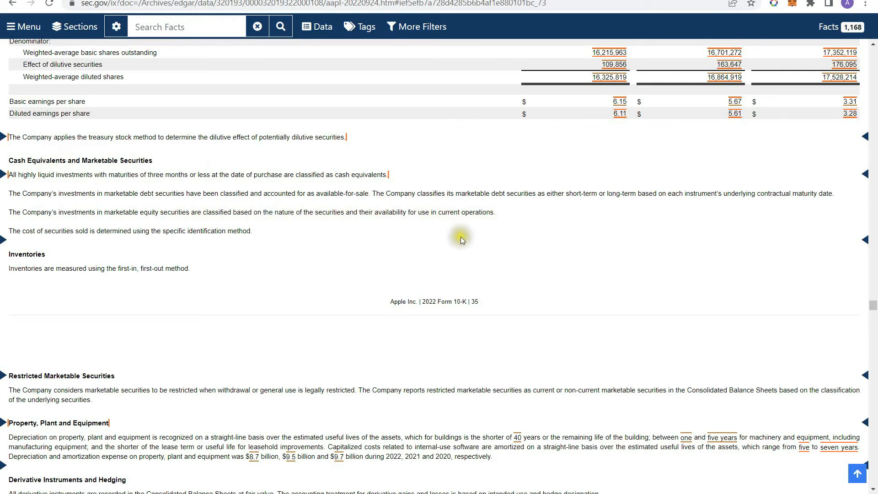
{"action": "scroll", "scroll_direction": "down", "scroll_amount": 3}
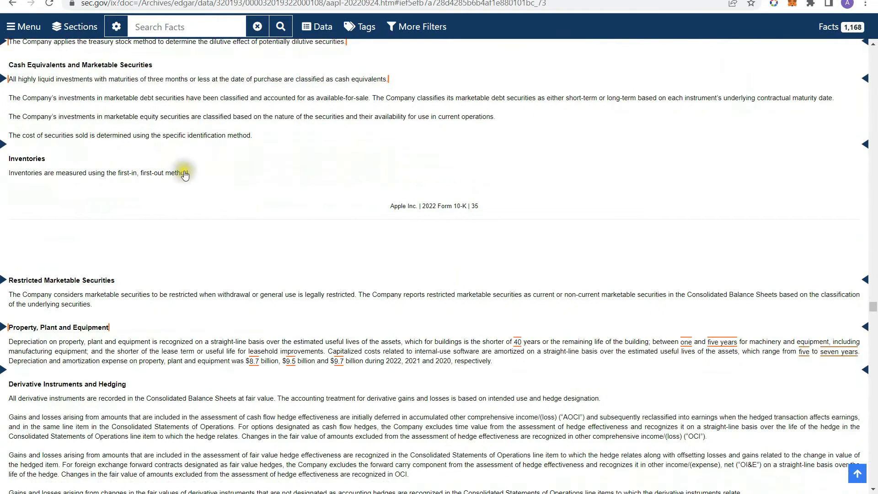
{"action": "mouse_move", "coordinate": [213, 188]}
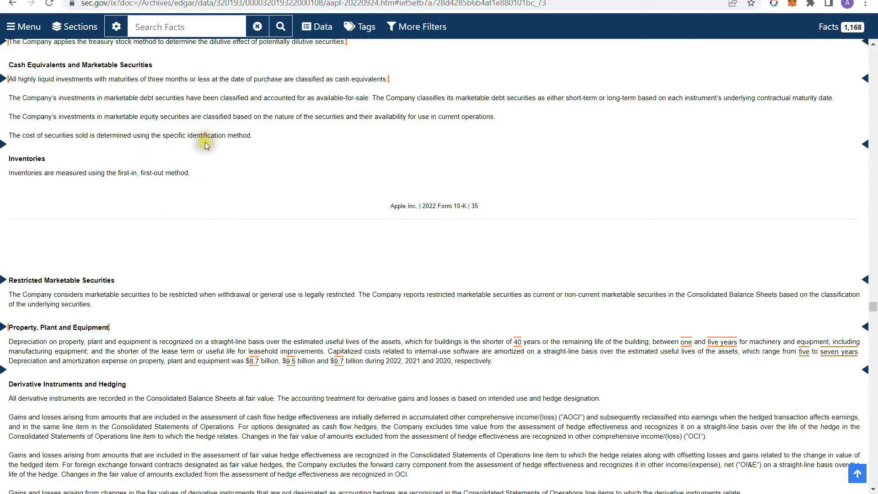
{"action": "scroll", "scroll_direction": "down", "scroll_amount": 3}
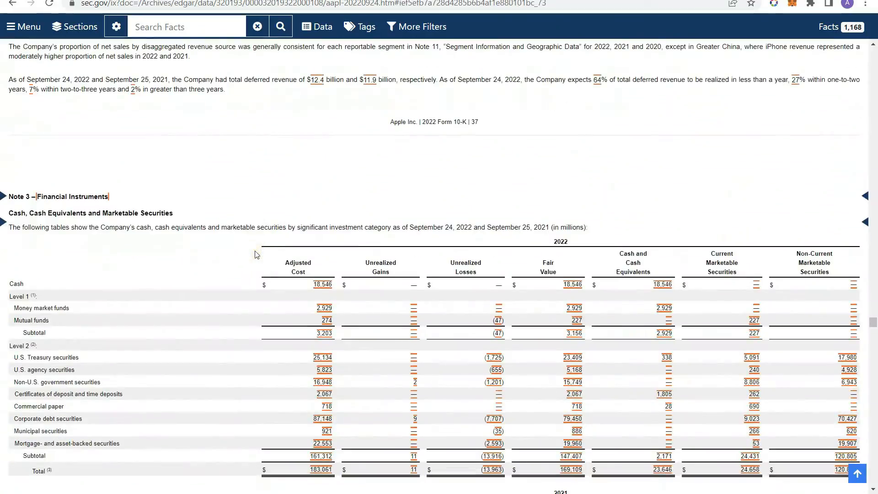
{"action": "scroll", "scroll_direction": "down", "scroll_amount": 3}
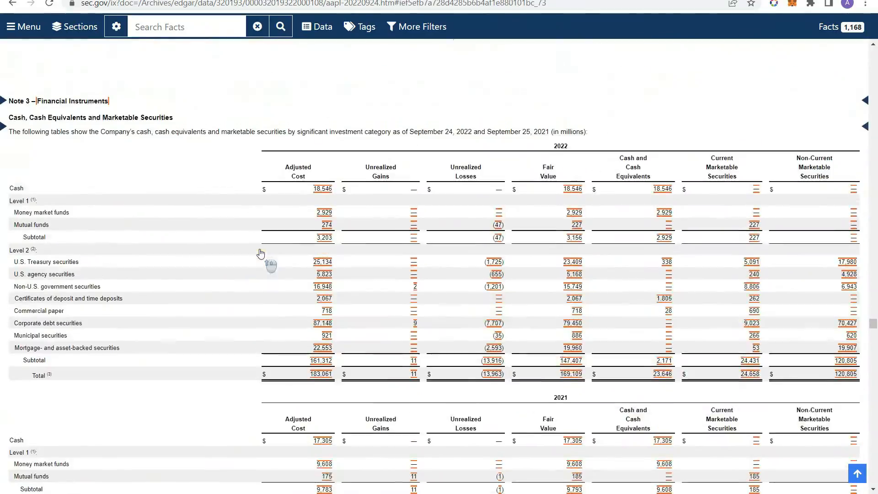
{"action": "mouse_move", "coordinate": [410, 146]}
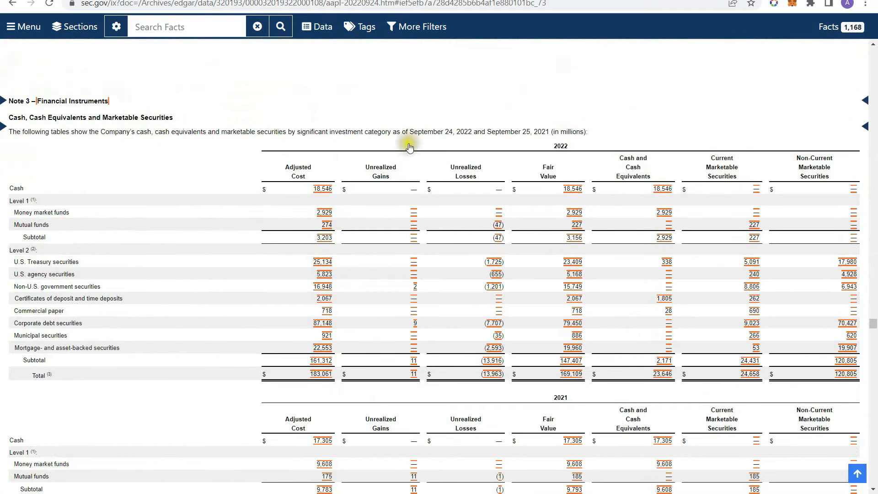
{"action": "mouse_move", "coordinate": [234, 170]}
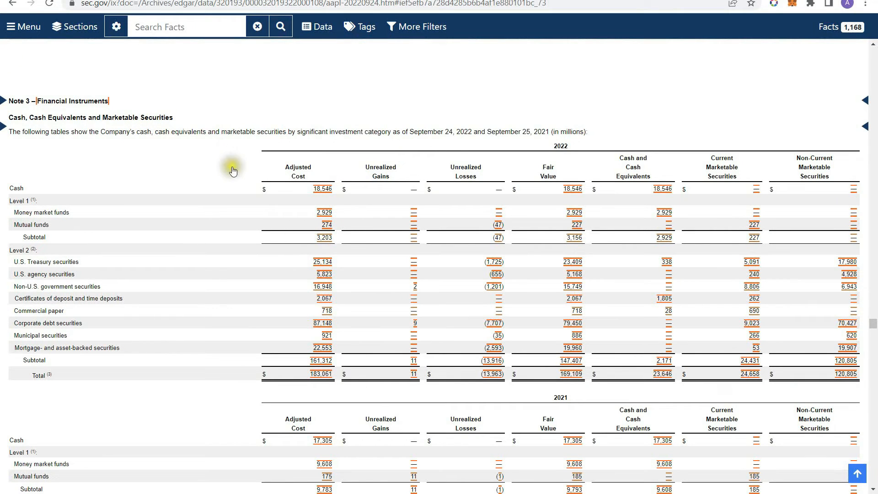
{"action": "mouse_move", "coordinate": [64, 191]}
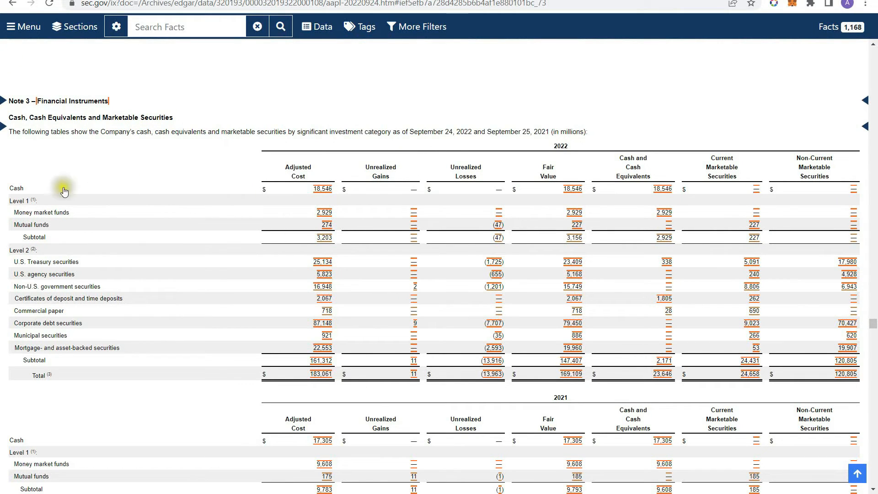
{"action": "mouse_move", "coordinate": [241, 200]}
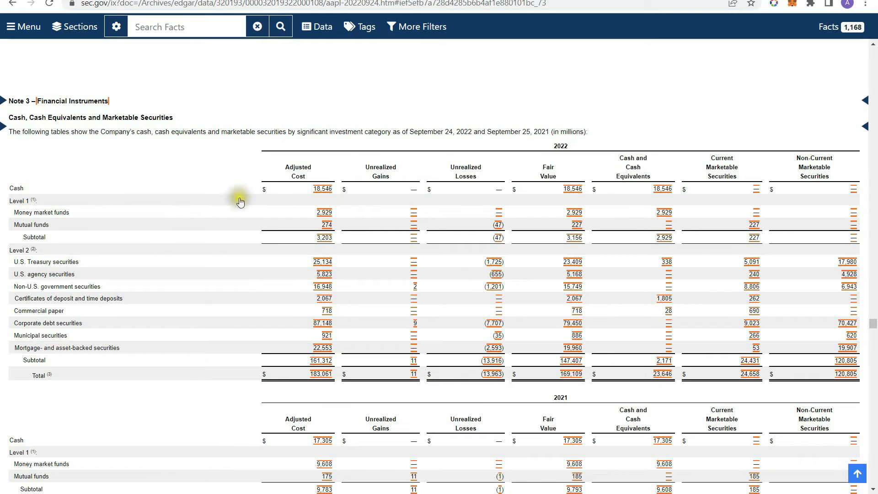
{"action": "mouse_move", "coordinate": [242, 215]}
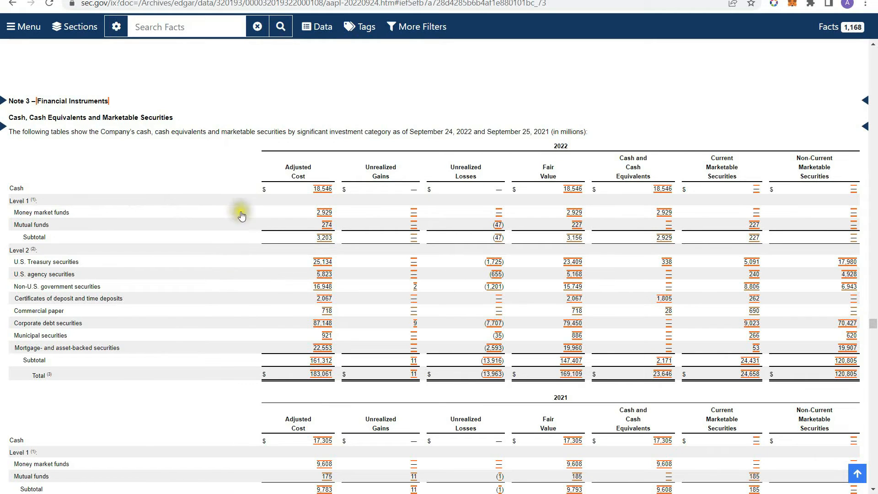
{"action": "mouse_move", "coordinate": [57, 227]}
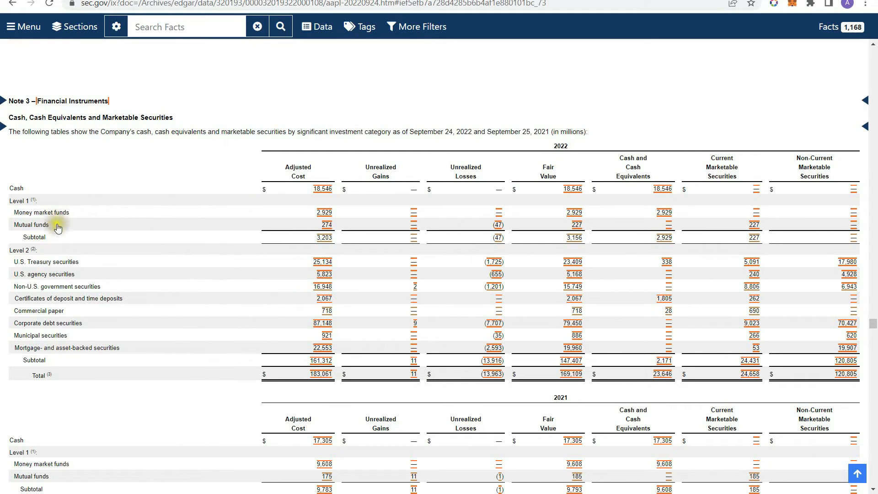
{"action": "mouse_move", "coordinate": [137, 225]}
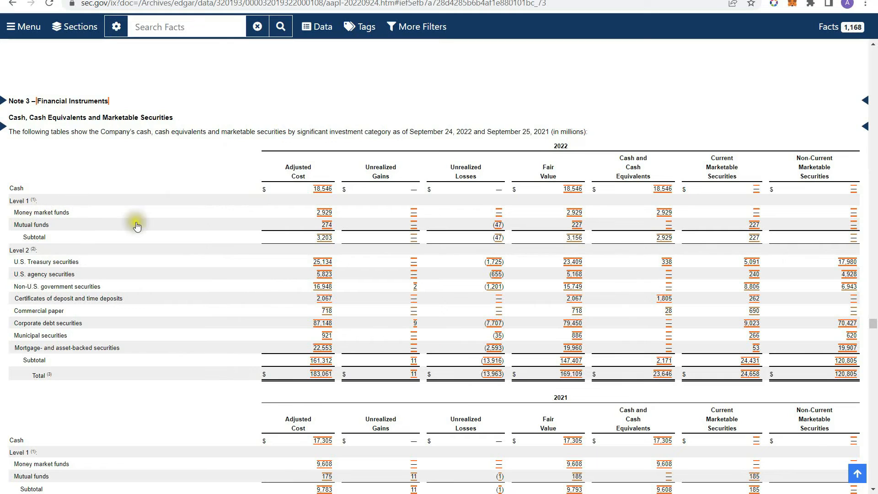
{"action": "mouse_move", "coordinate": [487, 168]}
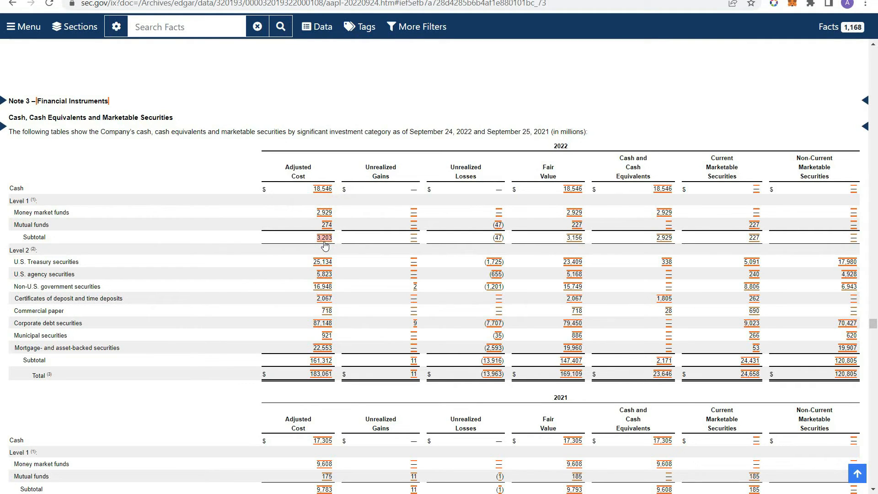
{"action": "mouse_move", "coordinate": [203, 282]}
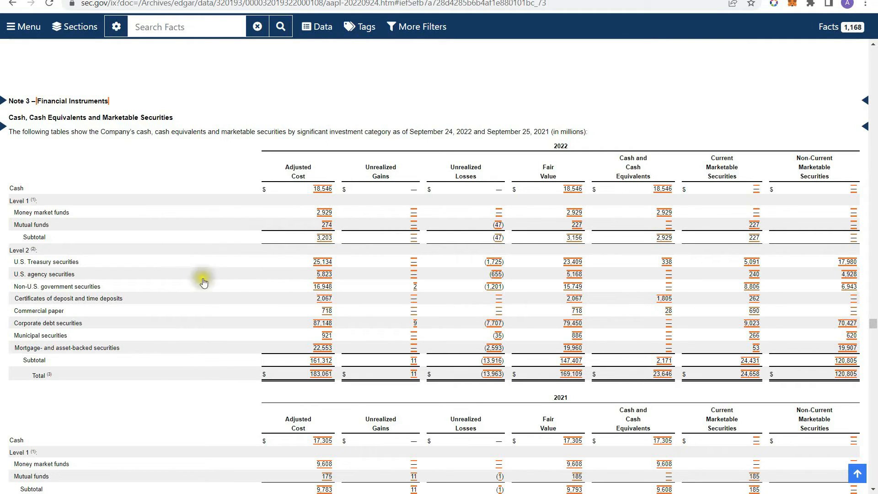
{"action": "left_click", "coordinate": [322, 262]}
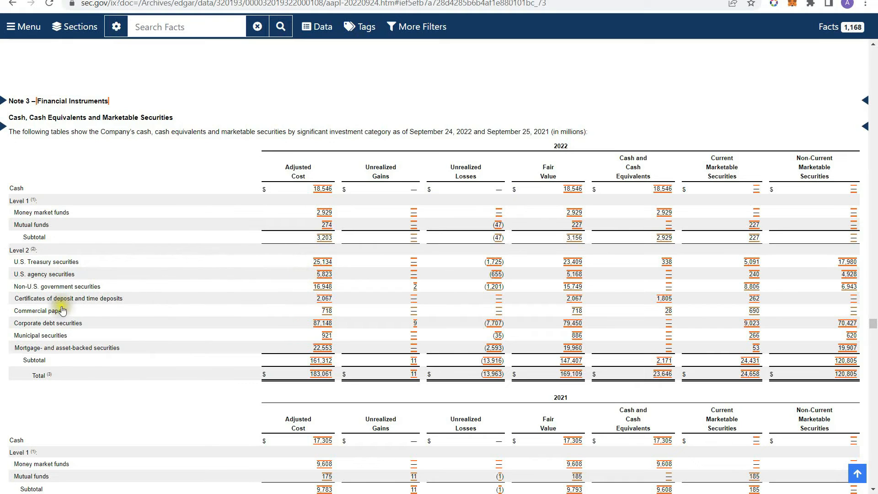
{"action": "mouse_move", "coordinate": [234, 303]}
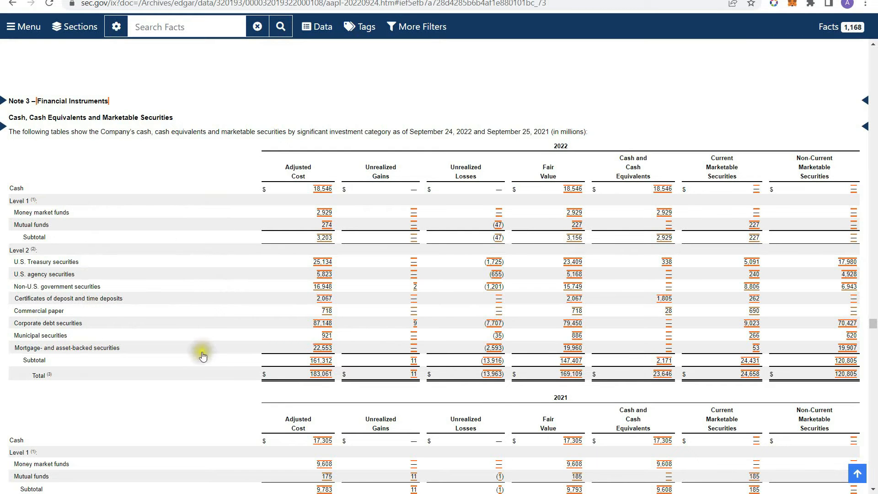
{"action": "scroll", "scroll_direction": "down", "scroll_amount": 3}
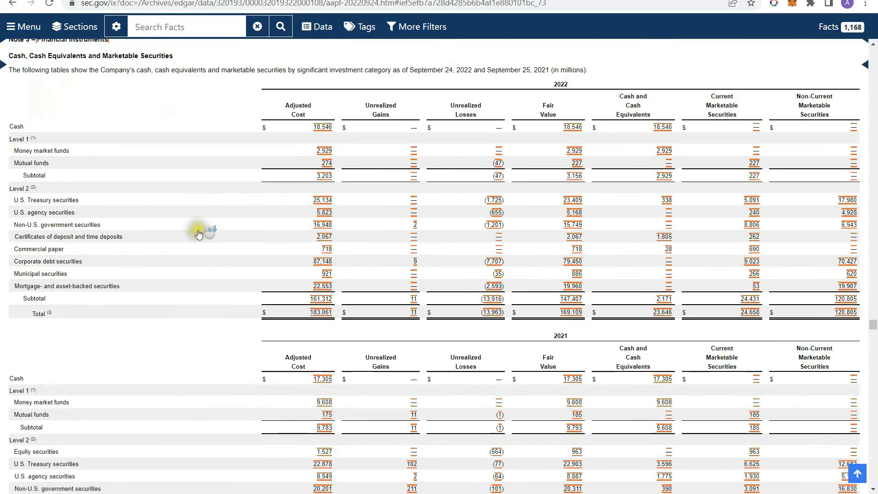
{"action": "scroll", "scroll_direction": "down", "scroll_amount": 3}
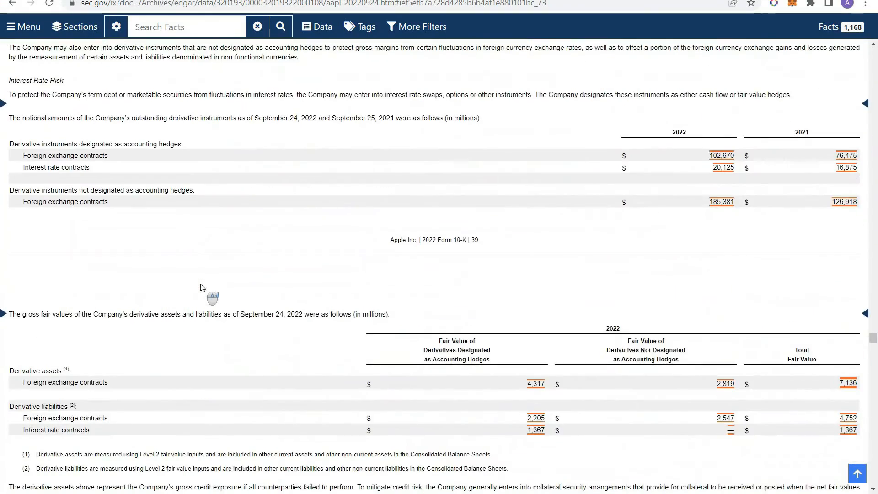
{"action": "scroll", "scroll_direction": "down", "scroll_amount": 3}
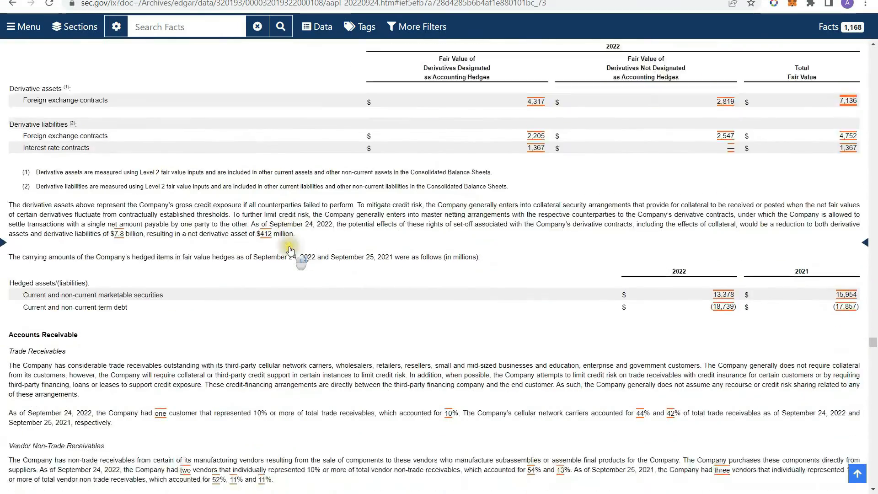
{"action": "scroll", "scroll_direction": "down", "scroll_amount": 3}
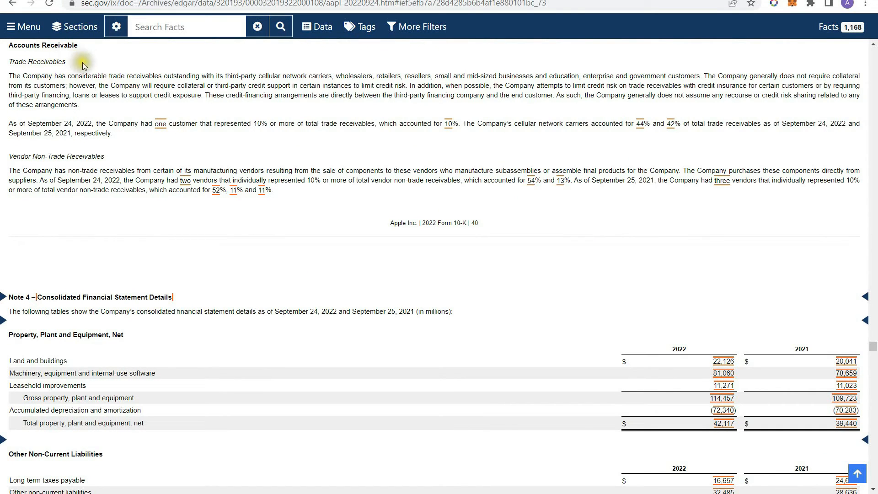
{"action": "mouse_move", "coordinate": [167, 71]}
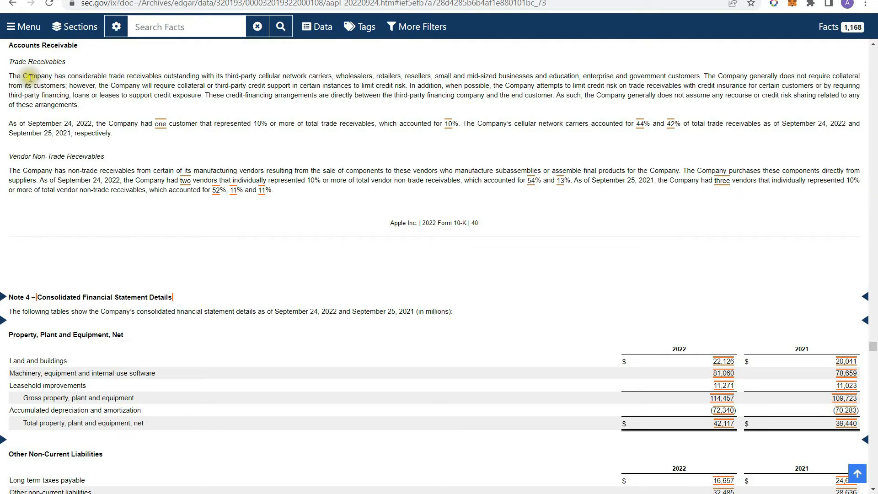
{"action": "mouse_move", "coordinate": [155, 73]}
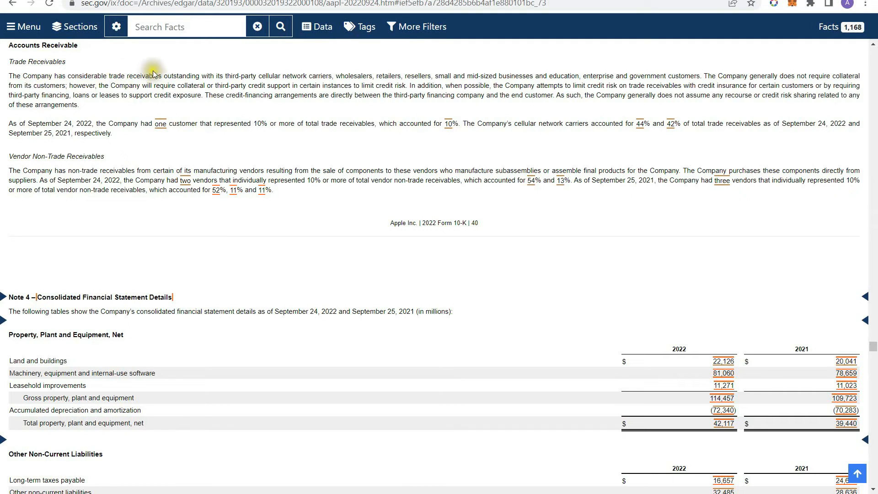
{"action": "mouse_move", "coordinate": [308, 69]}
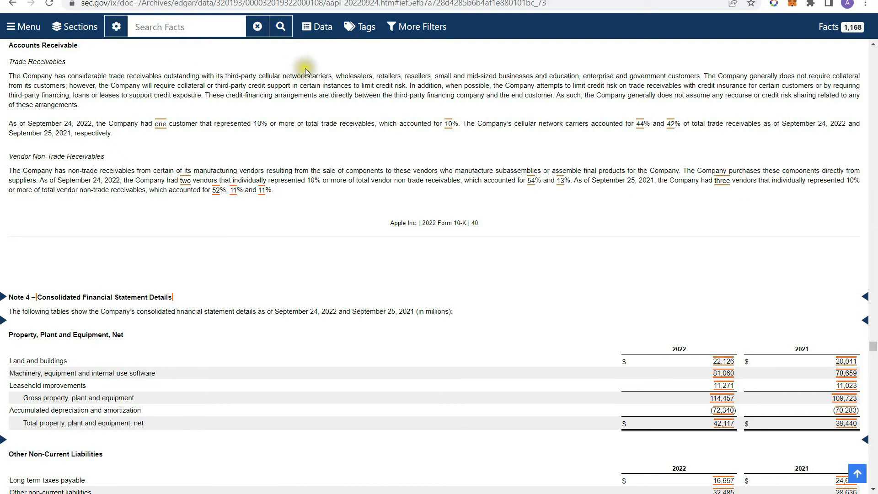
{"action": "mouse_move", "coordinate": [419, 75]}
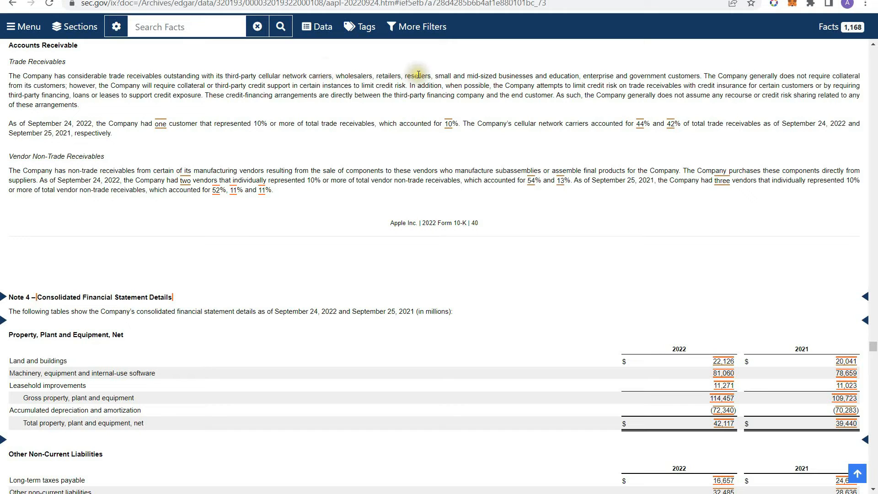
{"action": "mouse_move", "coordinate": [498, 75]}
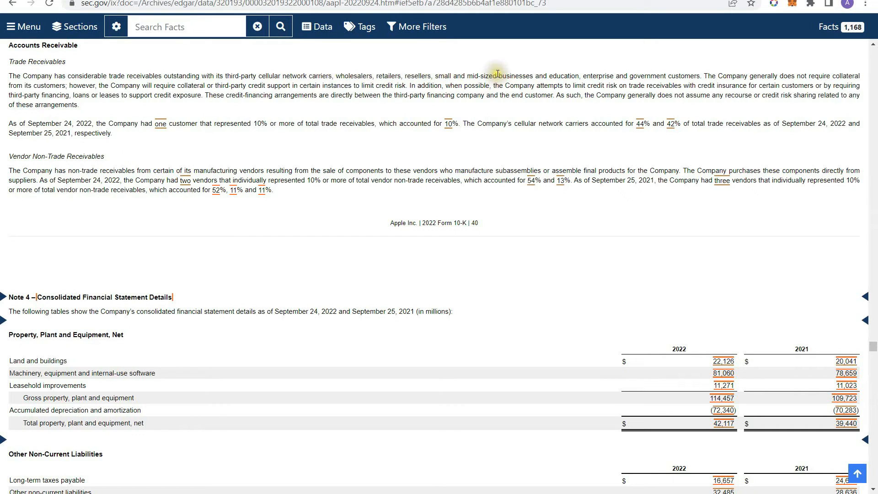
{"action": "mouse_move", "coordinate": [718, 74]}
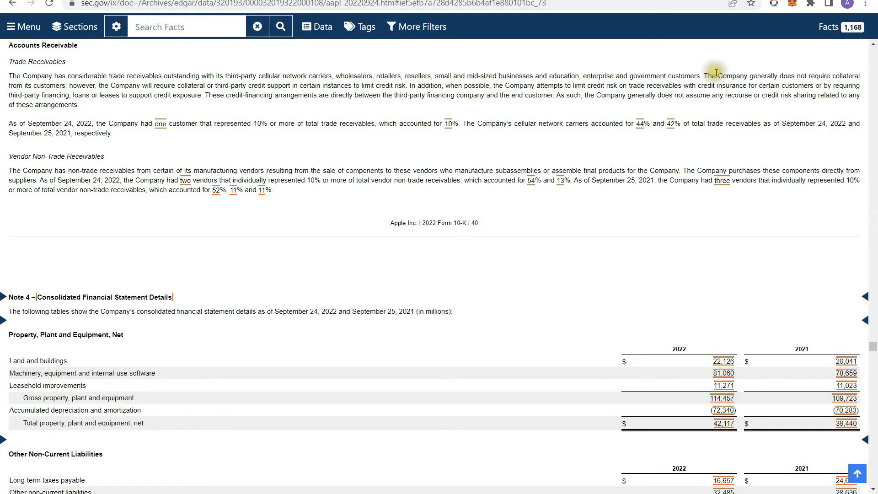
{"action": "mouse_move", "coordinate": [242, 79]}
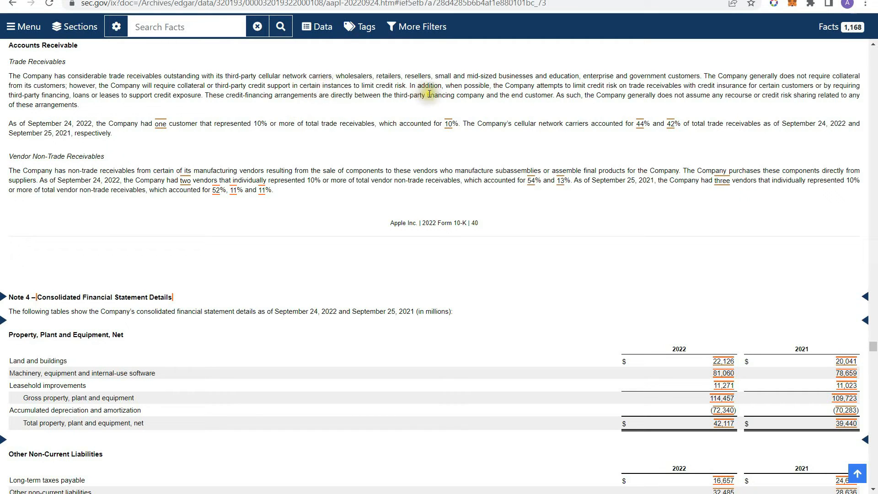
{"action": "mouse_move", "coordinate": [48, 124]}
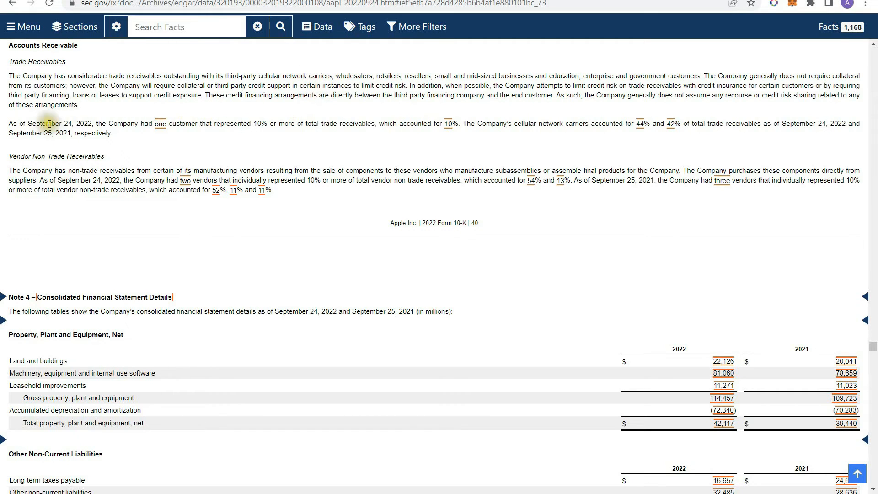
{"action": "mouse_move", "coordinate": [26, 131]}
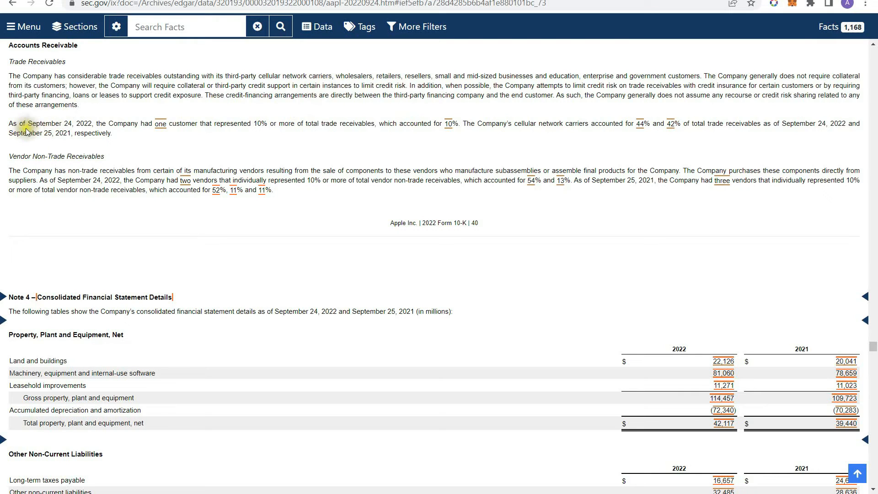
{"action": "mouse_move", "coordinate": [90, 128]}
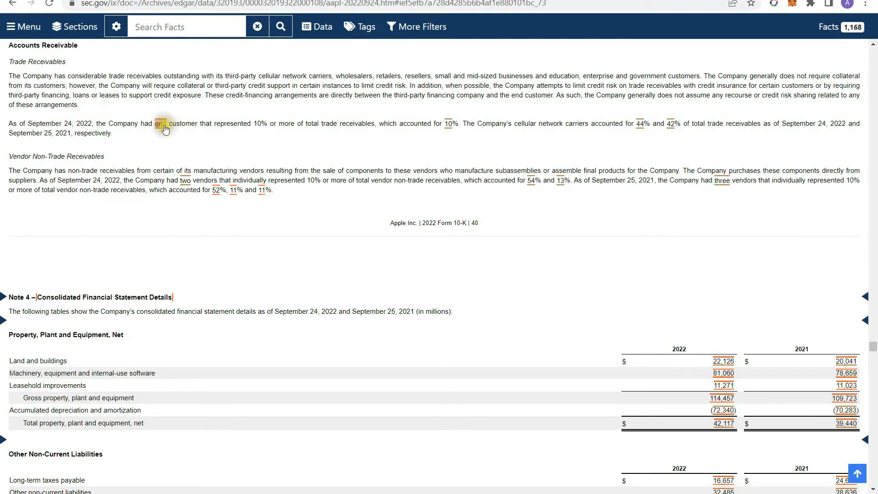
{"action": "mouse_move", "coordinate": [295, 131]}
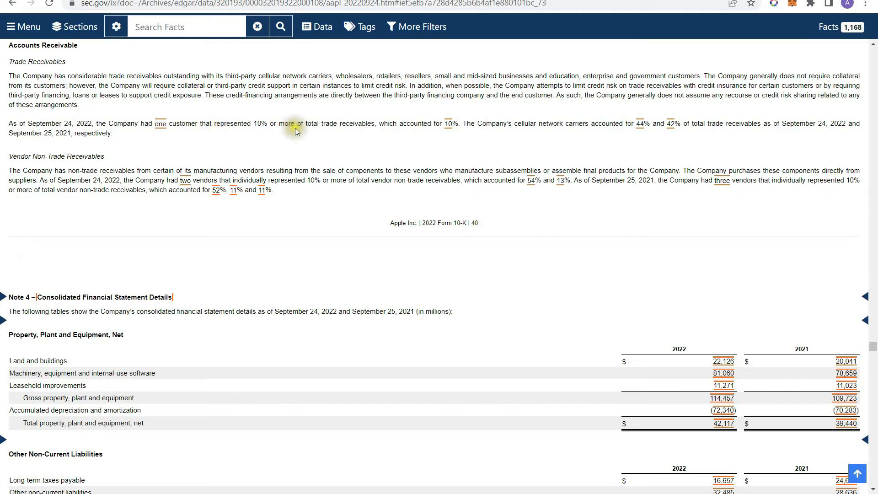
{"action": "mouse_move", "coordinate": [389, 140]}
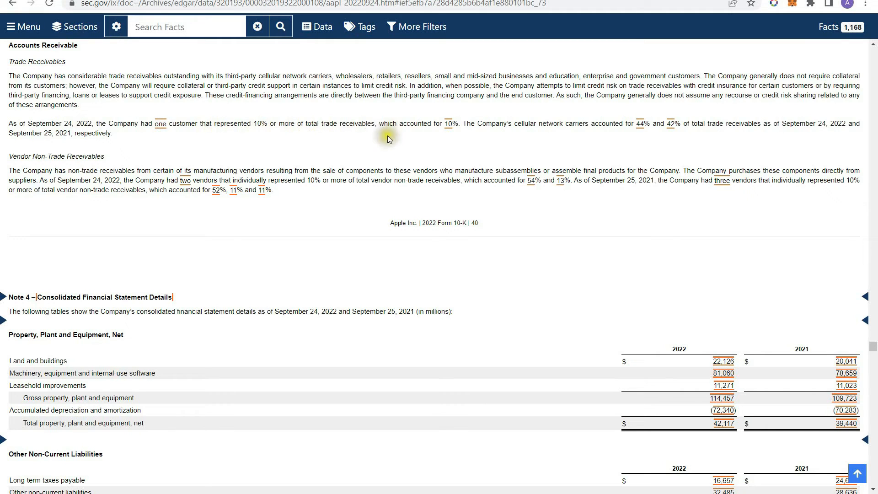
{"action": "mouse_move", "coordinate": [514, 147]}
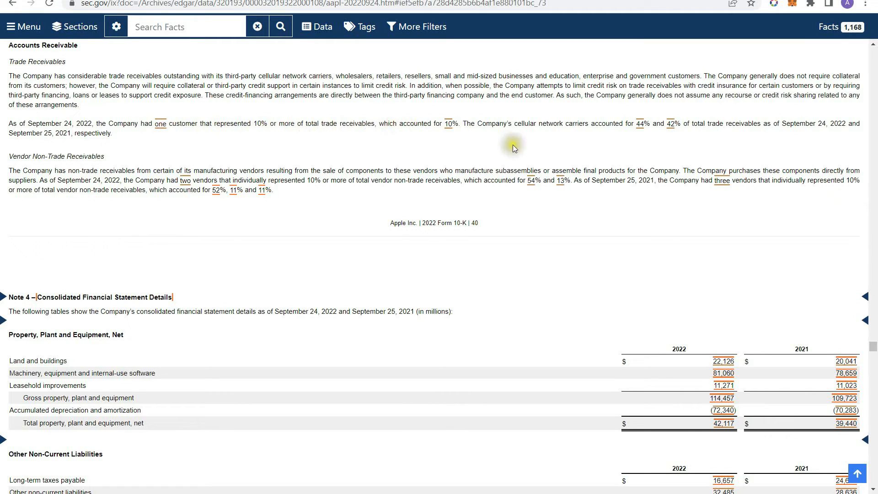
{"action": "mouse_move", "coordinate": [604, 132]}
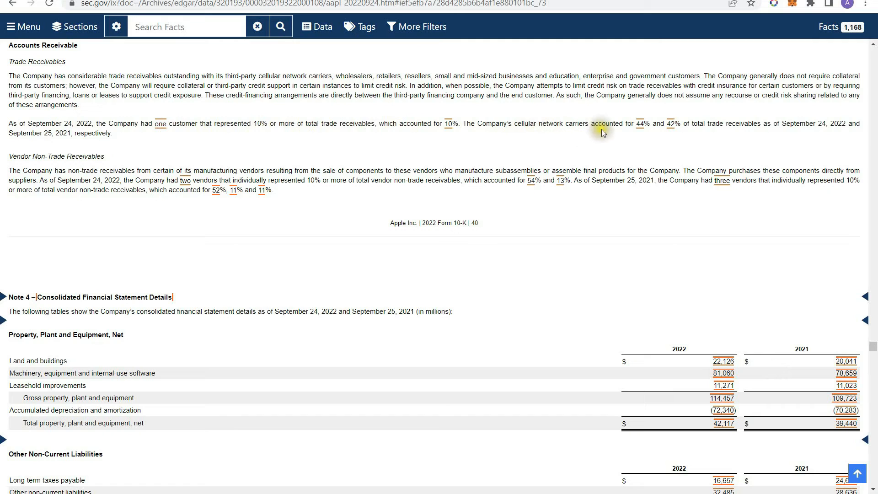
{"action": "mouse_move", "coordinate": [644, 130]}
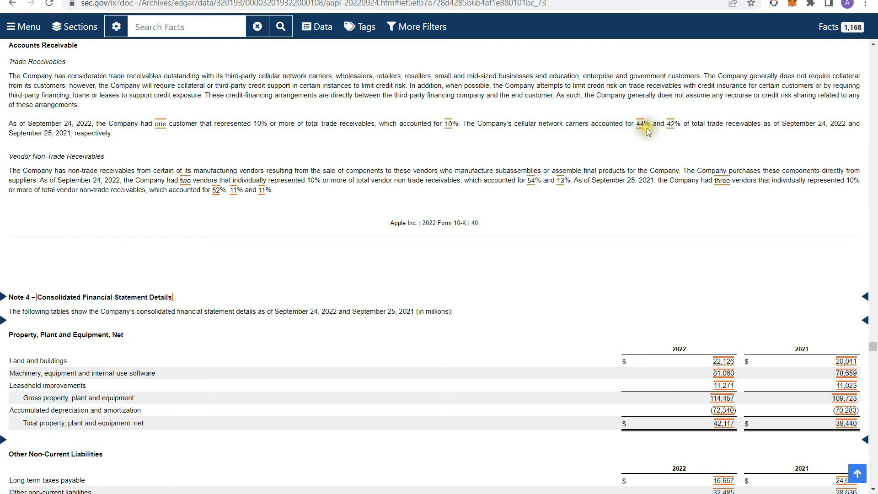
{"action": "mouse_move", "coordinate": [693, 166]}
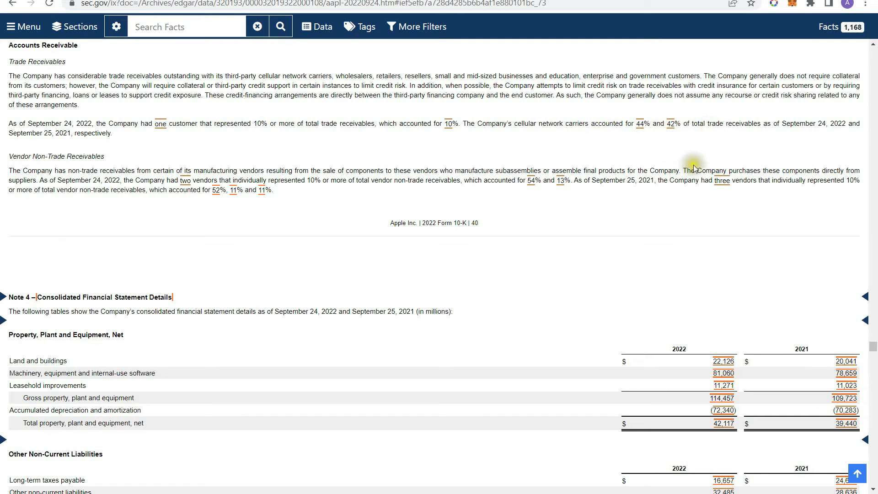
{"action": "mouse_move", "coordinate": [273, 159]}
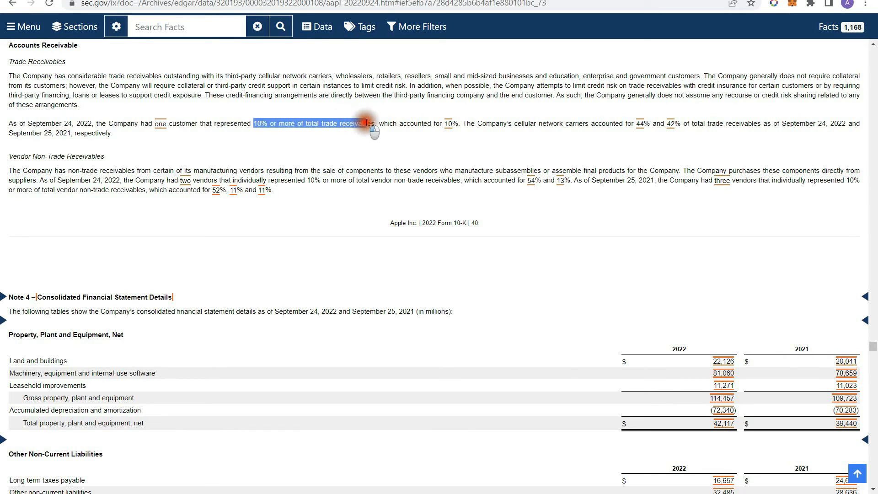
{"action": "left_click", "coordinate": [339, 124]}
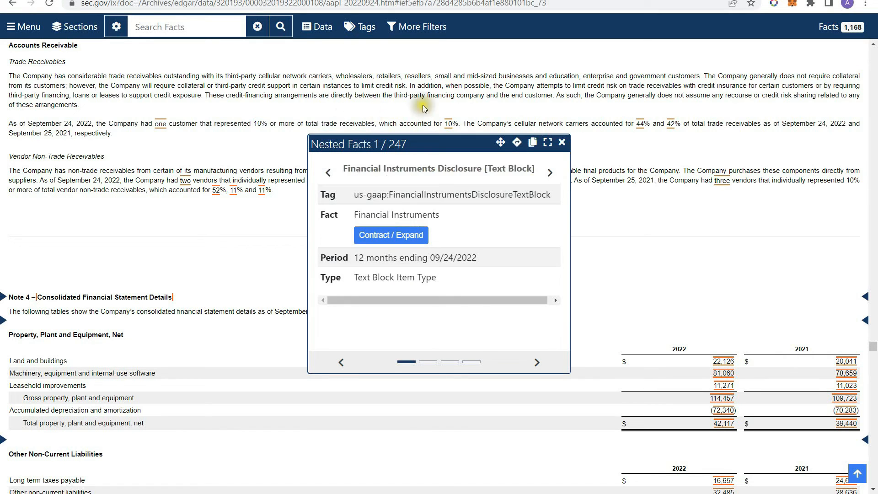
{"action": "left_click", "coordinate": [562, 142]}
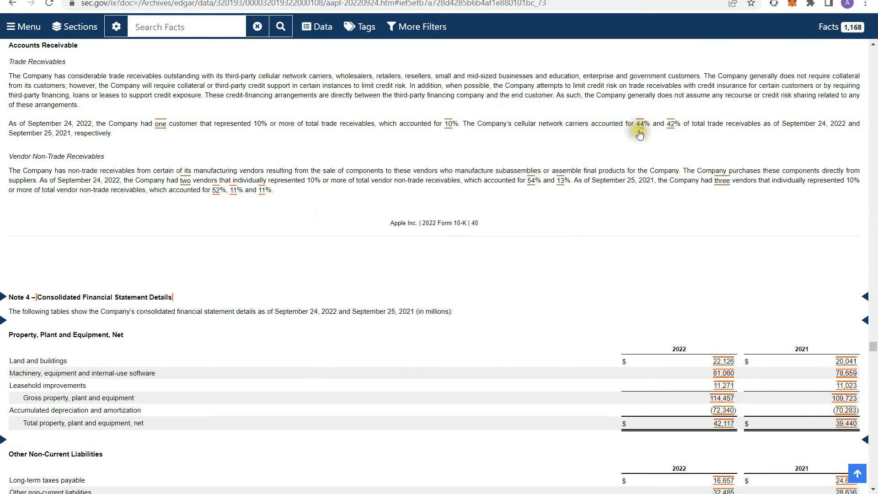
{"action": "mouse_move", "coordinate": [651, 117]}
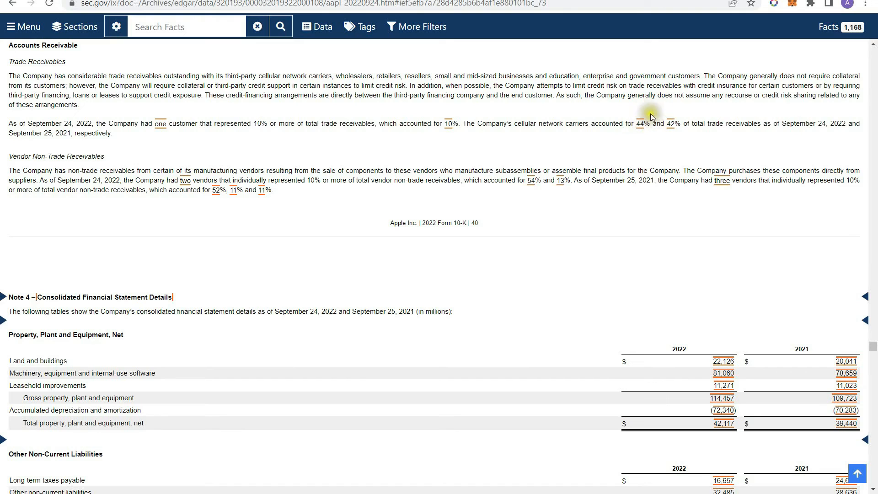
{"action": "mouse_move", "coordinate": [629, 146]}
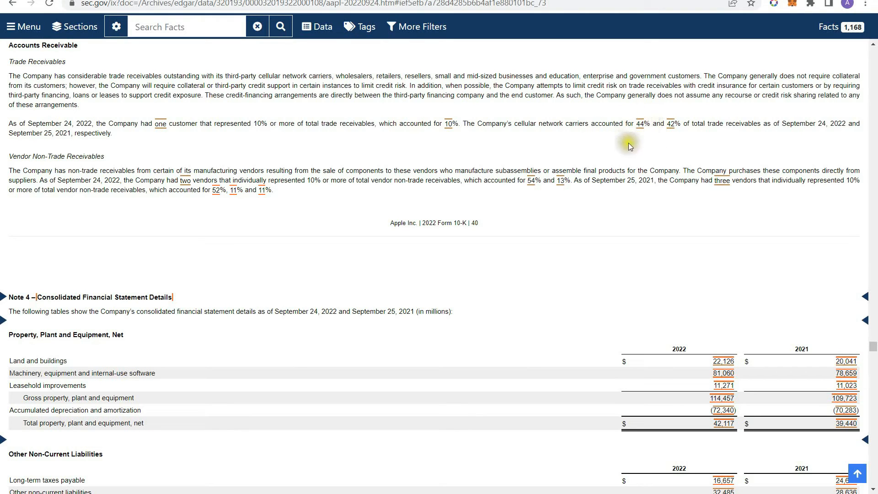
{"action": "mouse_move", "coordinate": [653, 109]}
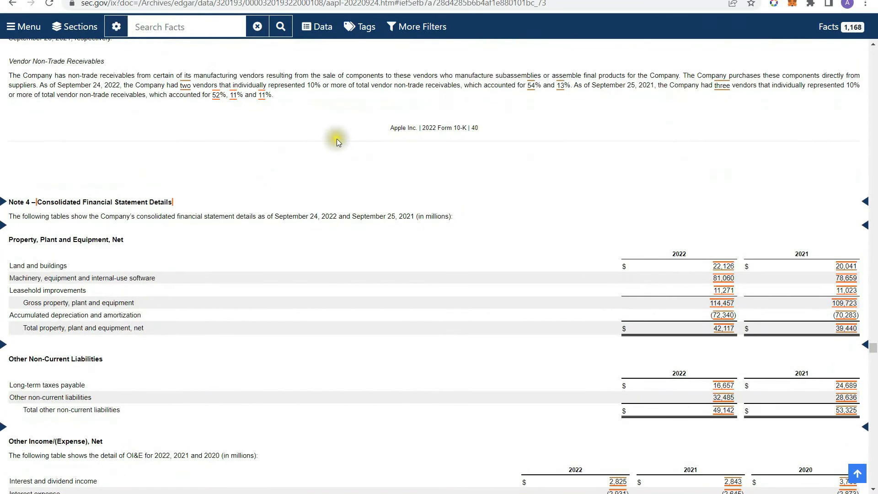
Step: Scroll to Note 4's Property, Plant and Equipment, Net table with non-current liabilities and other income
{"action": "scroll", "scroll_direction": "down", "scroll_amount": 3}
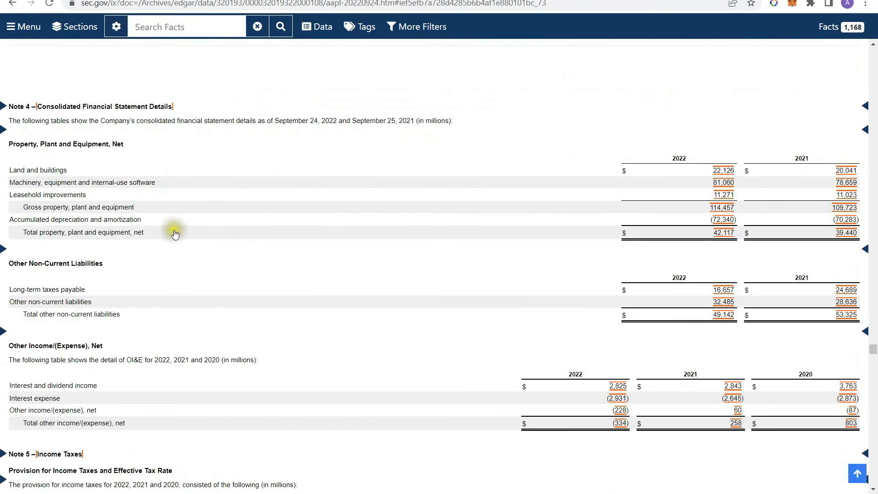
{"action": "mouse_move", "coordinate": [180, 155]}
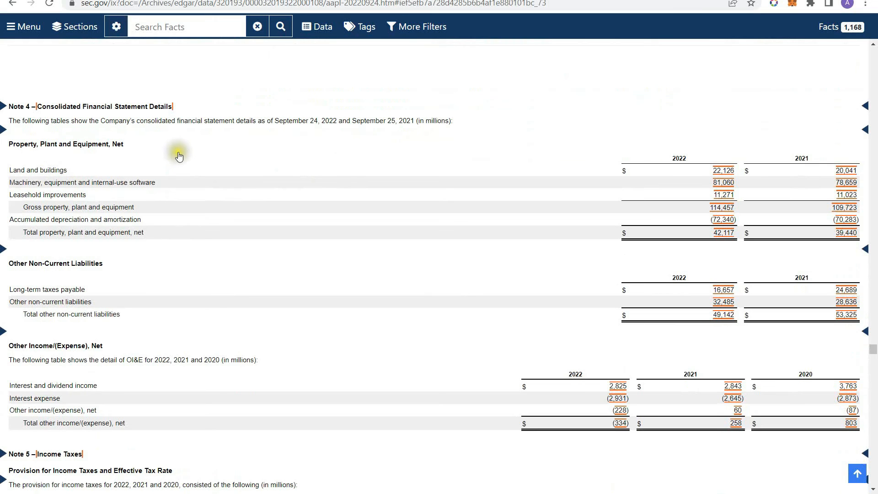
{"action": "scroll", "scroll_direction": "down", "scroll_amount": 3}
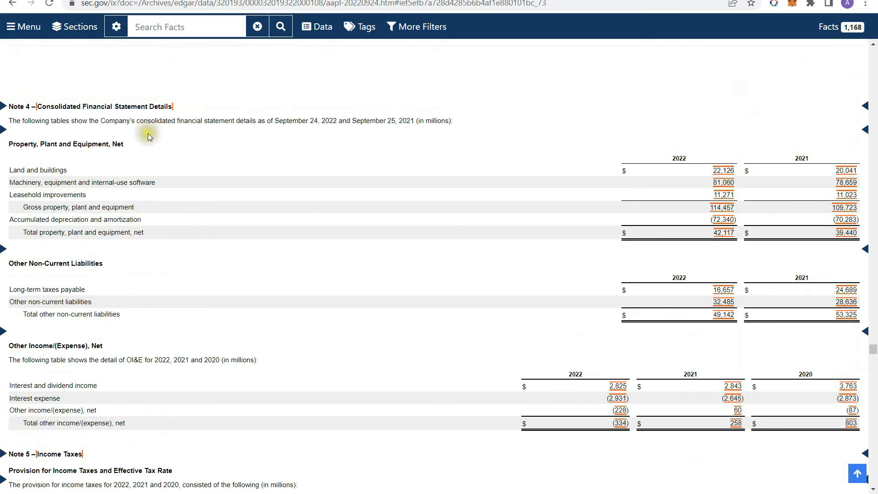
{"action": "mouse_move", "coordinate": [185, 278]}
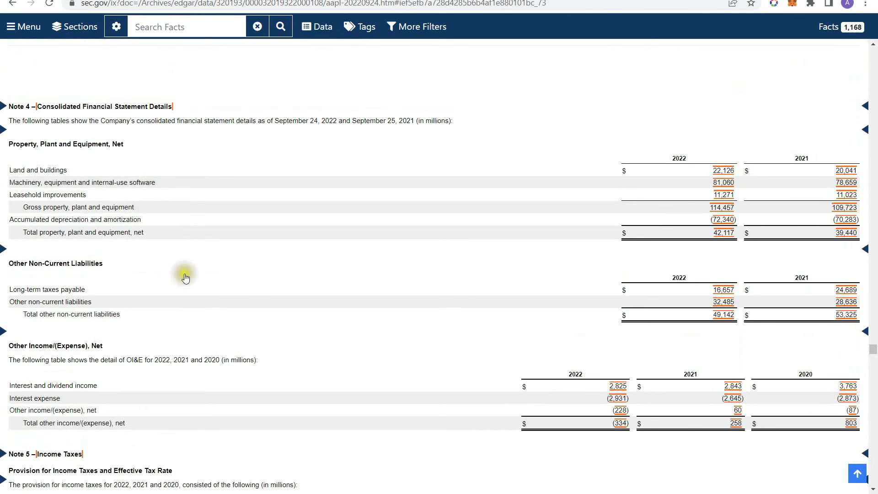
{"action": "mouse_move", "coordinate": [57, 176]}
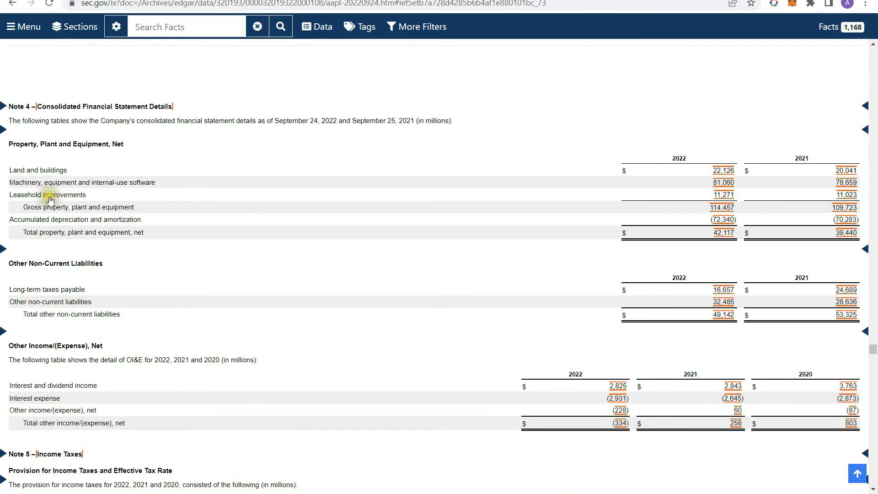
{"action": "mouse_move", "coordinate": [413, 247]}
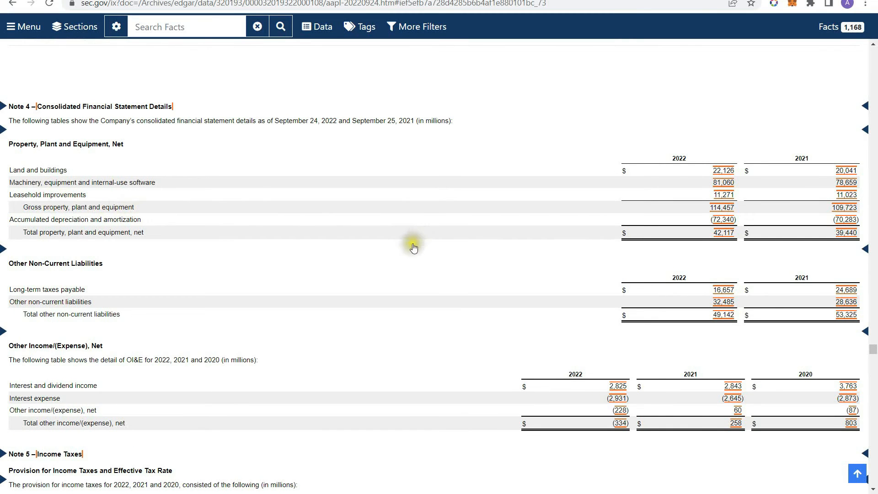
Step: Scroll past income taxes and leases to Note 7 – Debt and its commercial paper table
{"action": "scroll", "scroll_direction": "down", "scroll_amount": 3}
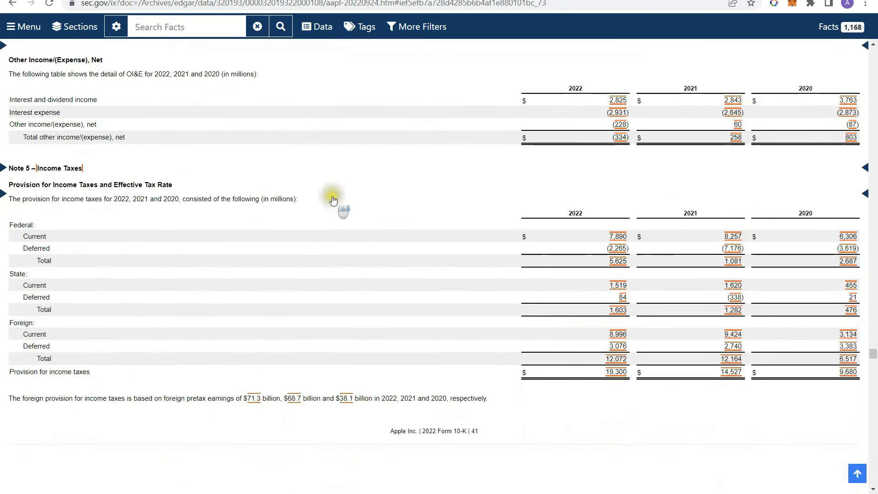
{"action": "scroll", "scroll_direction": "down", "scroll_amount": 3}
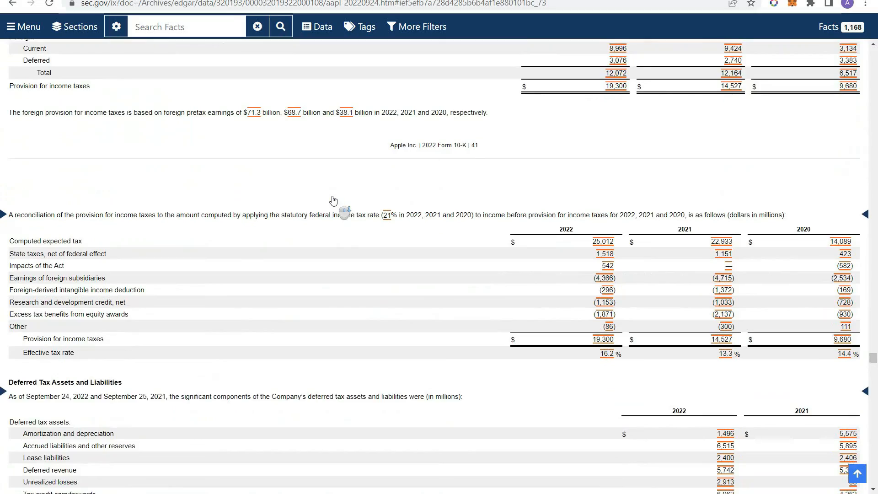
{"action": "scroll", "scroll_direction": "down", "scroll_amount": 3}
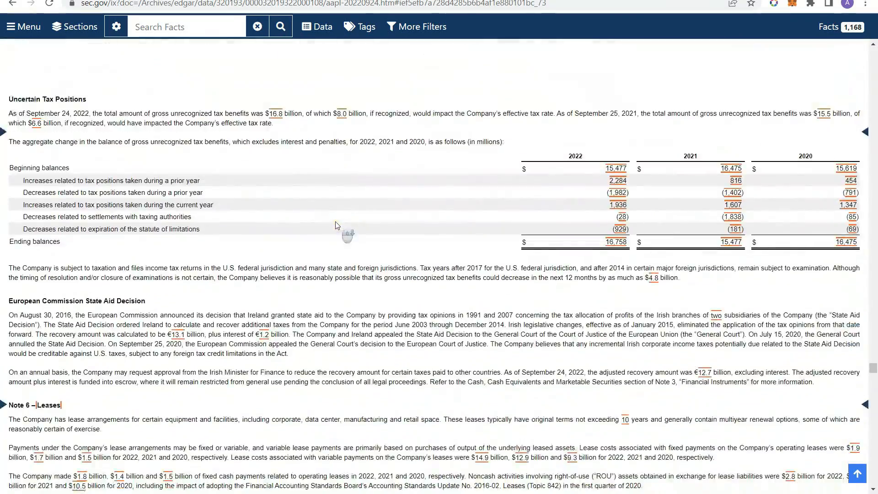
{"action": "scroll", "scroll_direction": "down", "scroll_amount": 3}
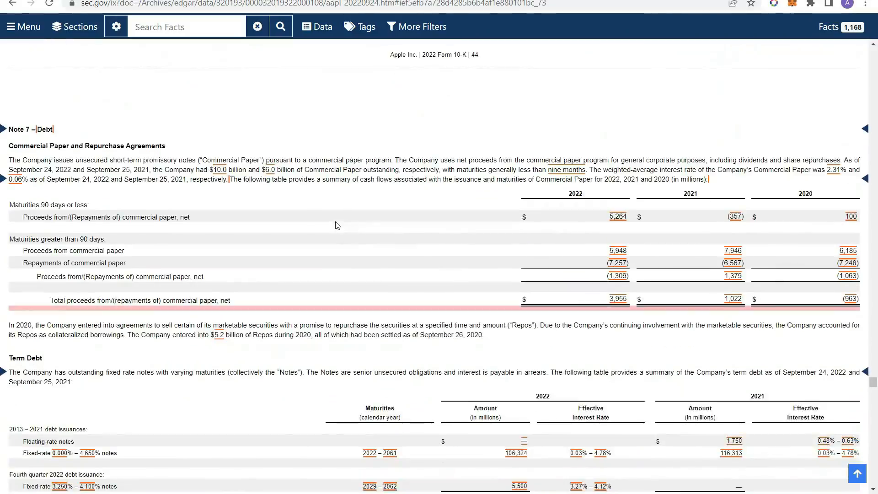
{"action": "mouse_move", "coordinate": [350, 196]}
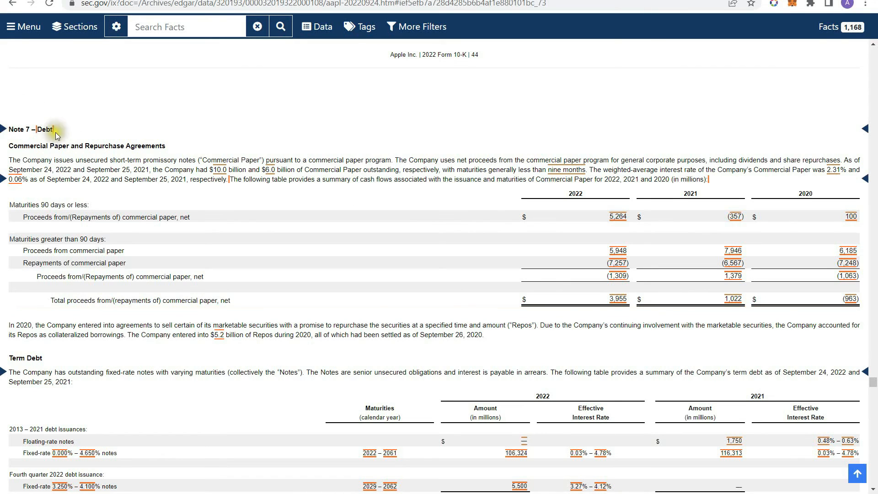
{"action": "mouse_move", "coordinate": [311, 143]}
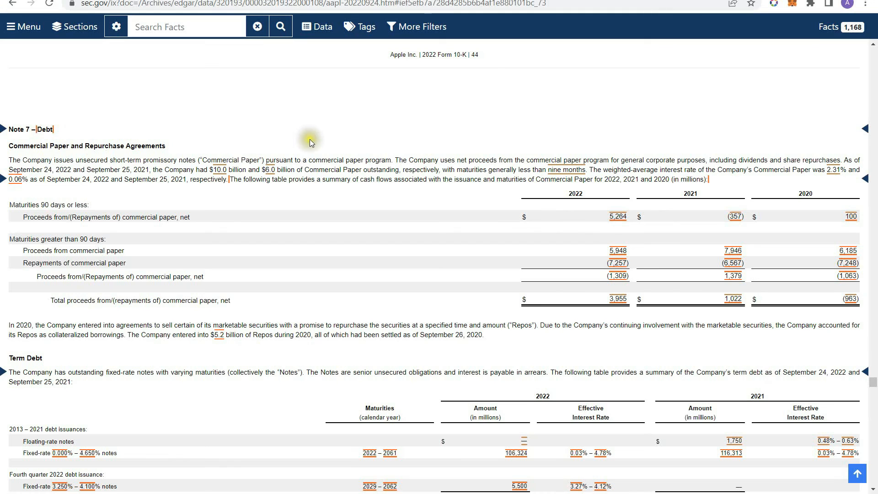
Step: Scroll to the Term Debt table showing total non-current term debt of $98,959 million
{"action": "scroll", "scroll_direction": "down", "scroll_amount": 3}
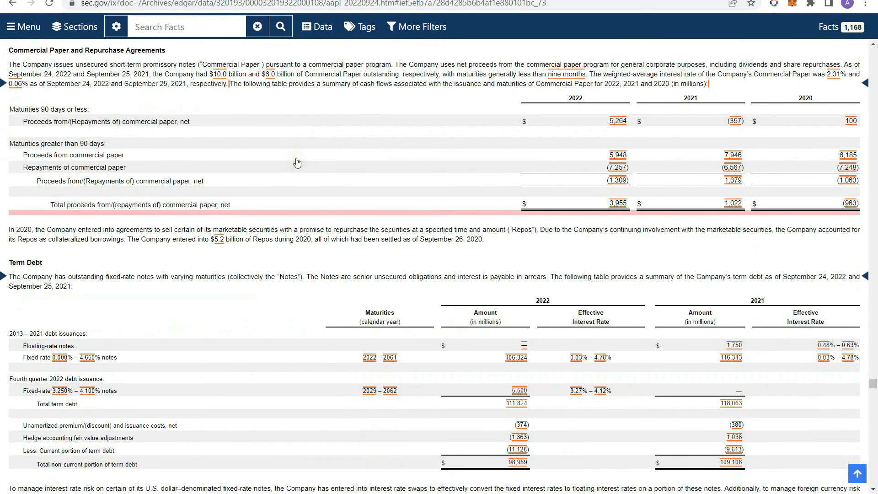
{"action": "scroll", "scroll_direction": "down", "scroll_amount": 3}
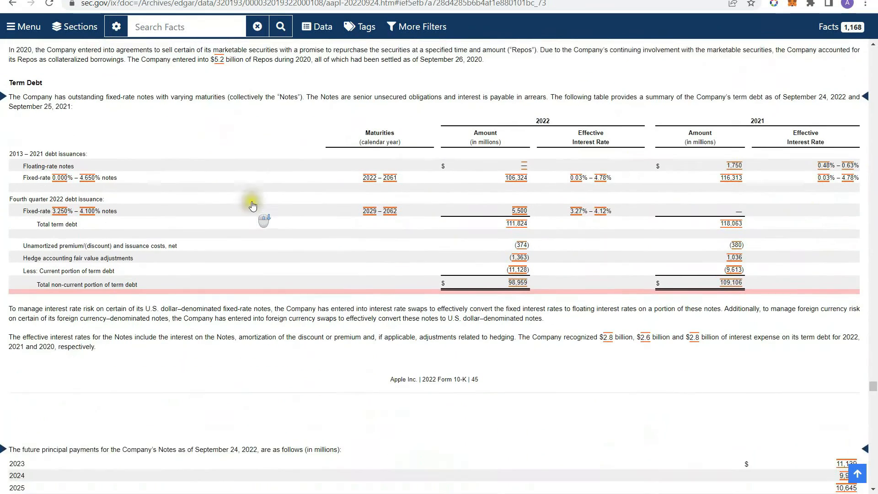
{"action": "scroll", "scroll_direction": "down", "scroll_amount": 3}
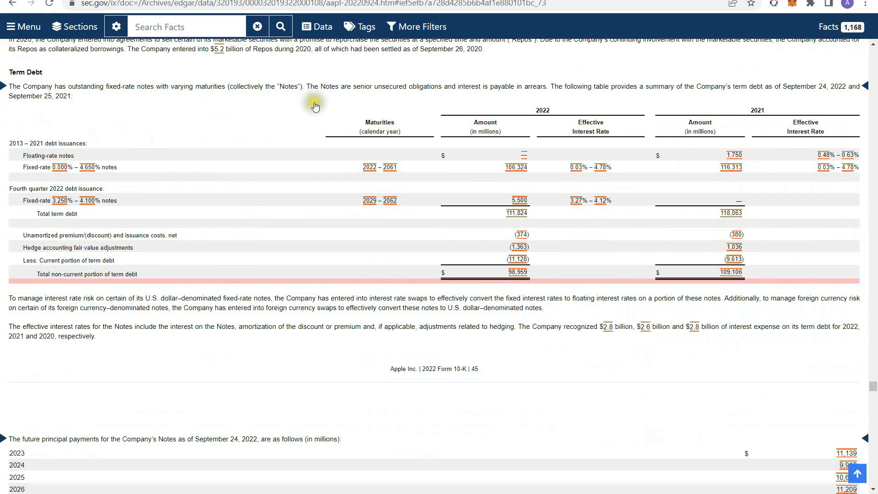
{"action": "mouse_move", "coordinate": [308, 118]}
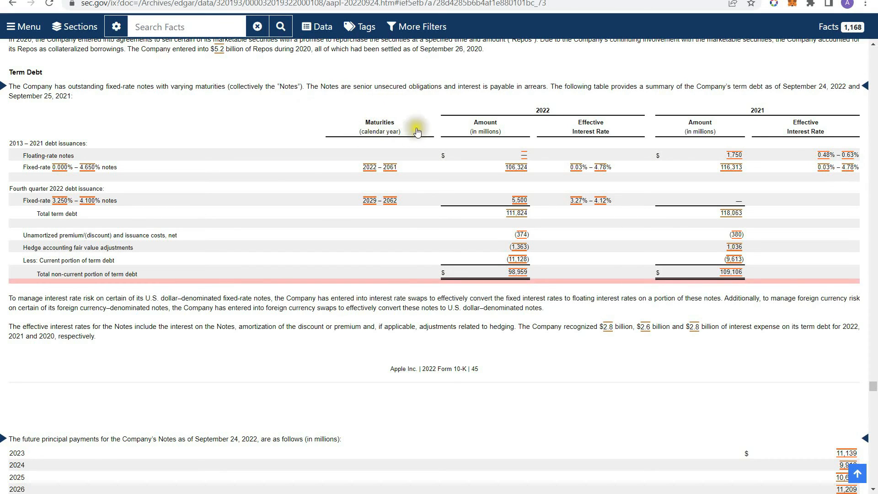
{"action": "mouse_move", "coordinate": [595, 221]}
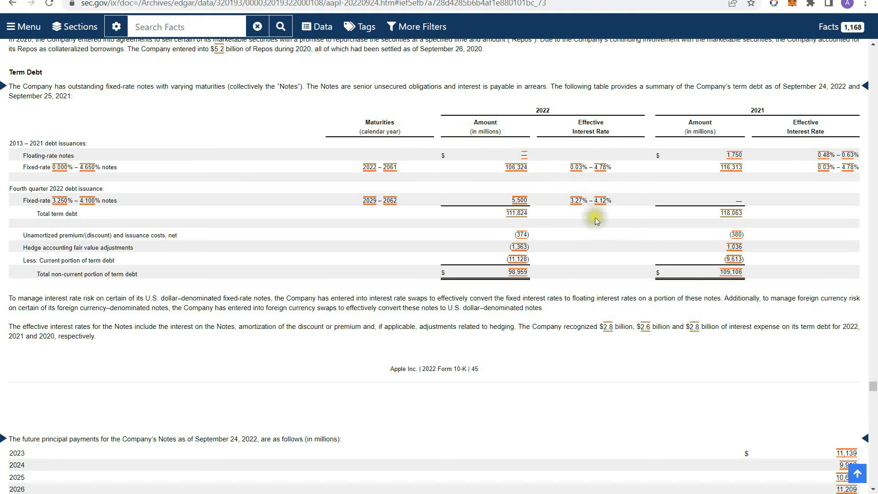
{"action": "mouse_move", "coordinate": [560, 151]}
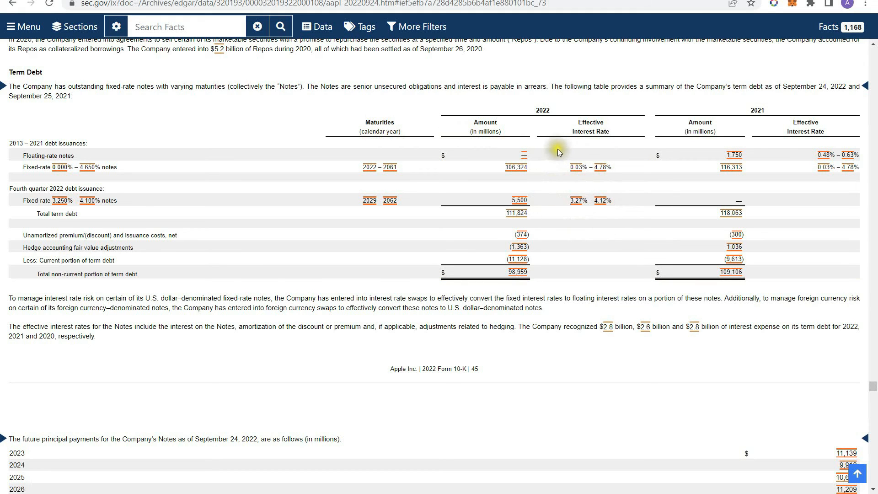
{"action": "scroll", "scroll_direction": "down", "scroll_amount": 3}
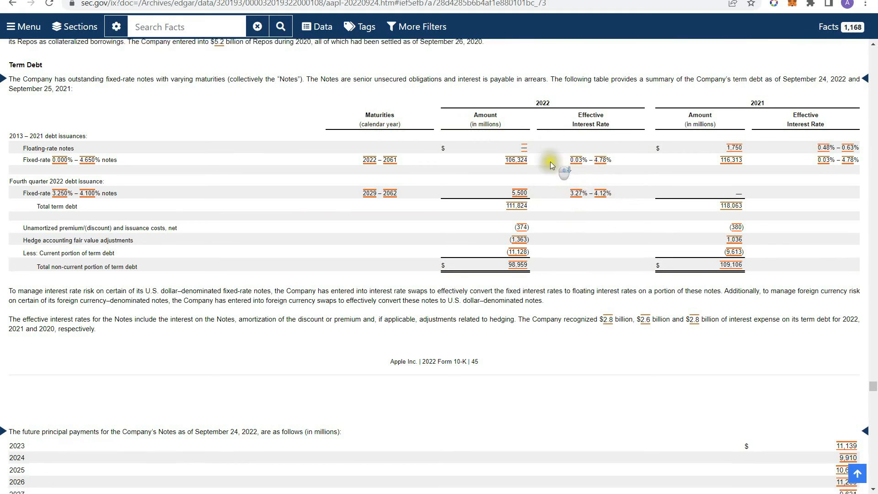
{"action": "scroll", "scroll_direction": "down", "scroll_amount": 3}
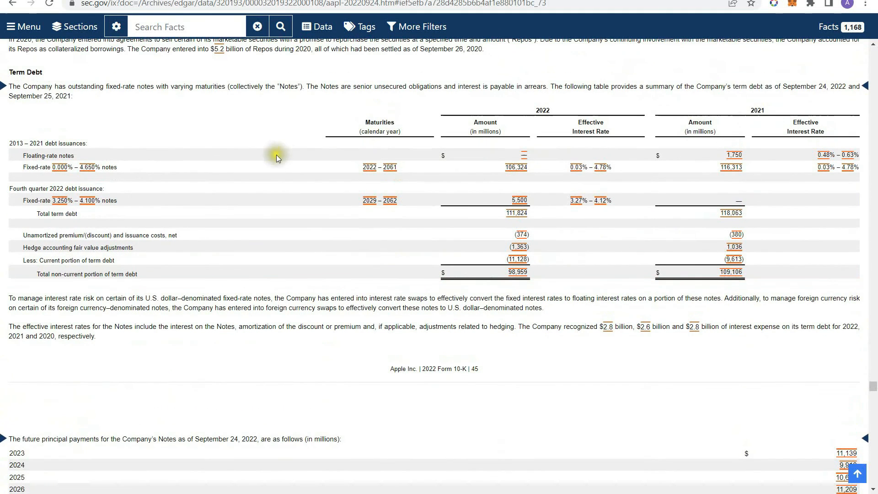
{"action": "mouse_move", "coordinate": [418, 186]}
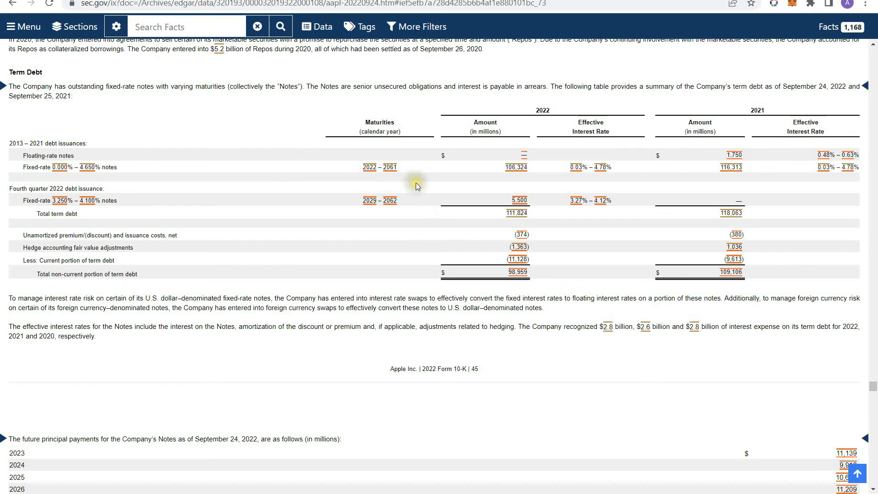
{"action": "mouse_move", "coordinate": [418, 185]}
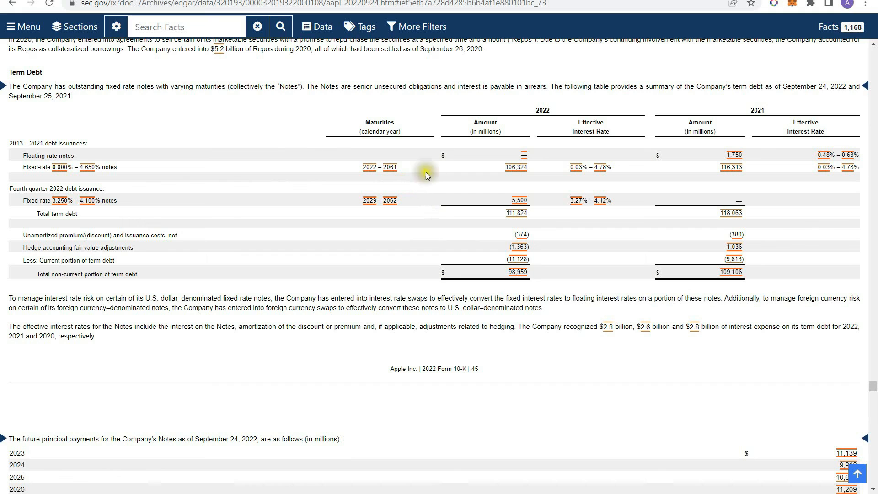
Step: Scroll back to the balance sheet's liabilities showing non-current term debt of $98,959 million
{"action": "scroll", "scroll_direction": "down", "scroll_amount": 3}
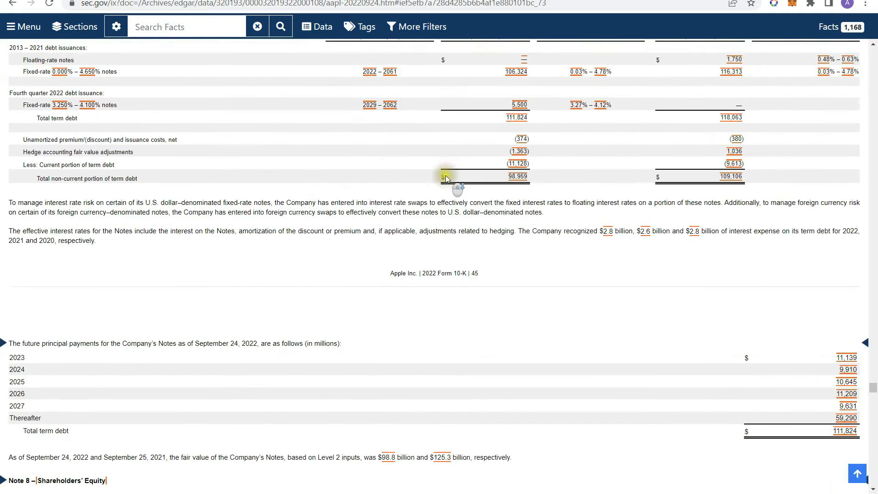
{"action": "scroll", "scroll_direction": "down", "scroll_amount": 3}
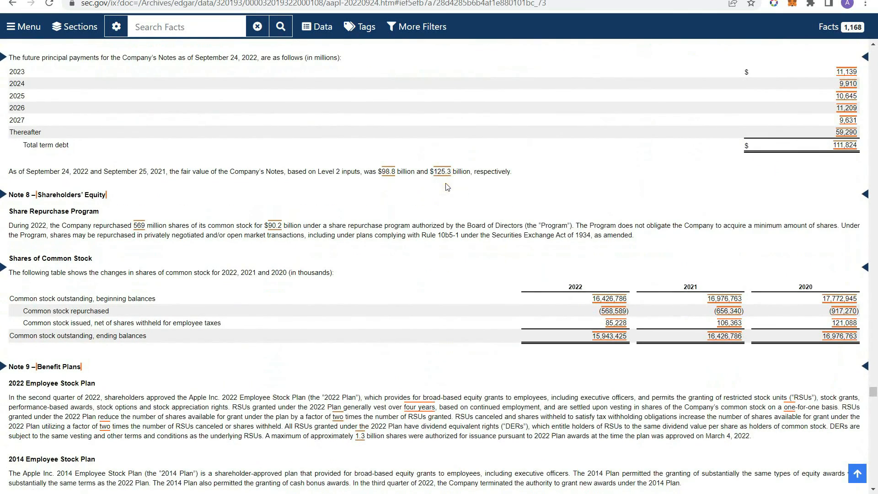
{"action": "scroll", "scroll_direction": "down", "scroll_amount": 3}
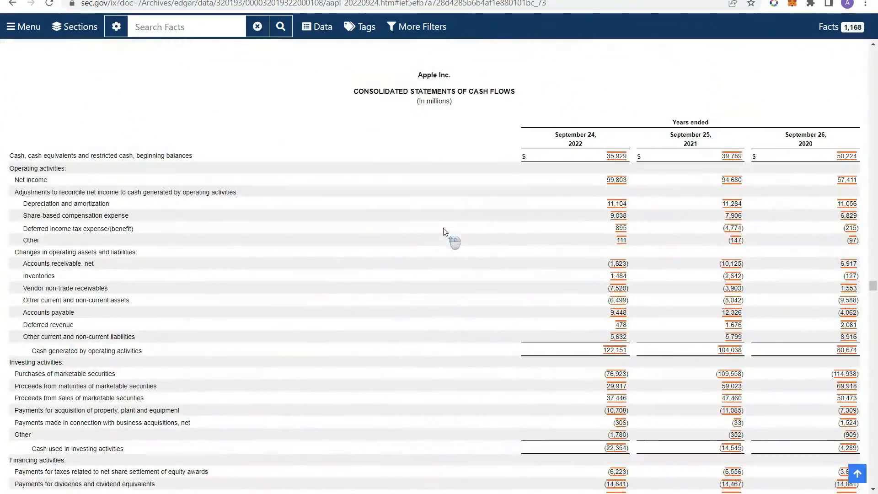
{"action": "scroll", "scroll_direction": "down", "scroll_amount": 3}
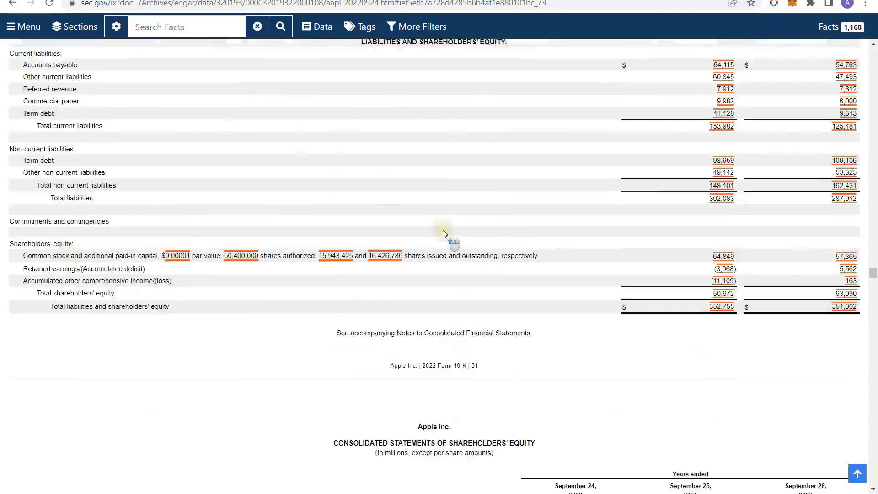
Step: Scroll the balance sheet from its heading down to total shareholders' equity of $50,672 million
{"action": "scroll", "scroll_direction": "up", "scroll_amount": 3}
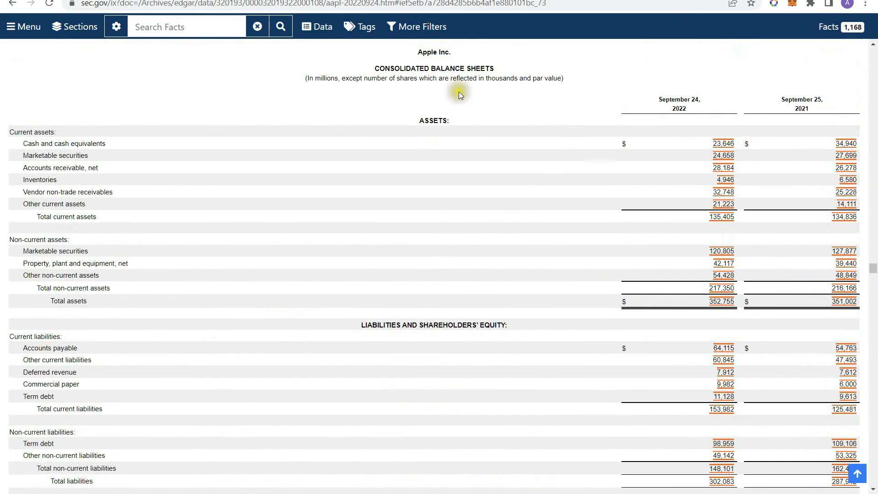
{"action": "mouse_move", "coordinate": [312, 146]}
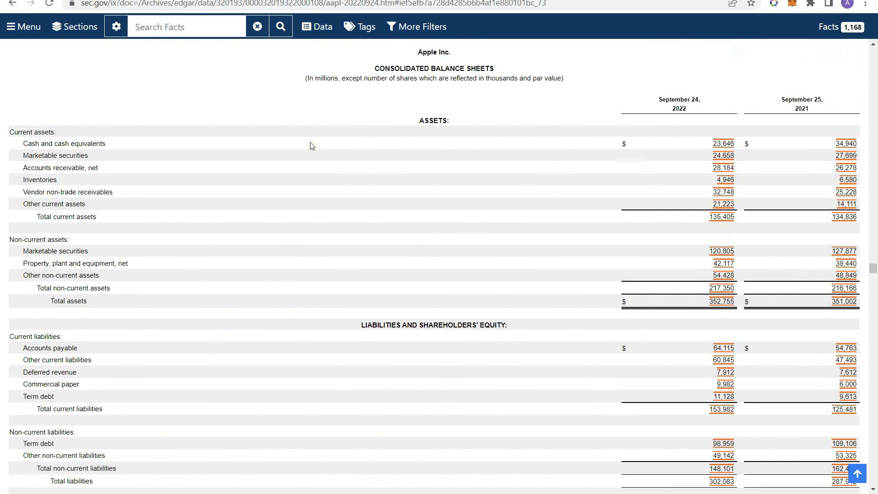
{"action": "mouse_move", "coordinate": [139, 186]}
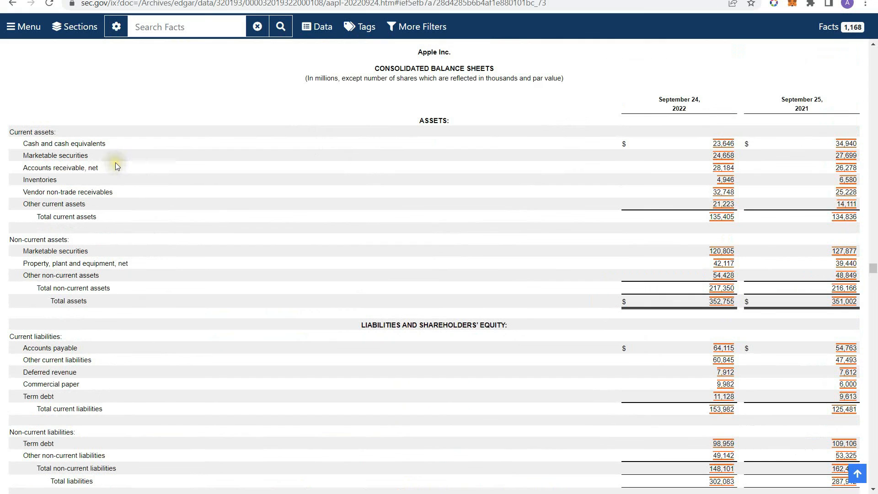
{"action": "mouse_move", "coordinate": [117, 178]}
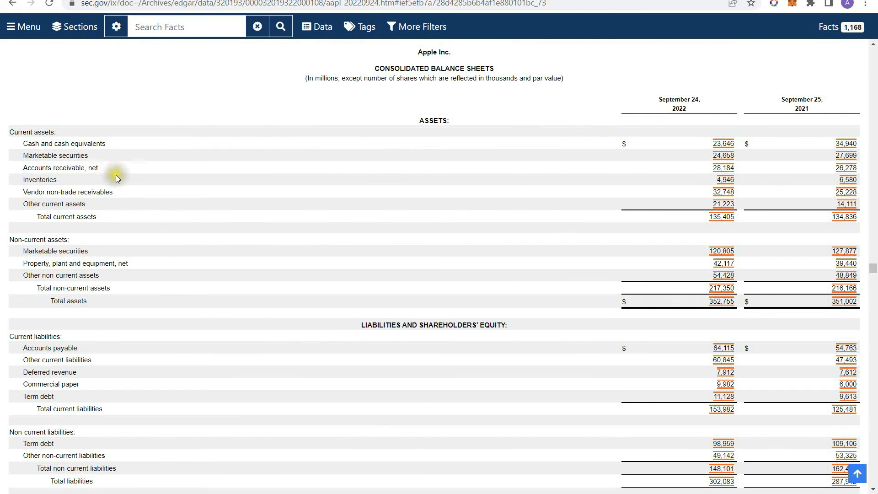
{"action": "mouse_move", "coordinate": [104, 351]}
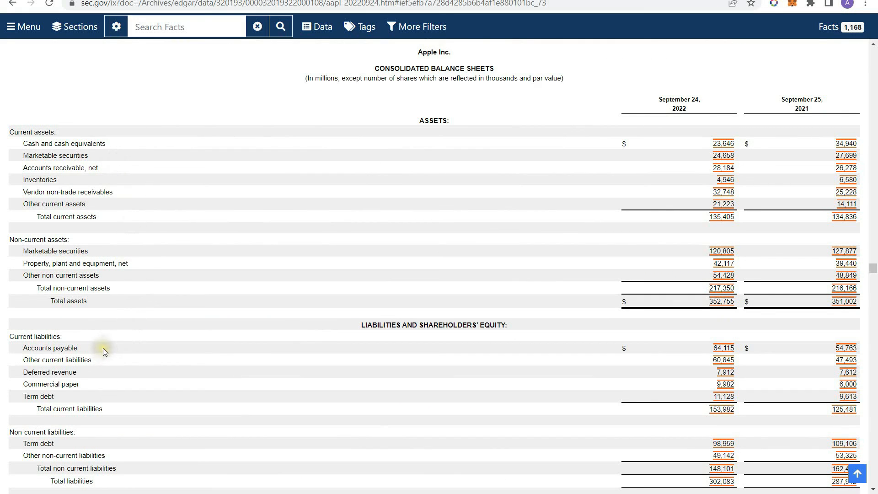
{"action": "mouse_move", "coordinate": [119, 450]}
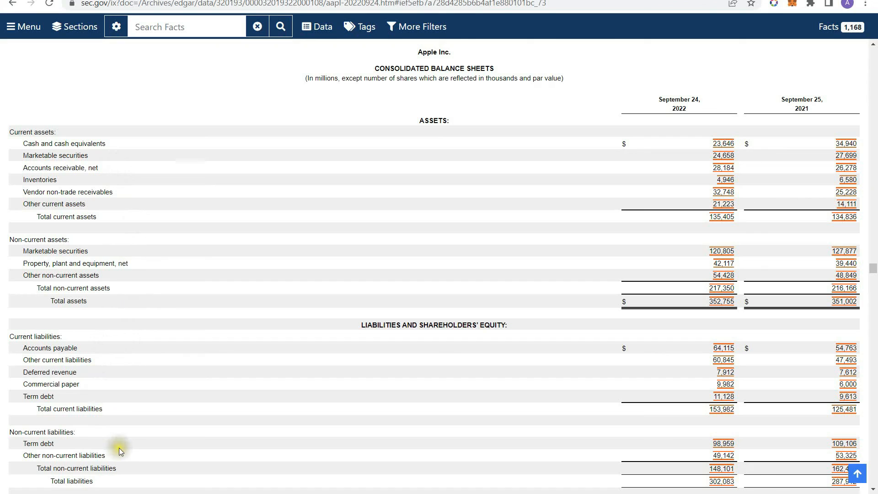
{"action": "mouse_move", "coordinate": [219, 310]}
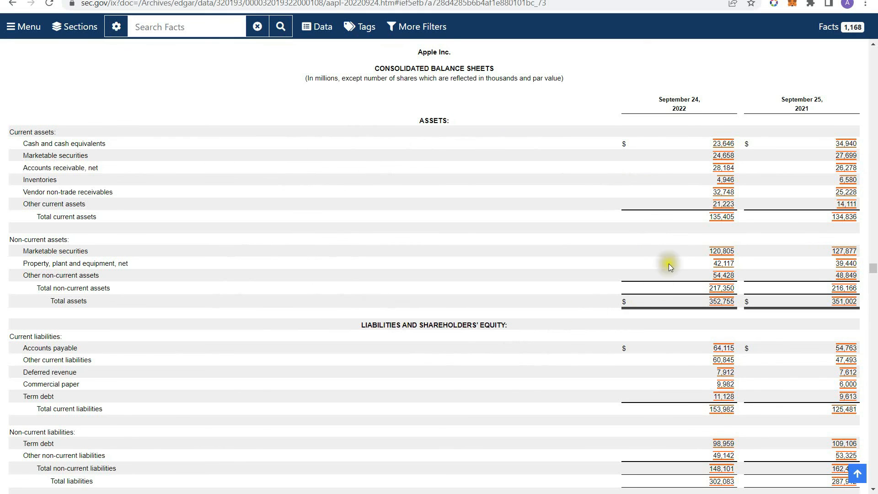
{"action": "scroll", "scroll_direction": "down", "scroll_amount": 3}
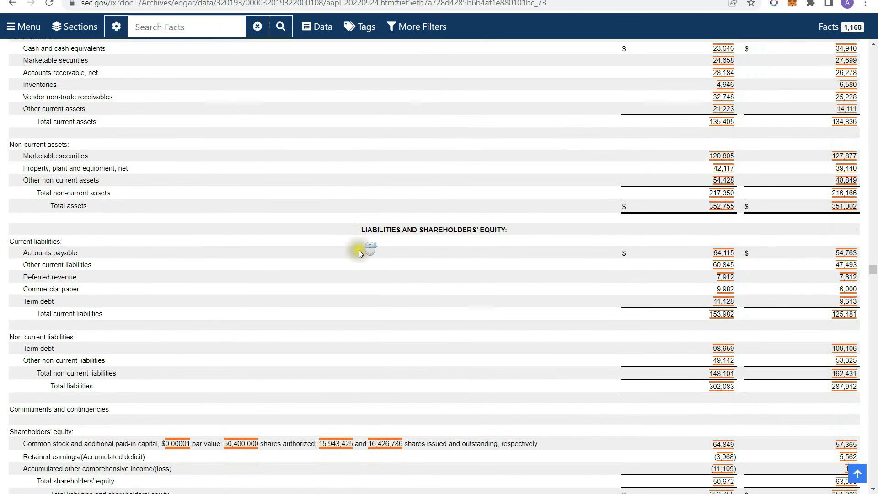
{"action": "mouse_move", "coordinate": [364, 364]}
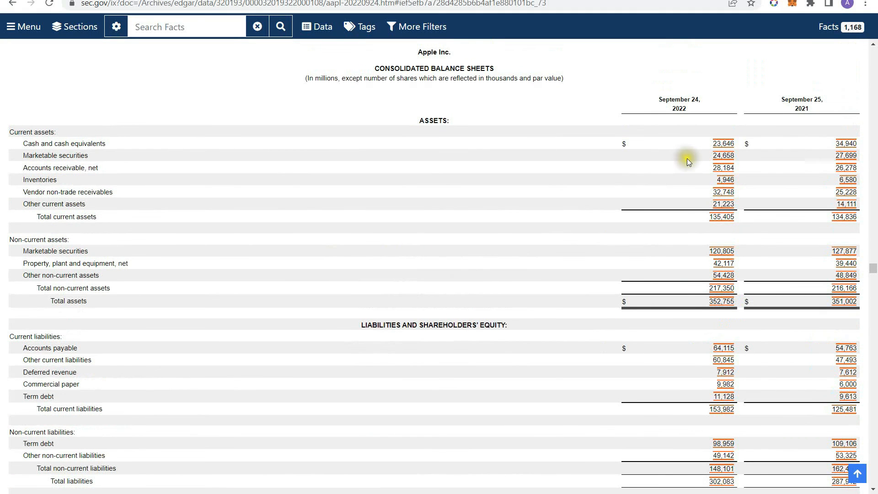
{"action": "mouse_move", "coordinate": [671, 176]}
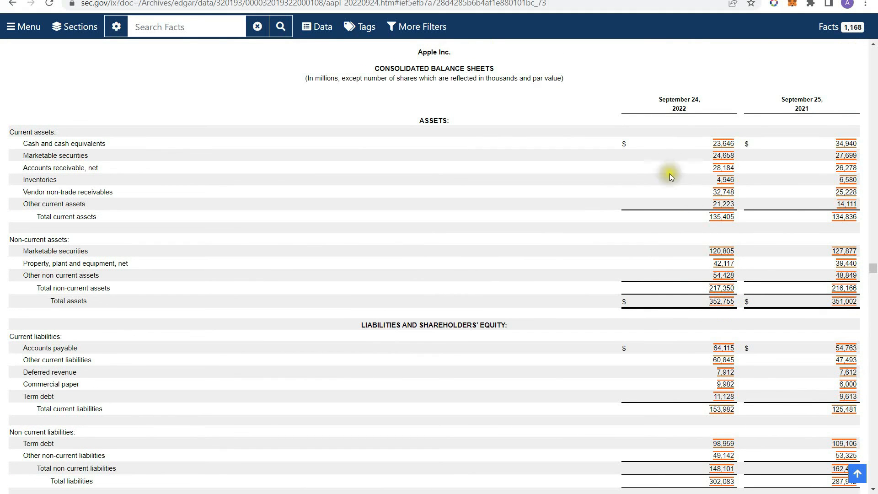
{"action": "mouse_move", "coordinate": [698, 169]}
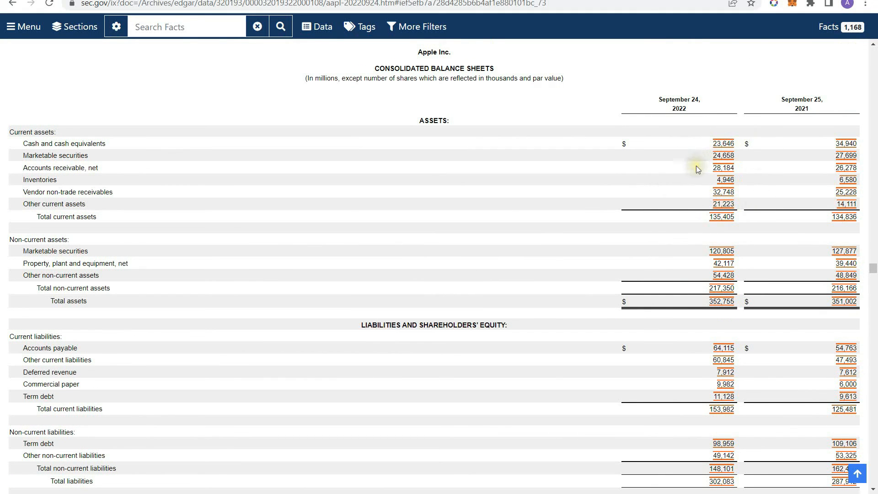
{"action": "mouse_move", "coordinate": [600, 194]}
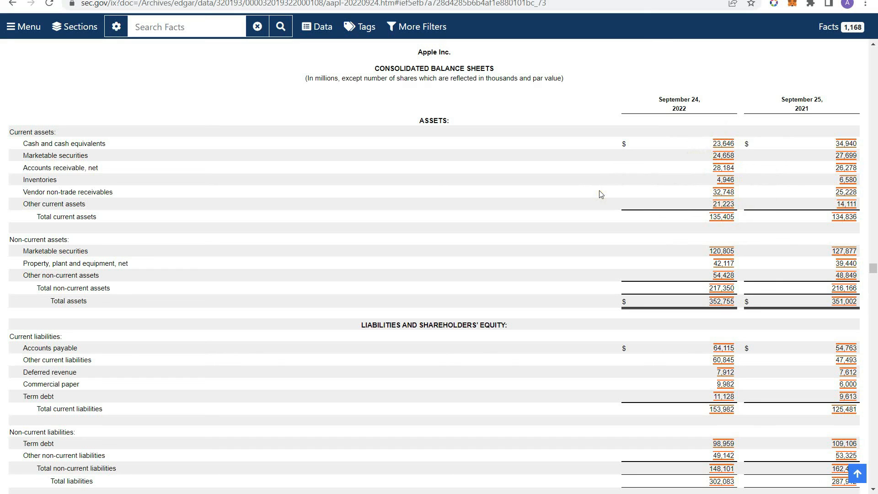